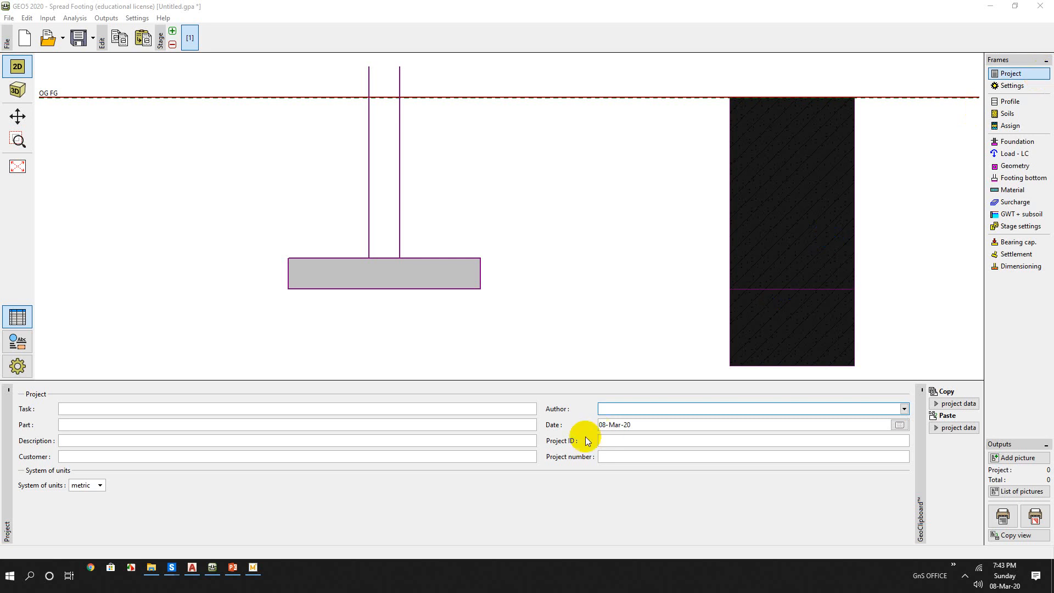
{"action": "mouse_move", "coordinate": [536, 509]}
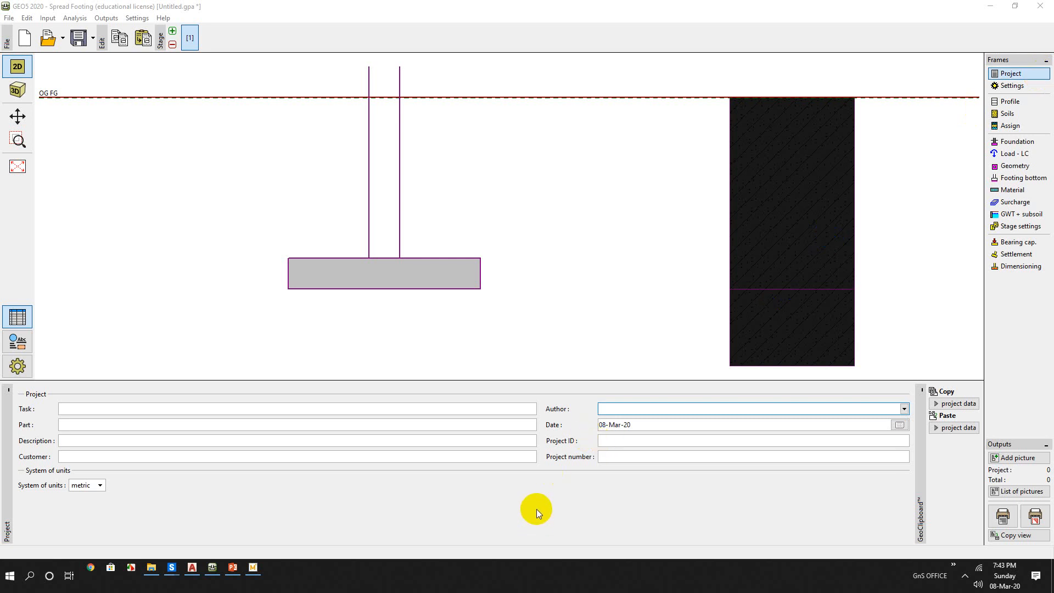
{"action": "mouse_move", "coordinate": [844, 263]}
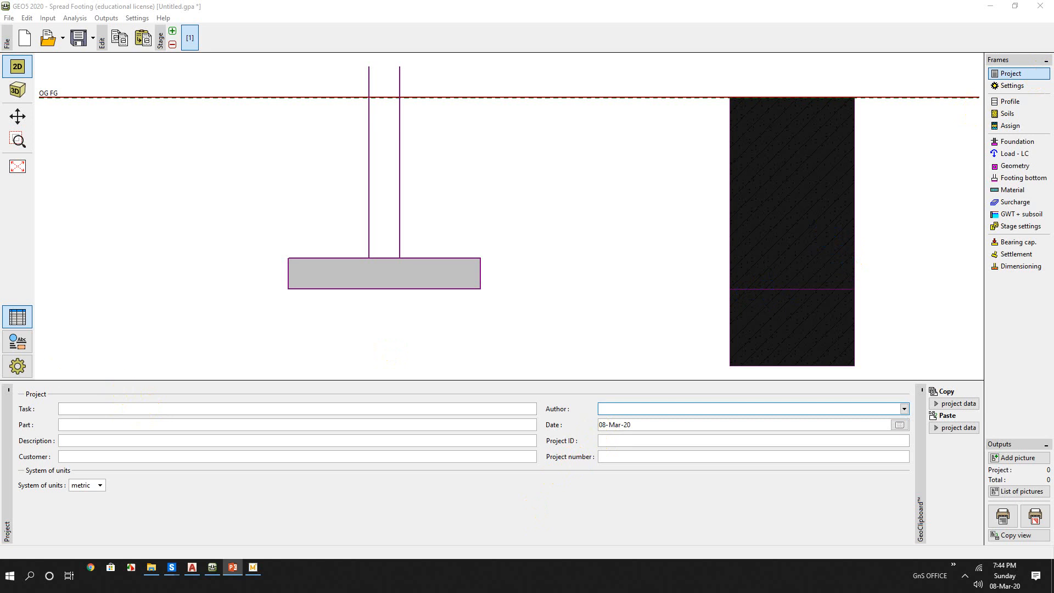
- Review the PowerPoint slide's footing sketch, column load, SPT 10 and c = 60 kPa data
{"action": "left_click", "coordinate": [233, 566]}
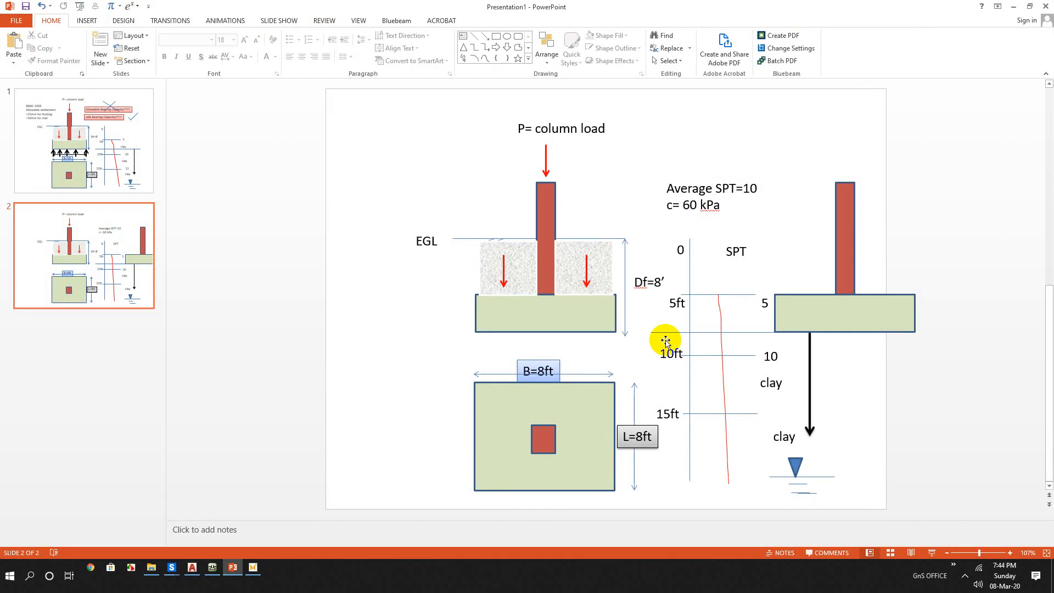
{"action": "mouse_move", "coordinate": [599, 212]}
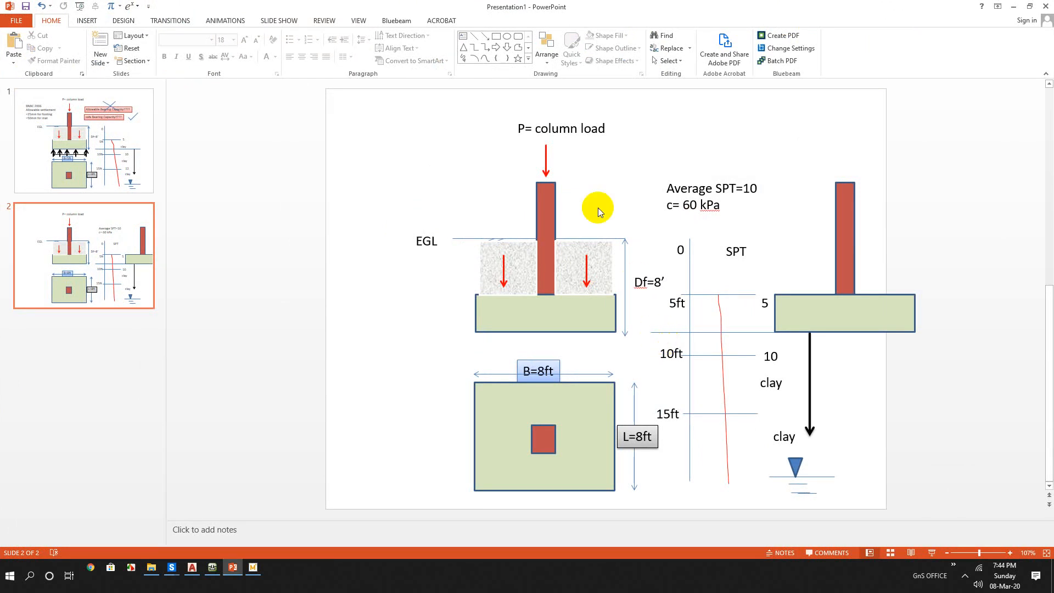
{"action": "left_click", "coordinate": [561, 129]}
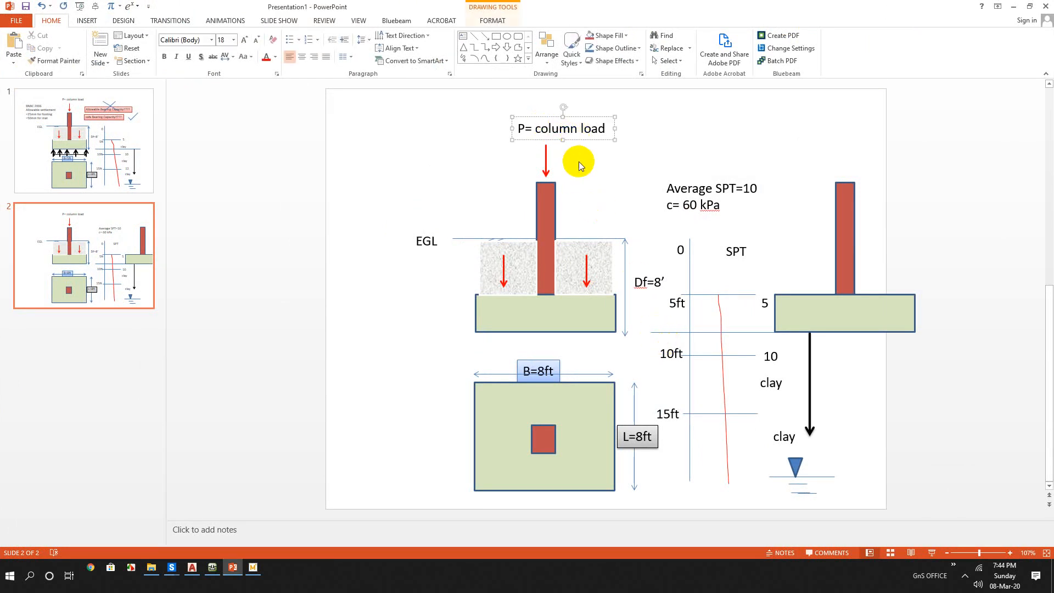
{"action": "left_click", "coordinate": [550, 213]}
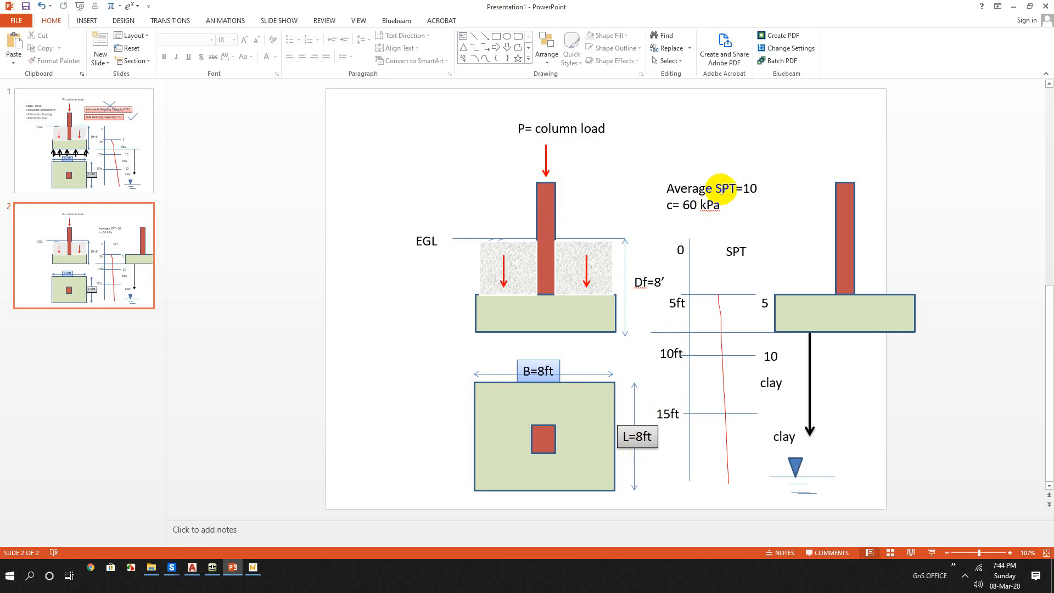
{"action": "mouse_move", "coordinate": [787, 170]}
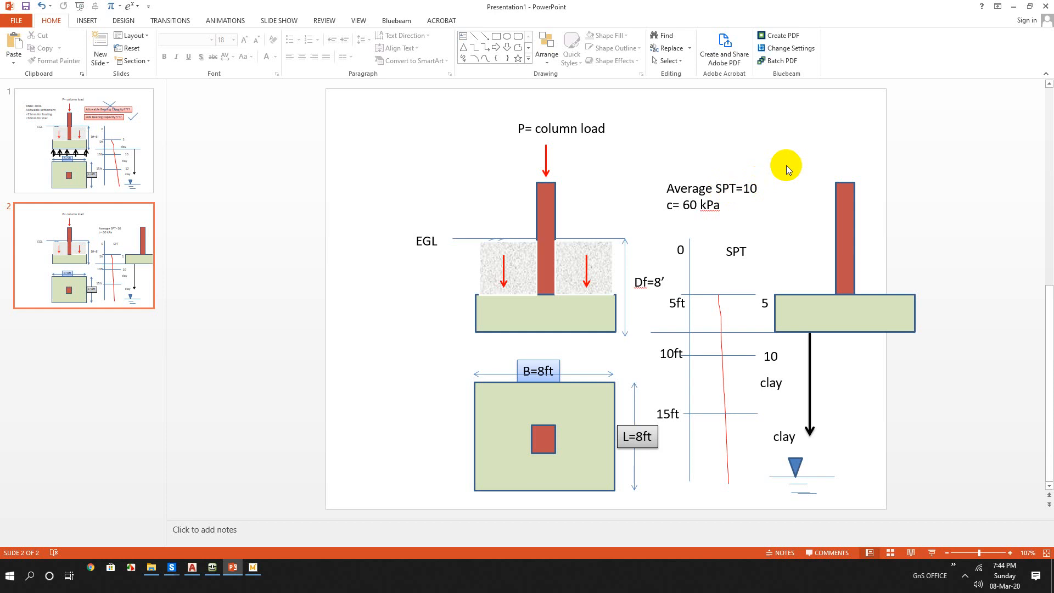
{"action": "left_click", "coordinate": [716, 205]}
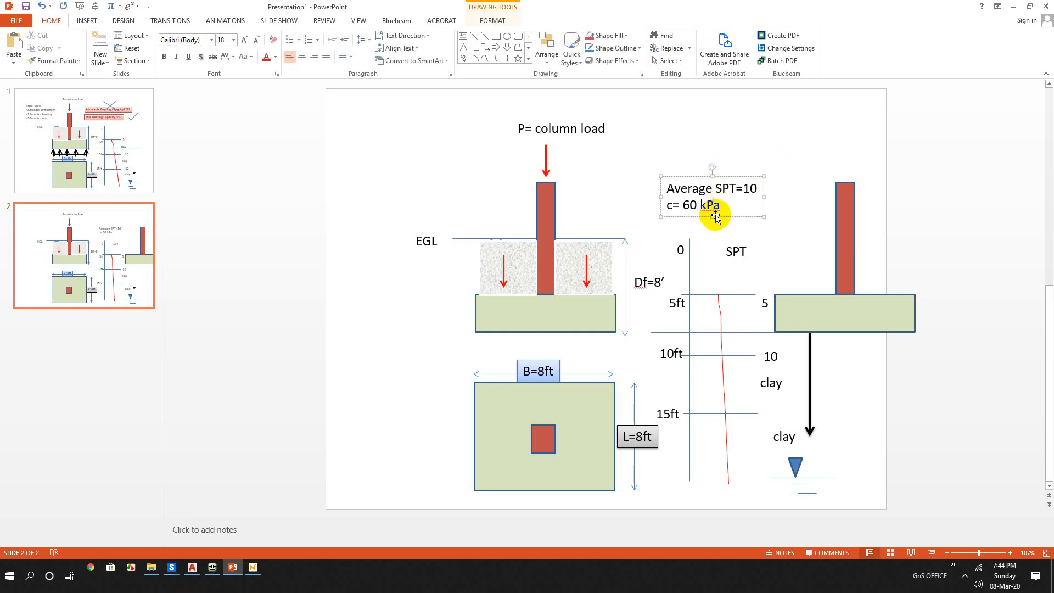
{"action": "mouse_move", "coordinate": [797, 477]}
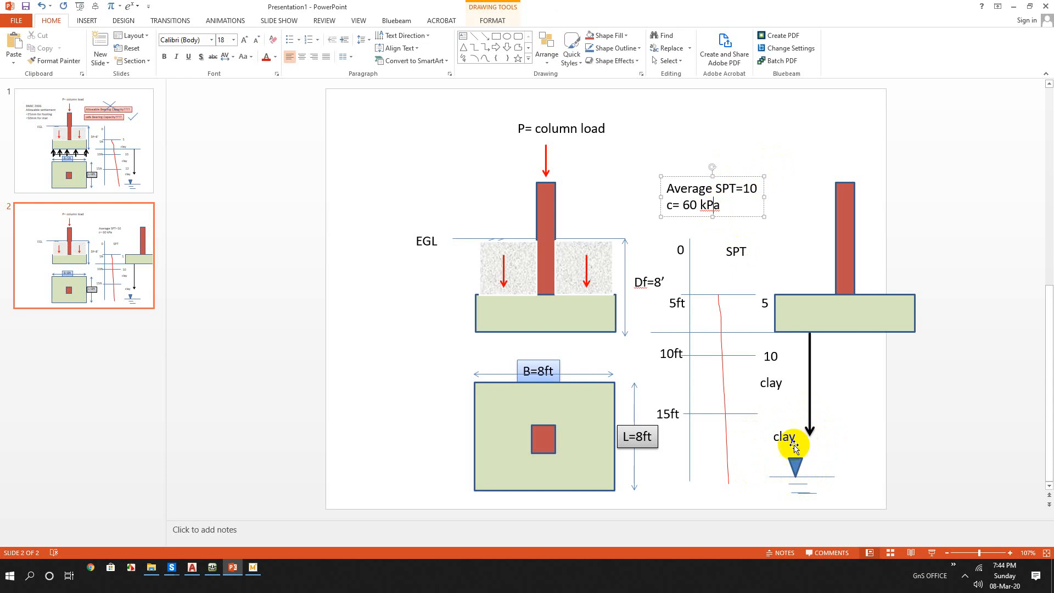
{"action": "mouse_move", "coordinate": [212, 564]}
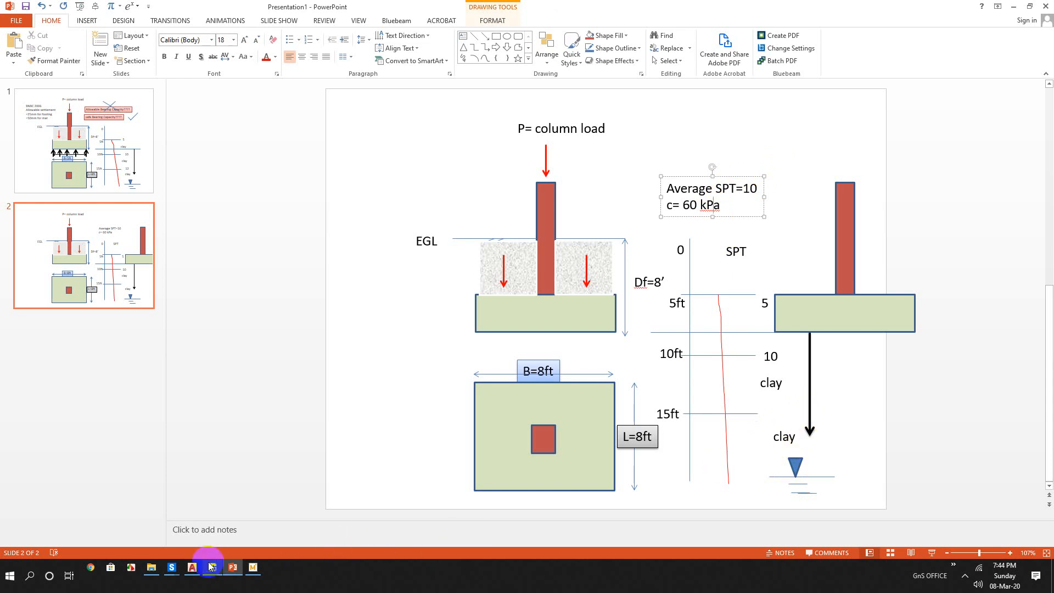
- Return to GEO5 and keep the system of units set to metric
{"action": "left_click", "coordinate": [212, 575]}
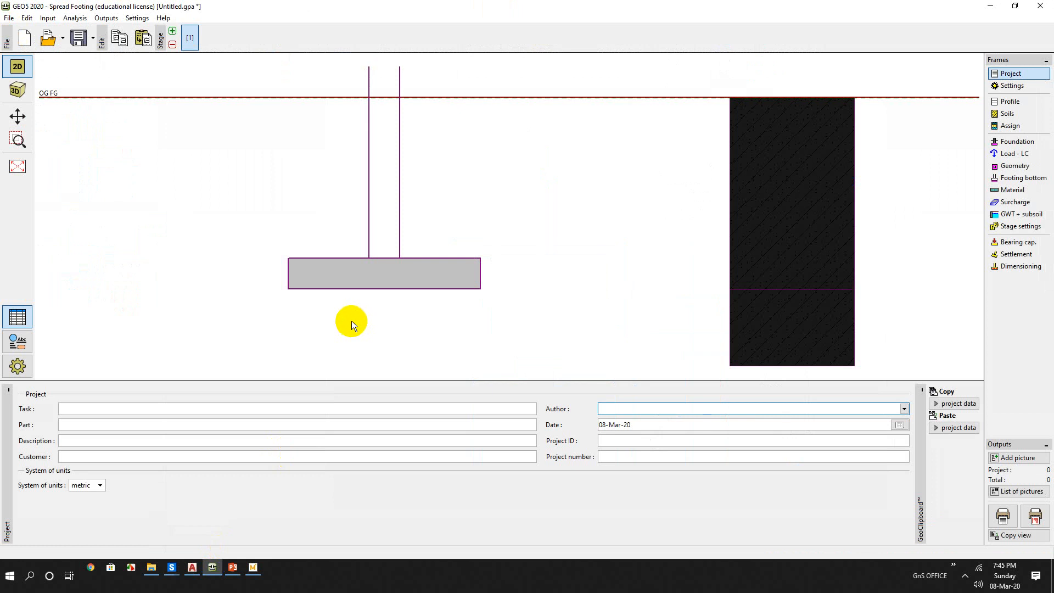
{"action": "mouse_move", "coordinate": [345, 320]}
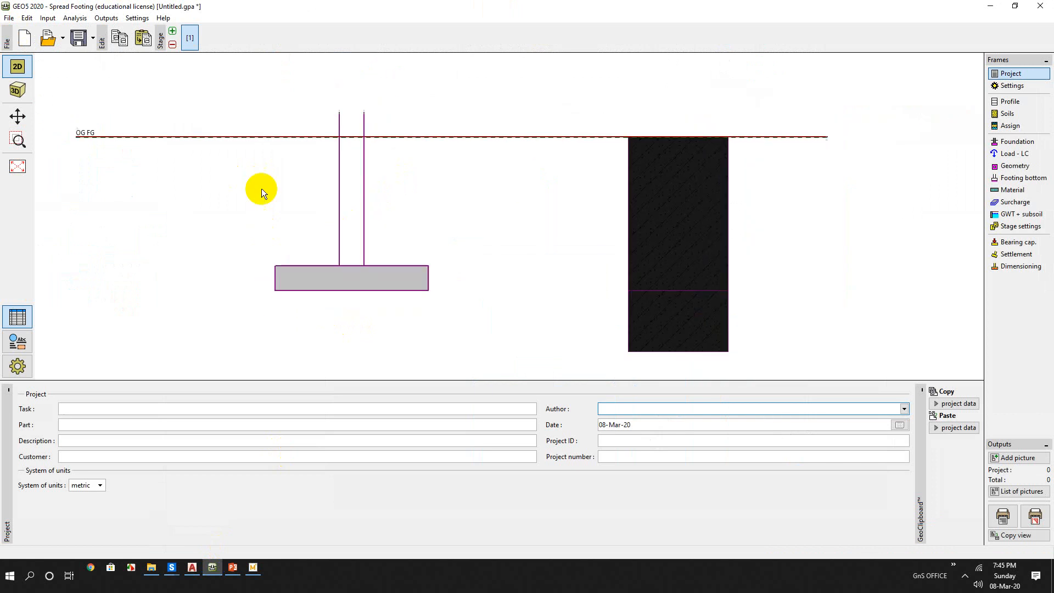
{"action": "mouse_move", "coordinate": [74, 12]}
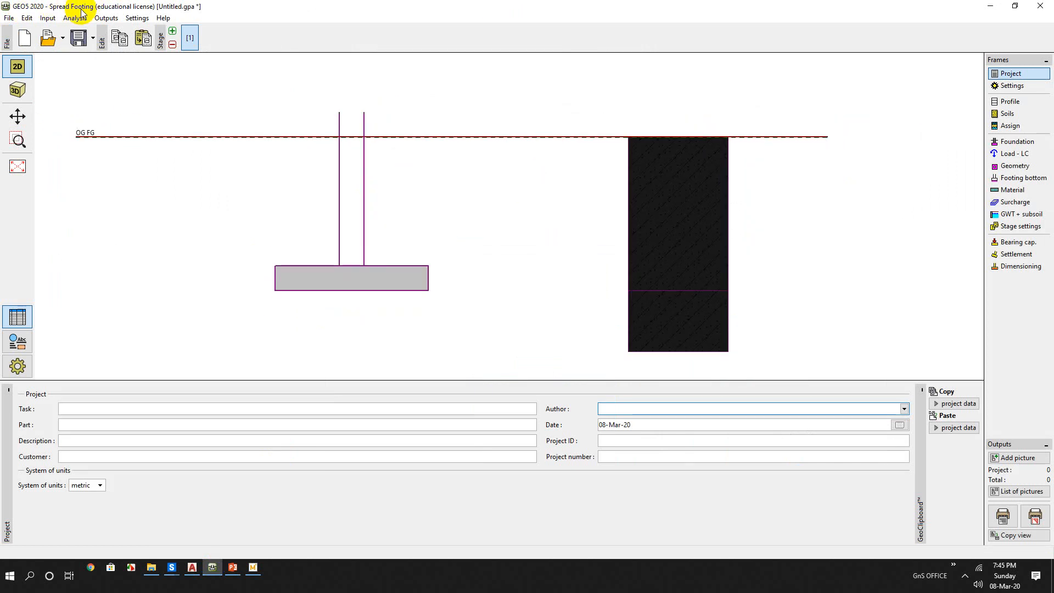
{"action": "mouse_move", "coordinate": [64, 10]}
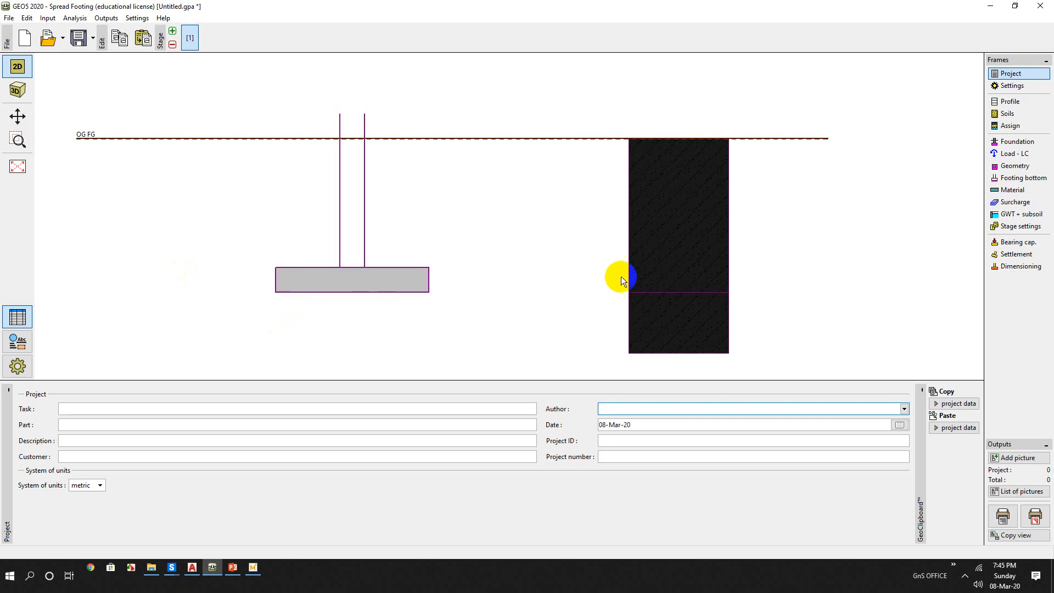
{"action": "mouse_move", "coordinate": [529, 276]}
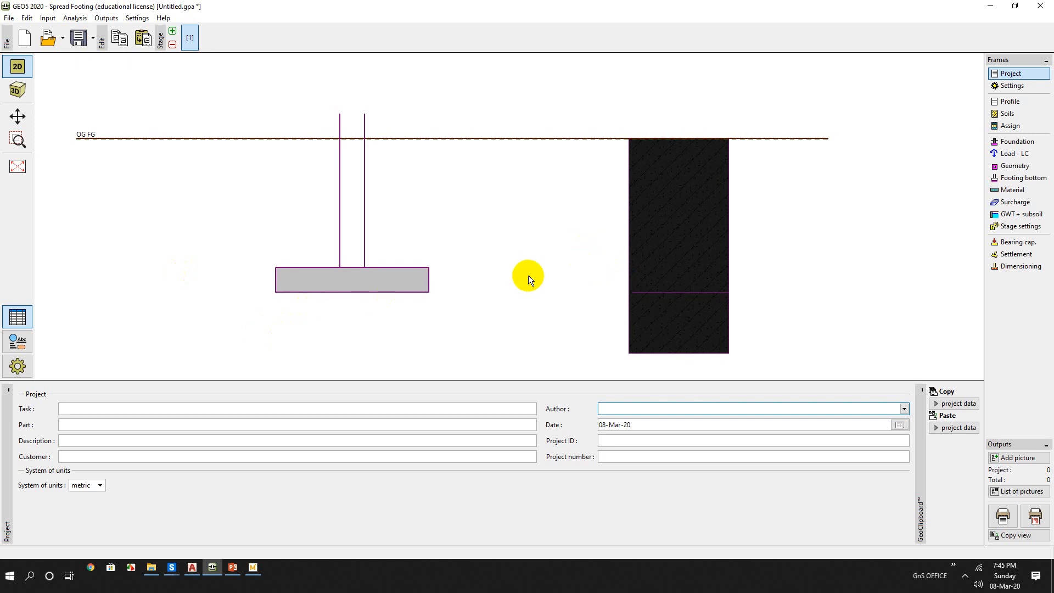
{"action": "left_click", "coordinate": [99, 485]}
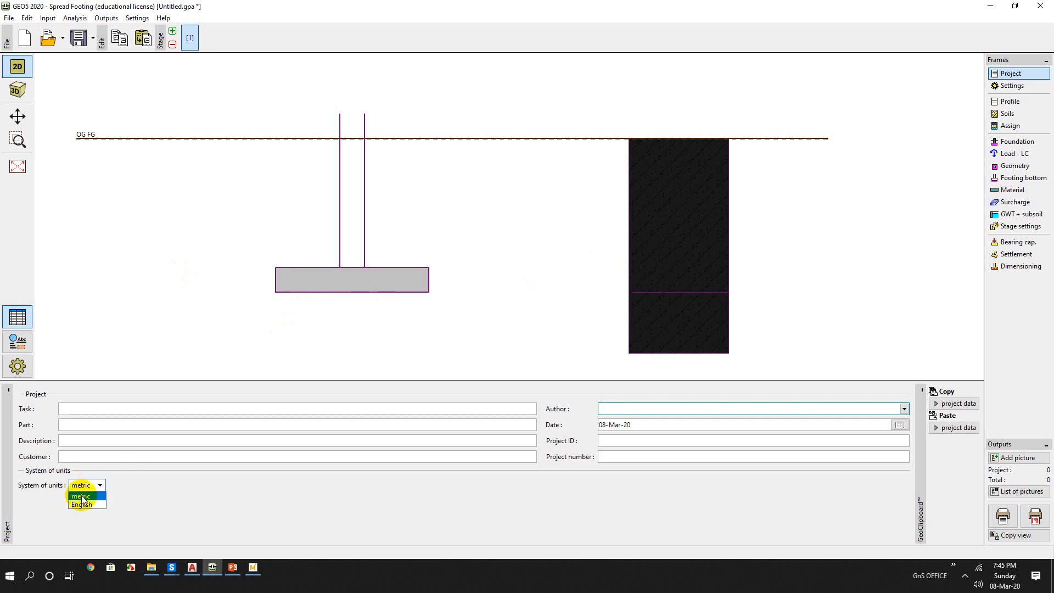
{"action": "left_click", "coordinate": [81, 497]}
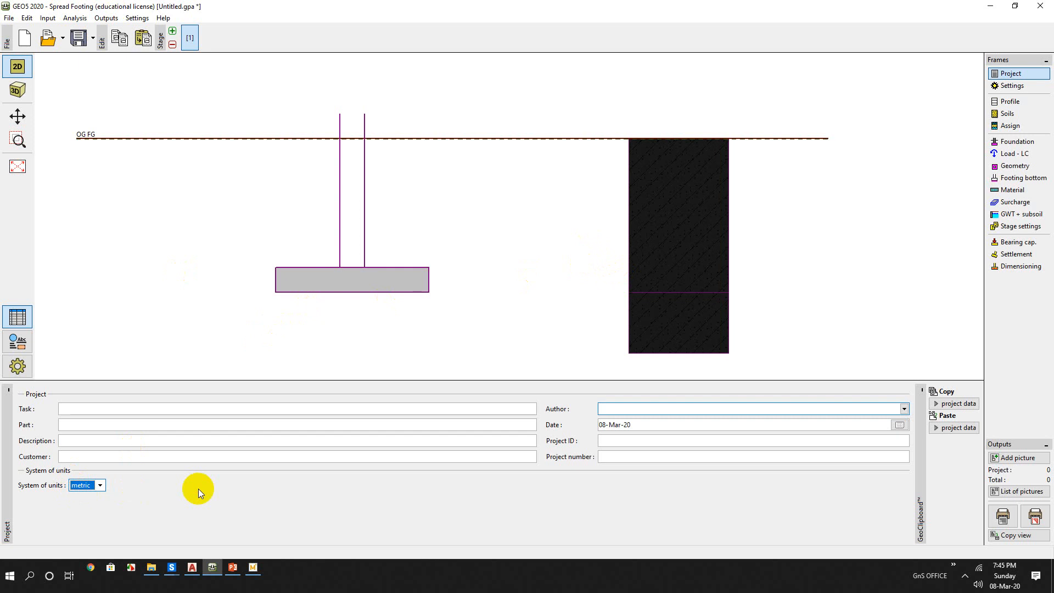
{"action": "mouse_move", "coordinate": [687, 305]}
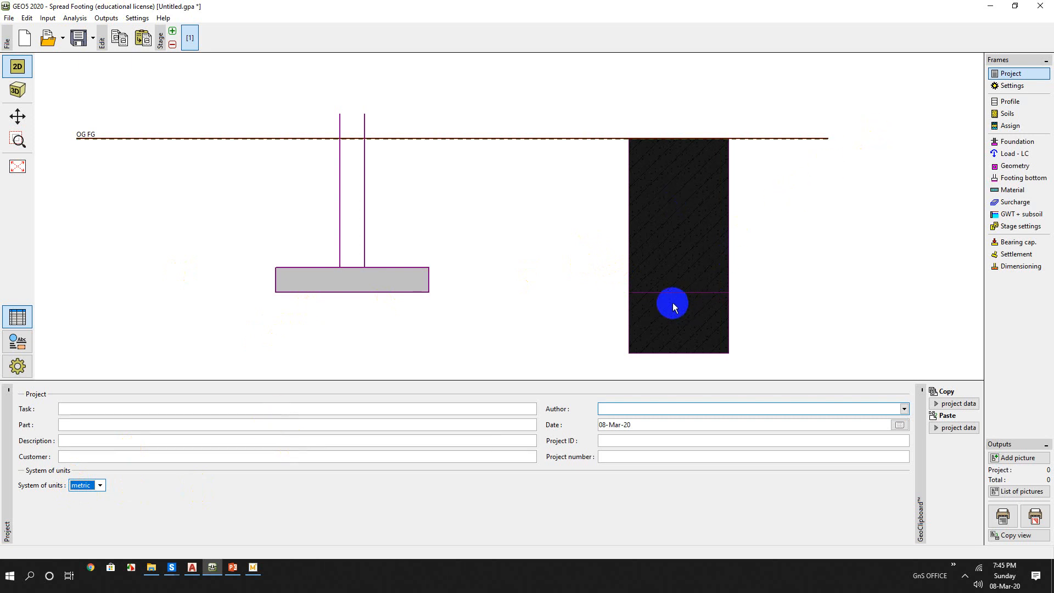
{"action": "mouse_move", "coordinate": [1012, 87]}
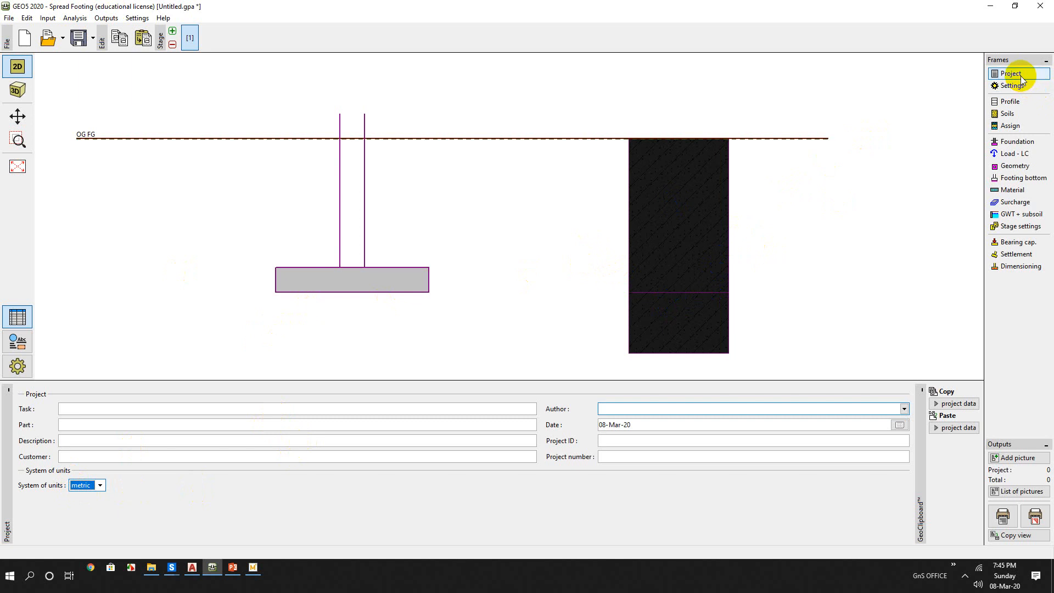
{"action": "mouse_move", "coordinate": [487, 441]}
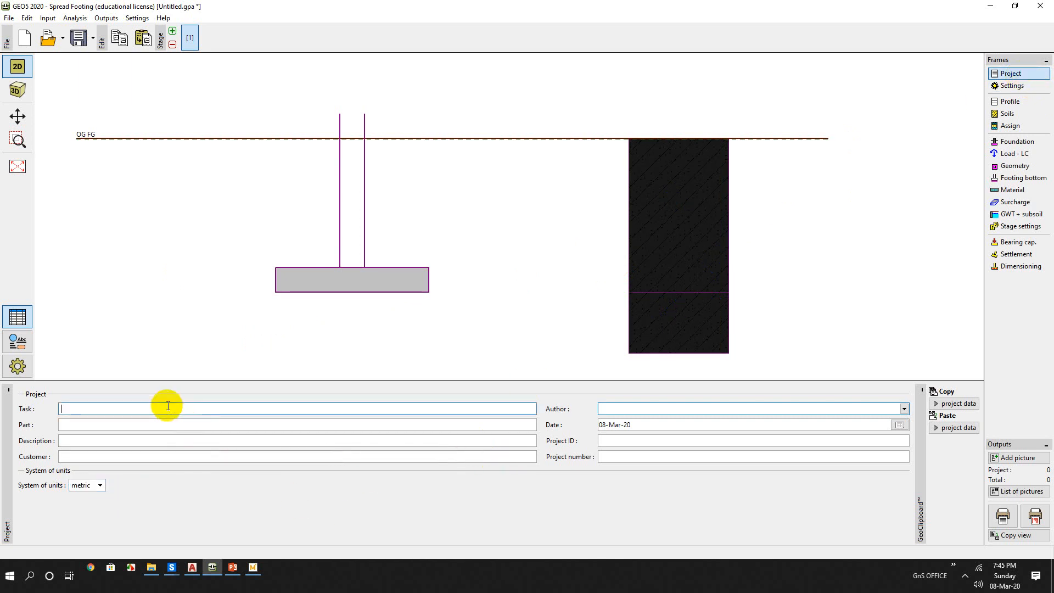
- Enter the task 'Bearing capacity of shallow footing in clay soil' in the Project frame
{"action": "type", "text": "to"}
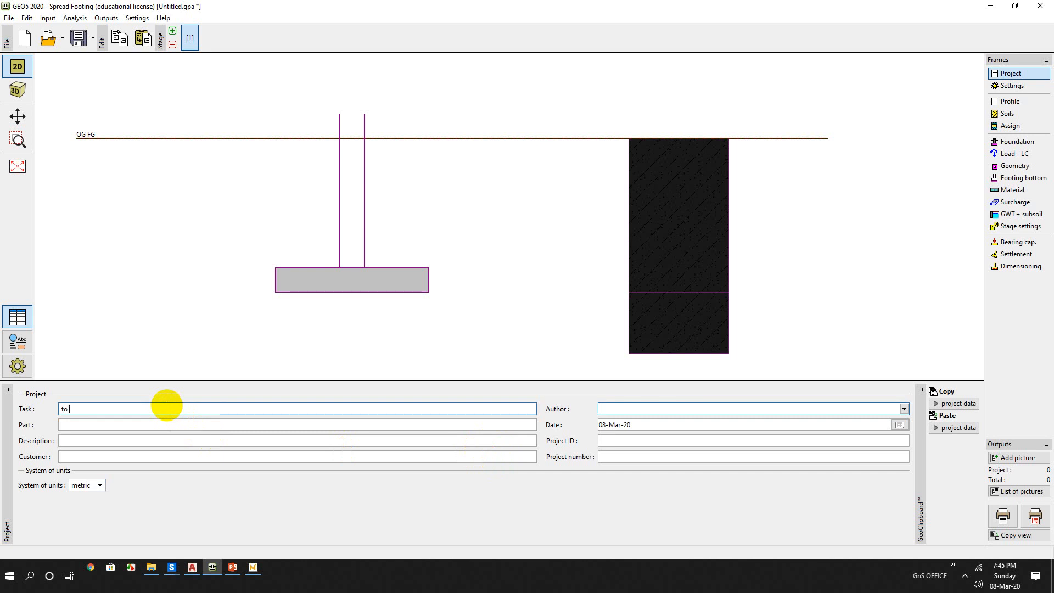
{"action": "type", "text": "Bearing capacity"}
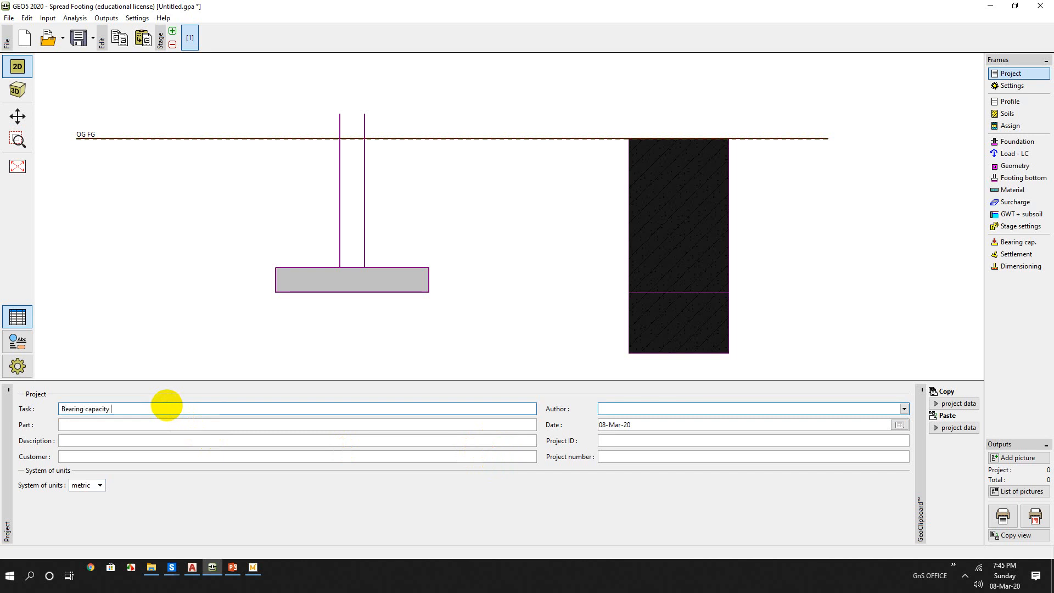
{"action": "type", "text": "o f"}
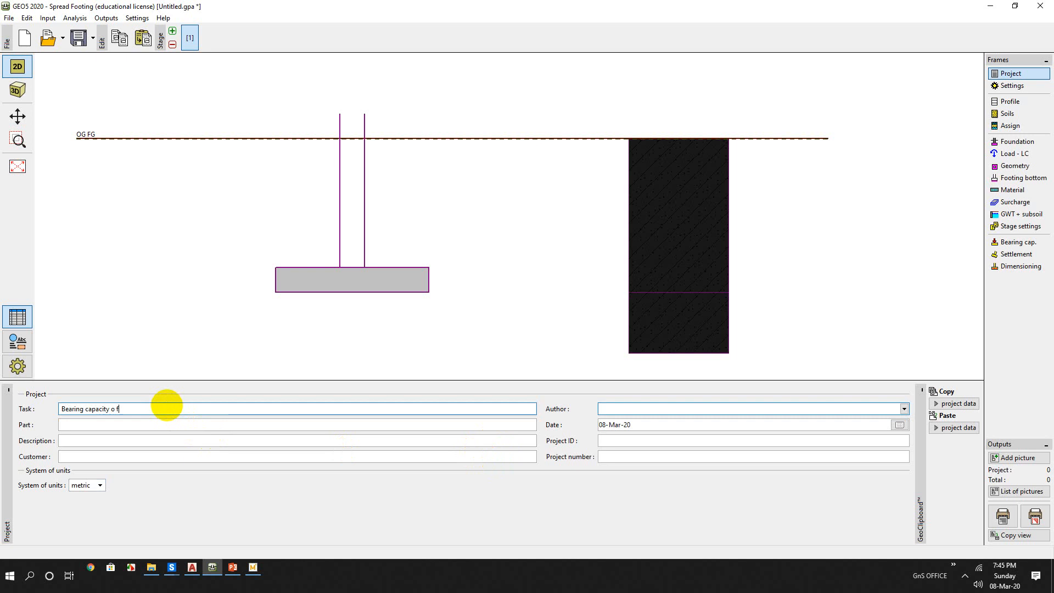
{"action": "type", "text": "shallow"}
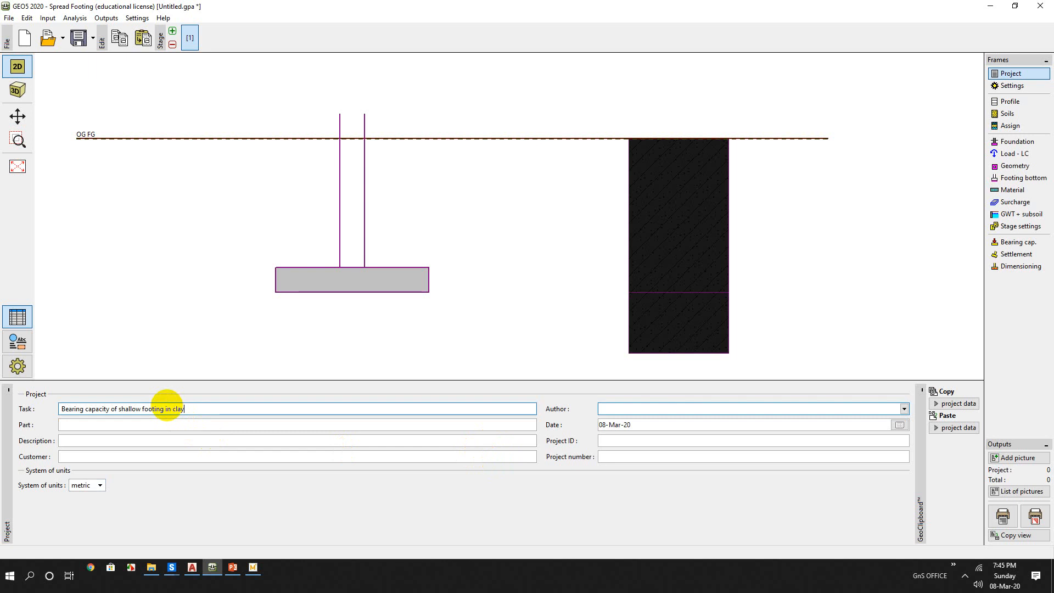
{"action": "type", "text": "soil"}
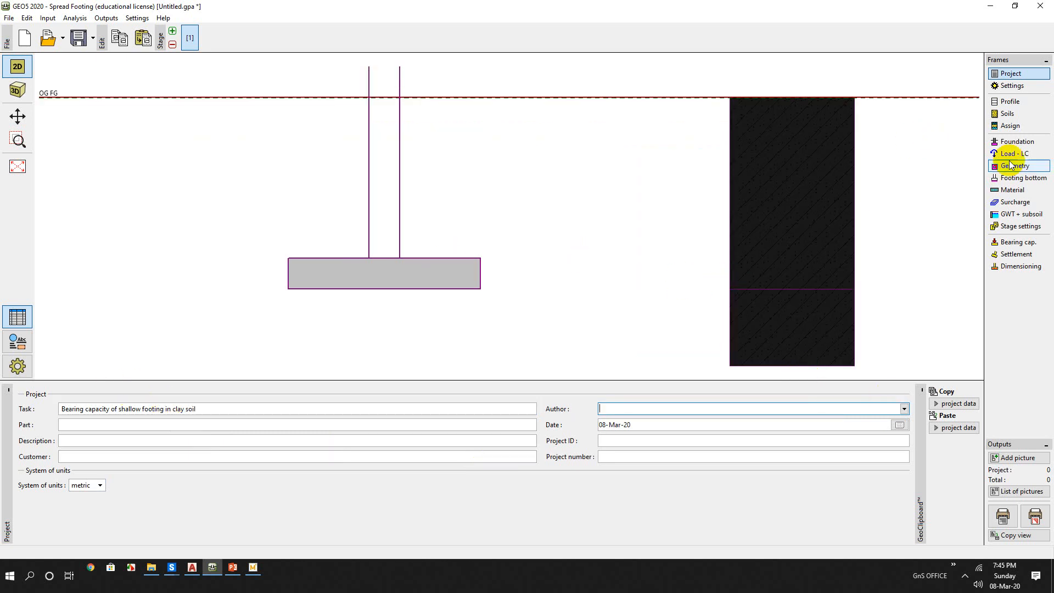
{"action": "mouse_move", "coordinate": [1009, 101]}
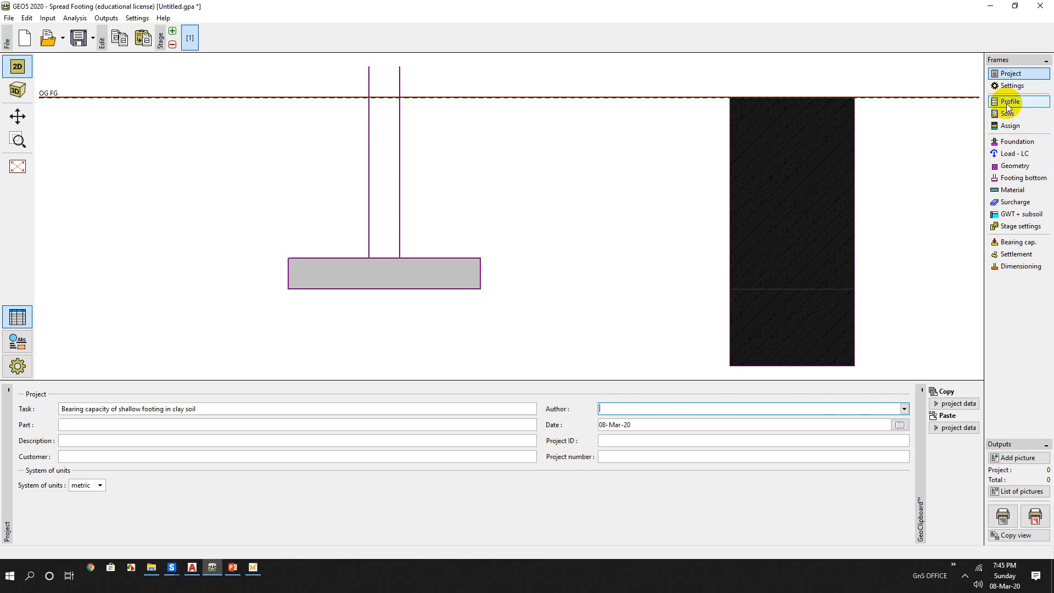
- In Settings, choose 'analysis for undrained conditions' as the analysis type
{"action": "left_click", "coordinate": [1010, 86]}
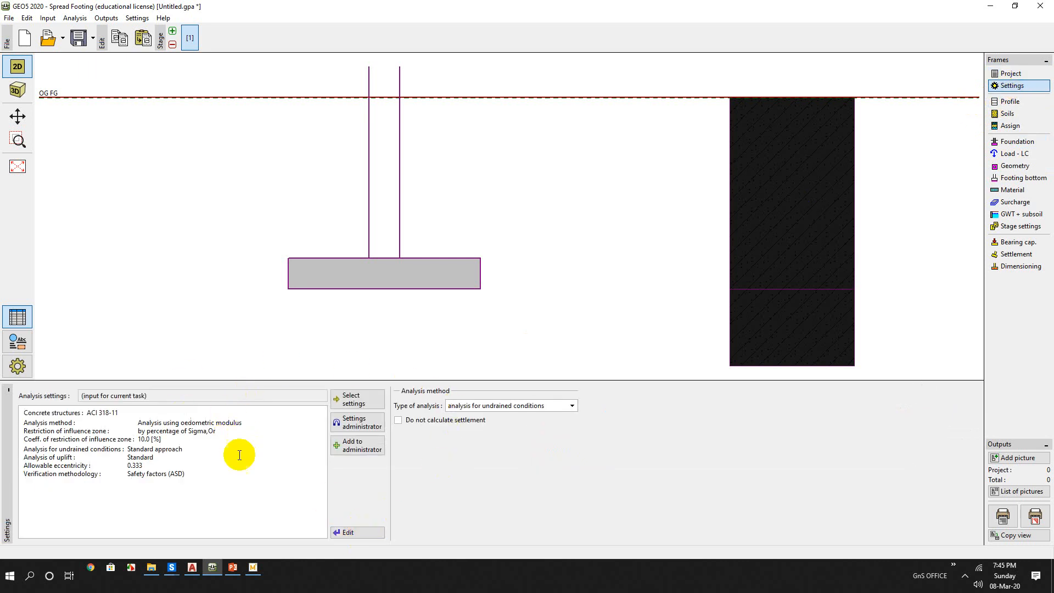
{"action": "left_click", "coordinate": [571, 405]}
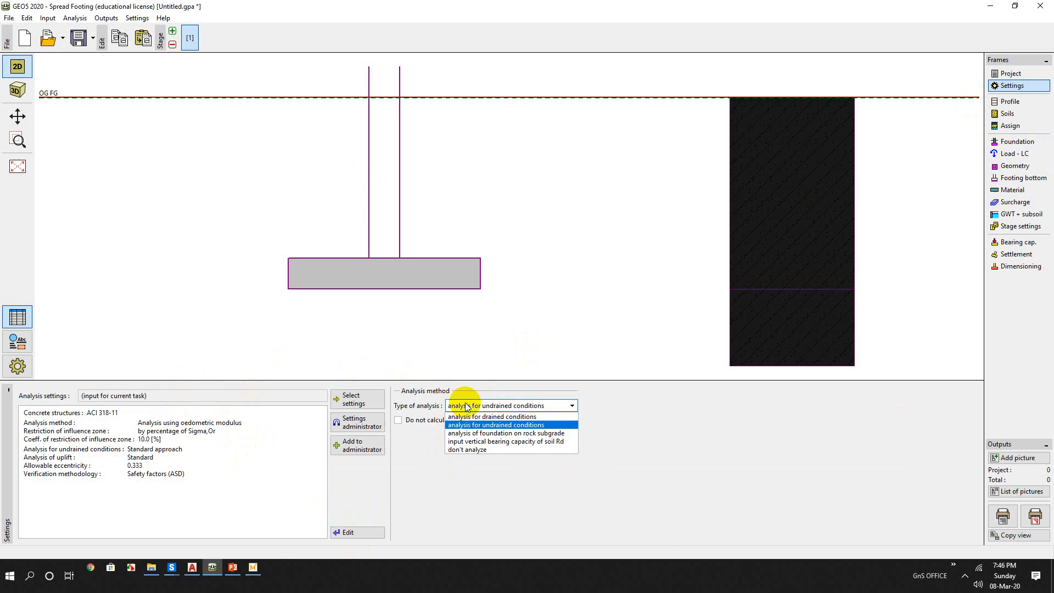
{"action": "mouse_move", "coordinate": [491, 416]}
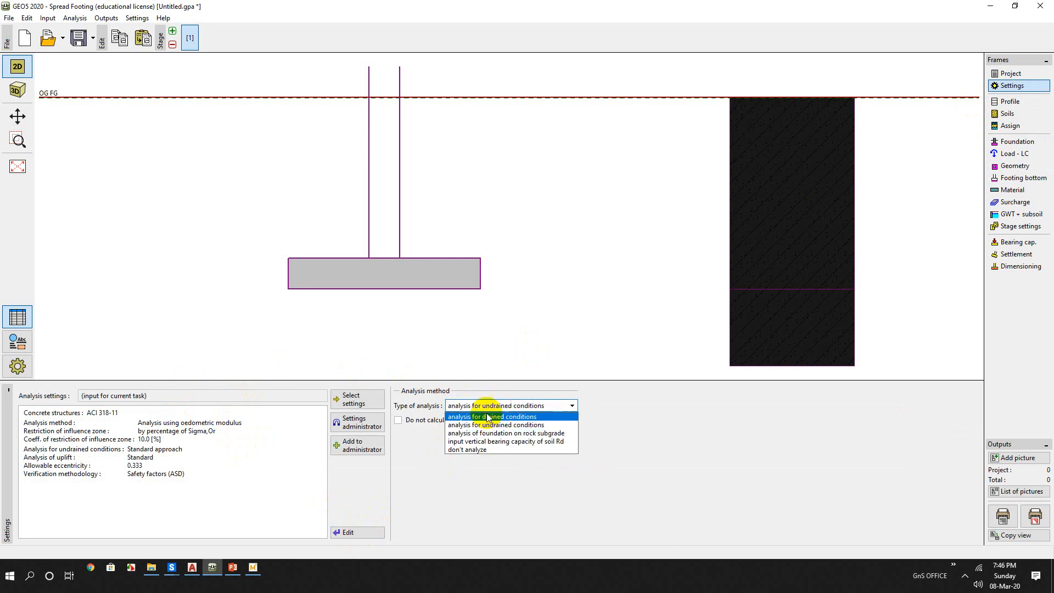
{"action": "mouse_move", "coordinate": [494, 424]}
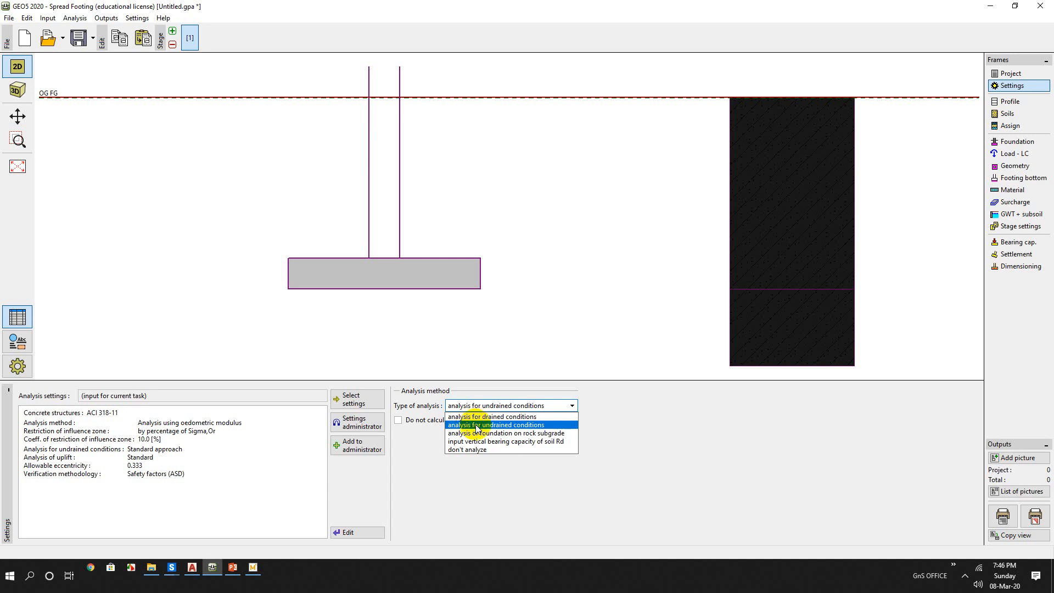
{"action": "left_click", "coordinate": [497, 424]}
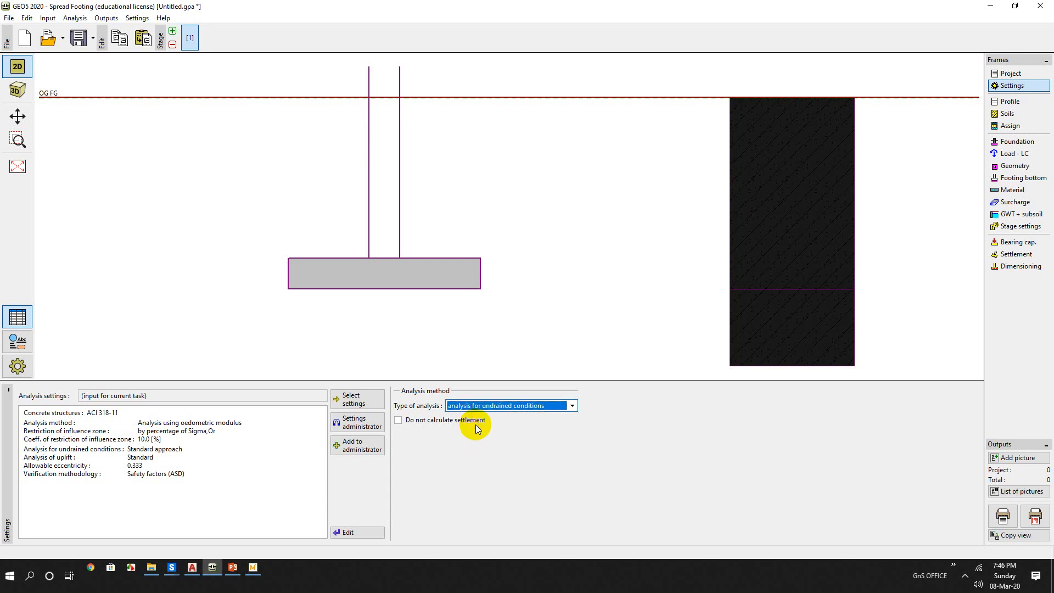
{"action": "mouse_move", "coordinate": [356, 532]}
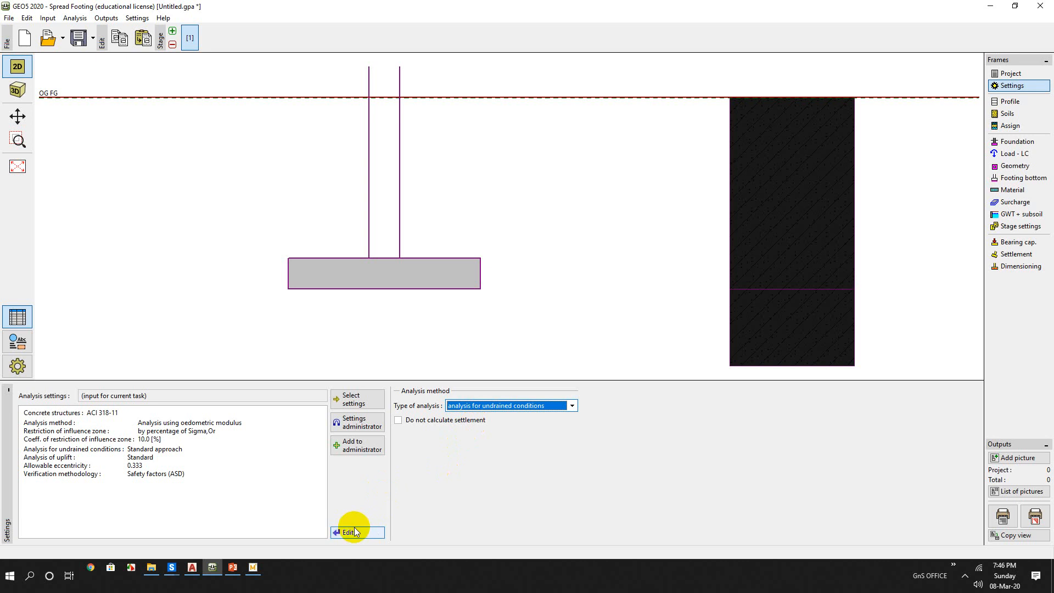
- Edit the current settings and keep ACI 318-11 as the concrete design code
{"action": "left_click", "coordinate": [348, 532]}
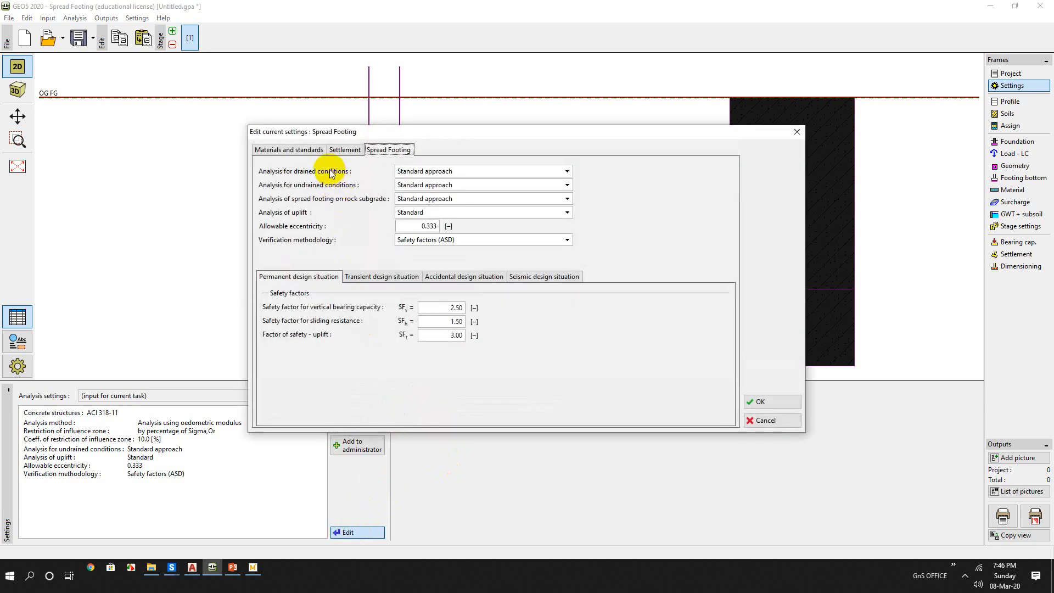
{"action": "left_click", "coordinate": [290, 149]}
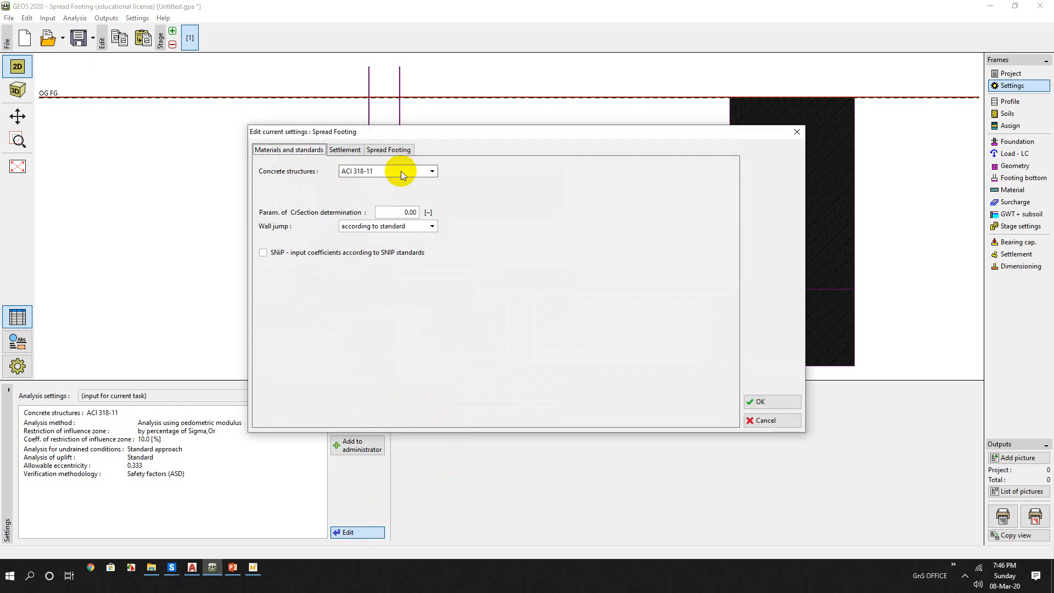
{"action": "left_click", "coordinate": [431, 170]}
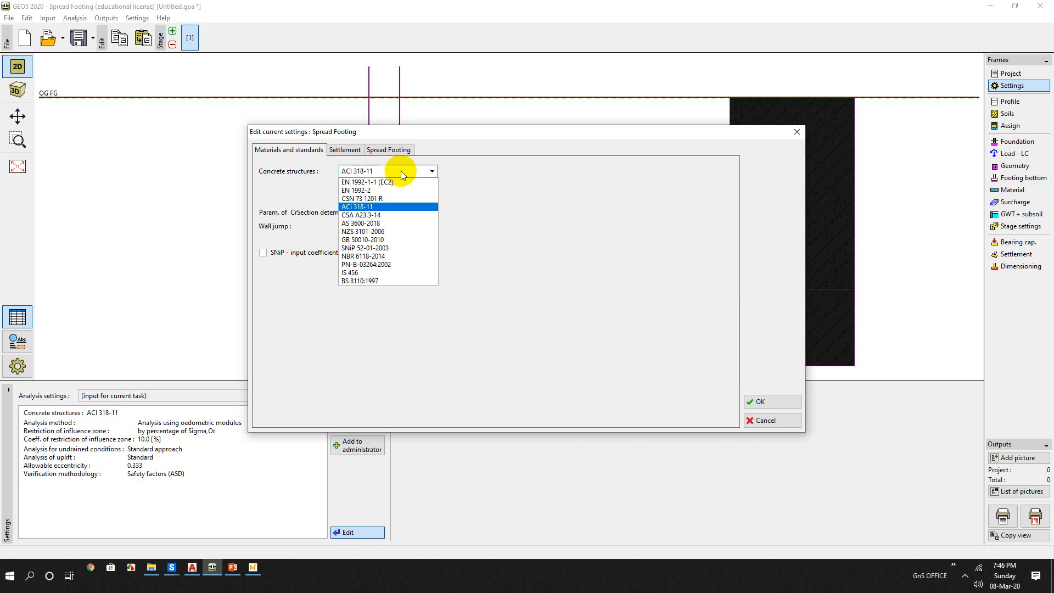
{"action": "mouse_move", "coordinate": [372, 166]}
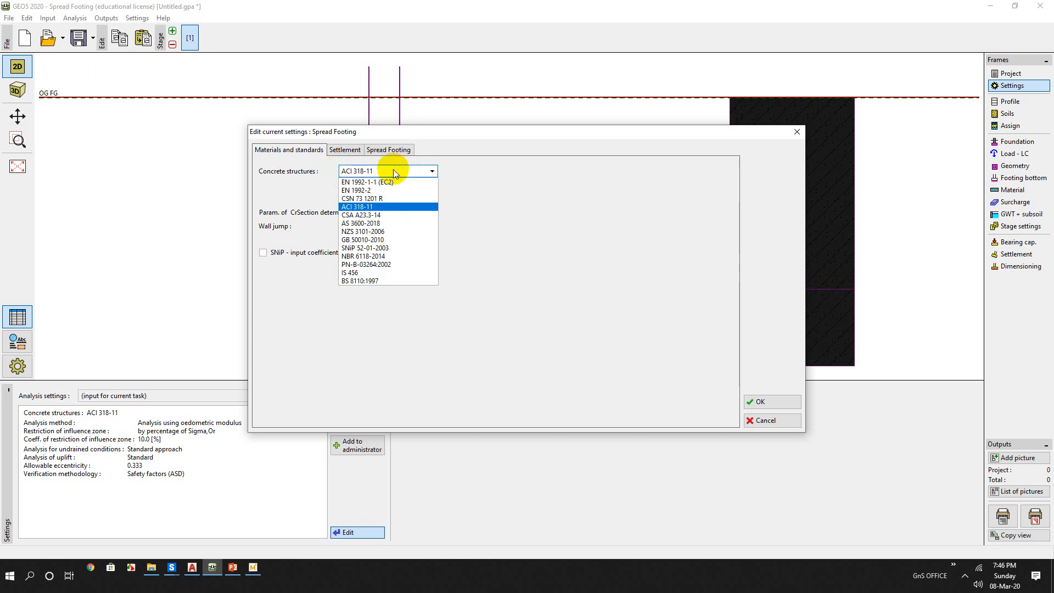
{"action": "left_click", "coordinate": [359, 206]}
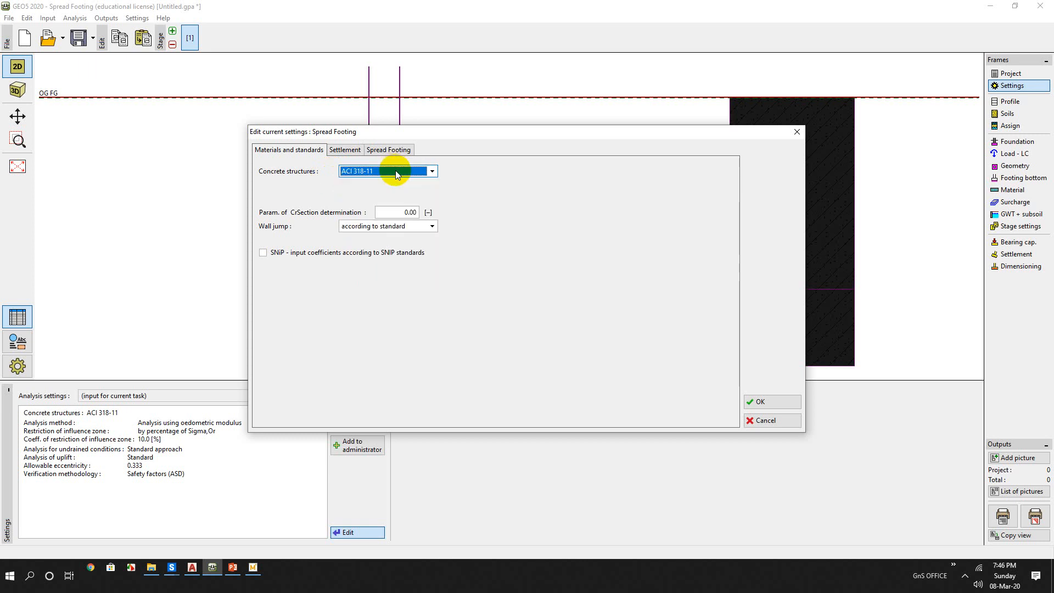
{"action": "mouse_move", "coordinate": [576, 205]}
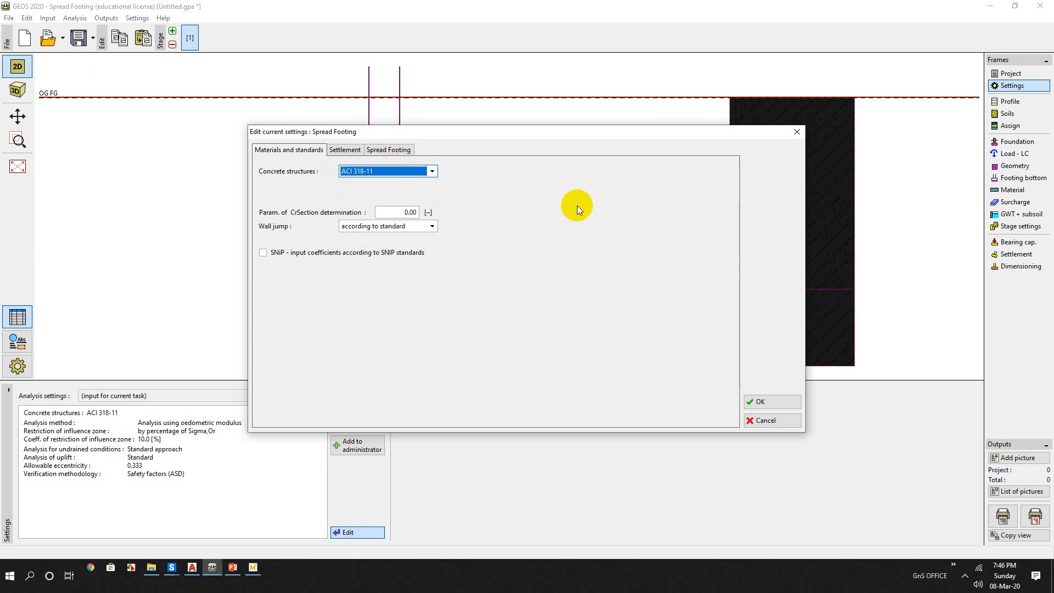
{"action": "mouse_move", "coordinate": [437, 259]}
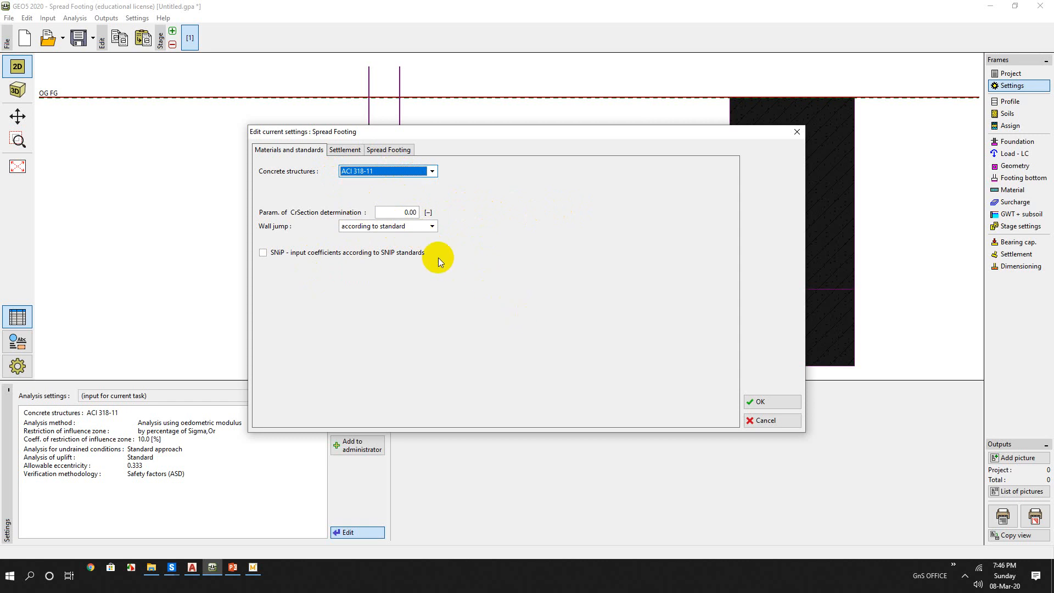
- Keep oedometric-modulus settlement with the 10% Sigma,Or restriction
{"action": "left_click", "coordinate": [344, 149]}
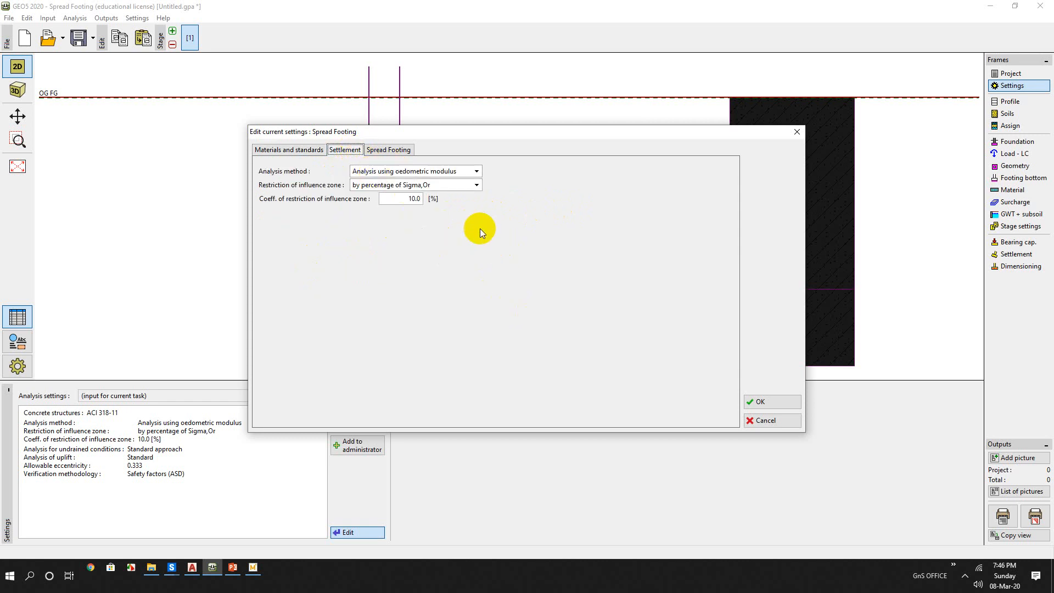
{"action": "left_click", "coordinate": [476, 171]}
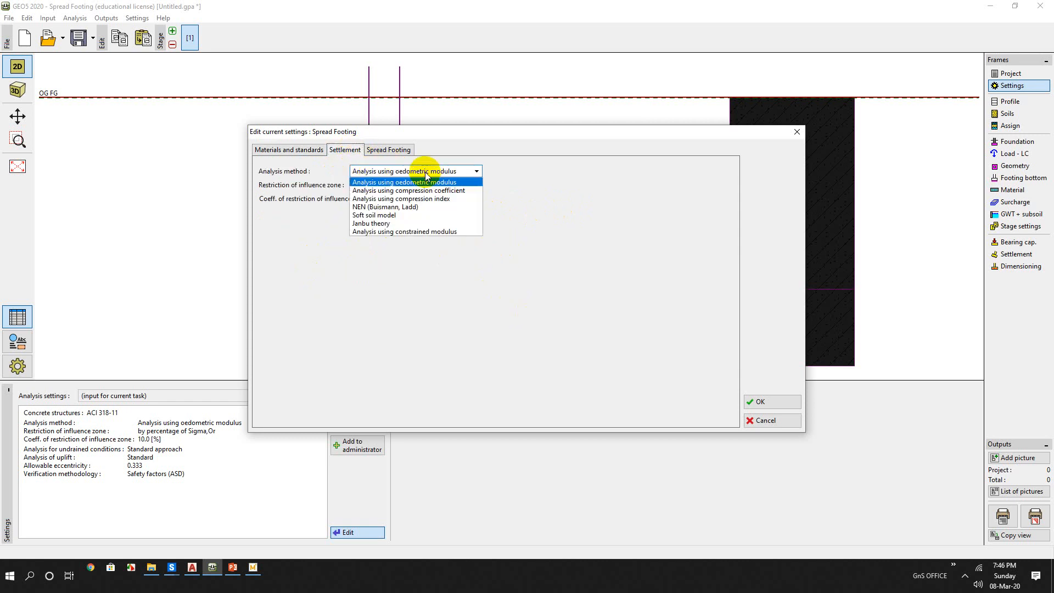
{"action": "mouse_move", "coordinate": [398, 187]}
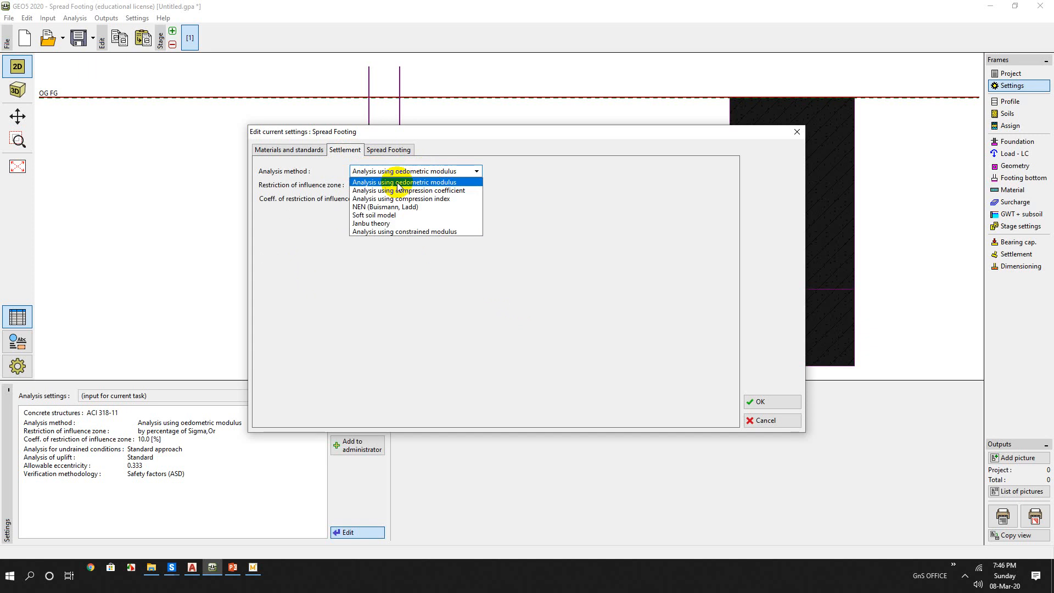
{"action": "mouse_move", "coordinate": [445, 191]}
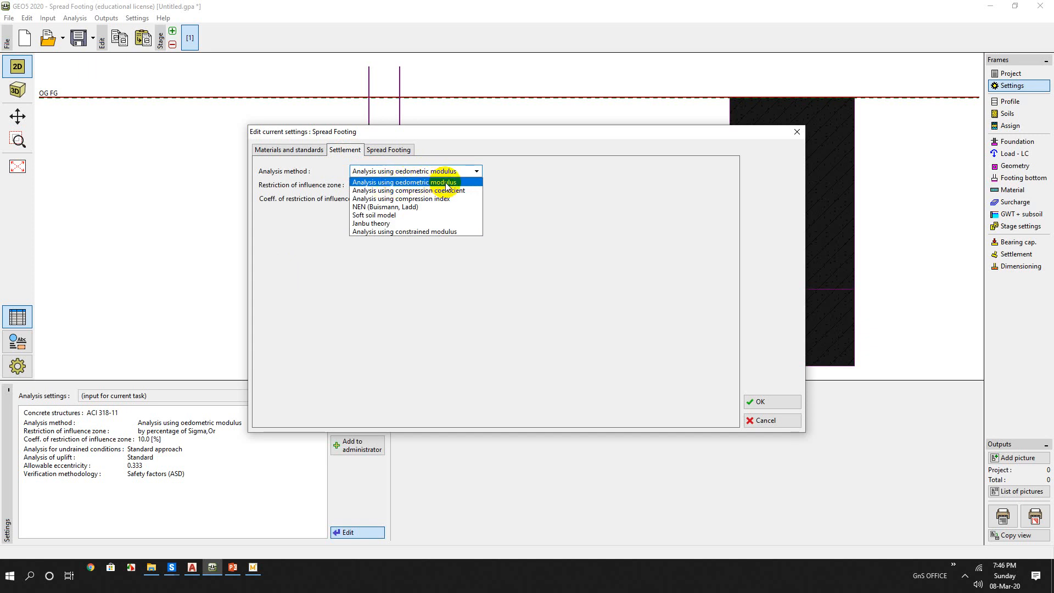
{"action": "mouse_move", "coordinate": [446, 183]}
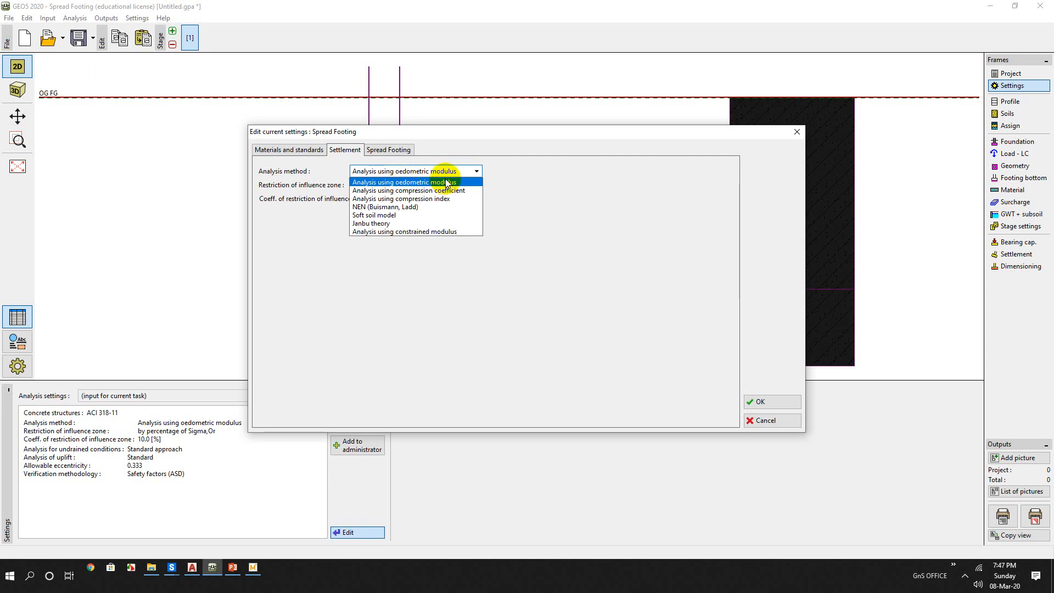
{"action": "mouse_move", "coordinate": [449, 186]}
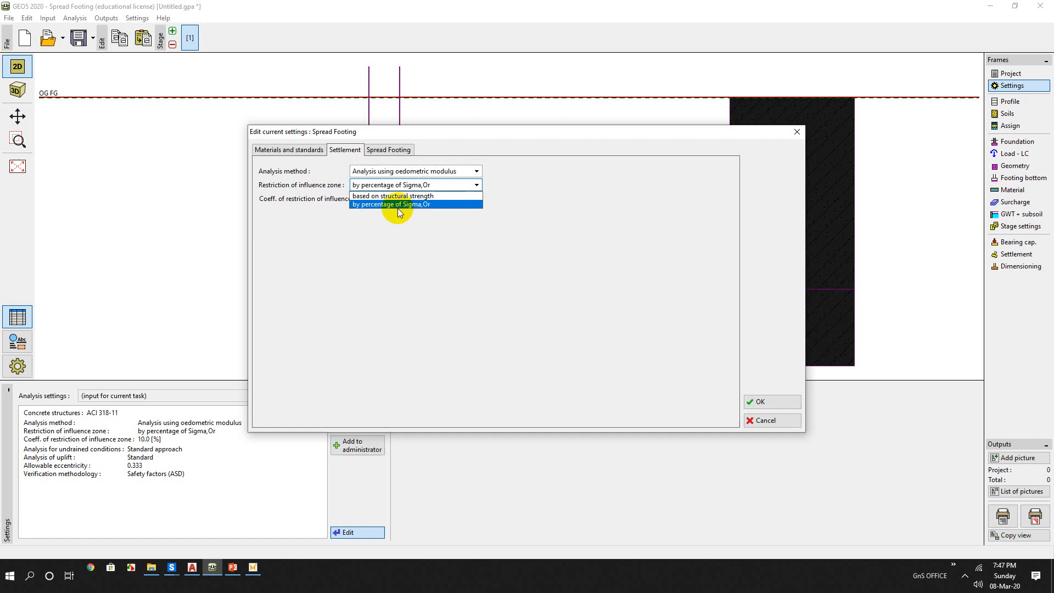
{"action": "left_click", "coordinate": [390, 204]}
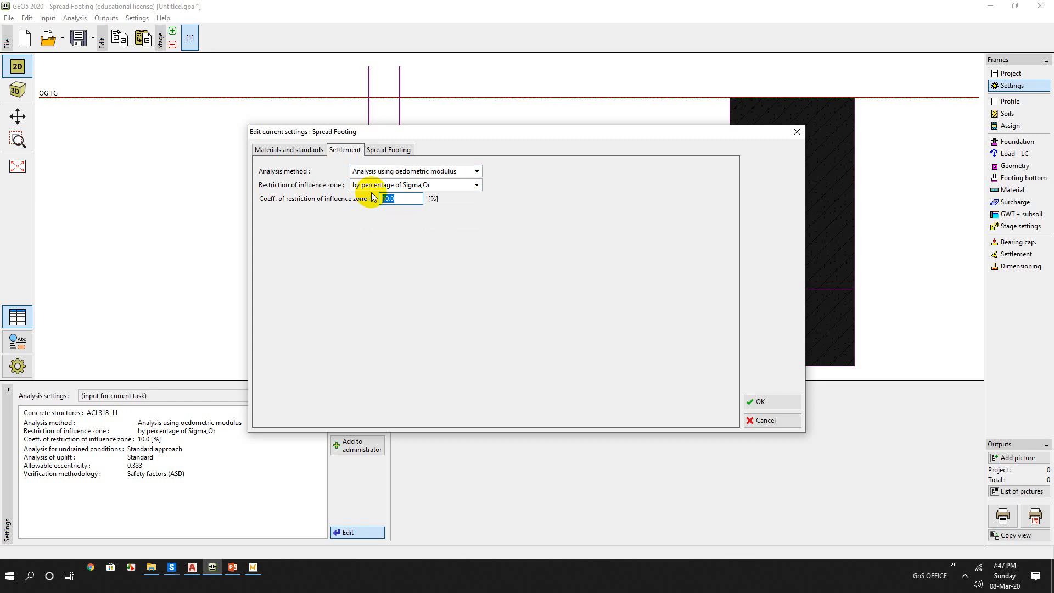
{"action": "left_click", "coordinate": [389, 149]}
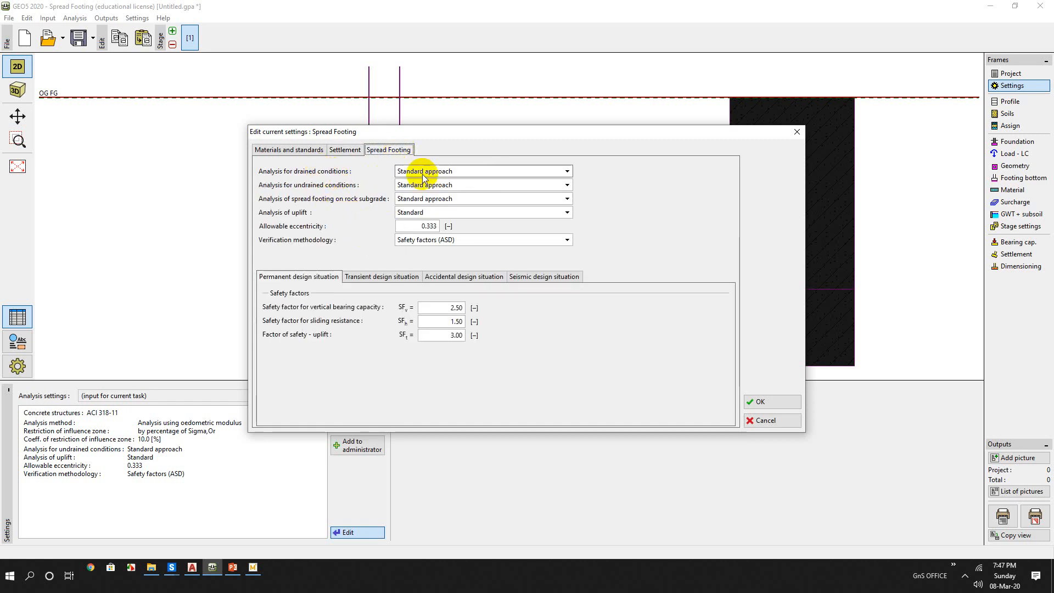
{"action": "mouse_move", "coordinate": [397, 192]}
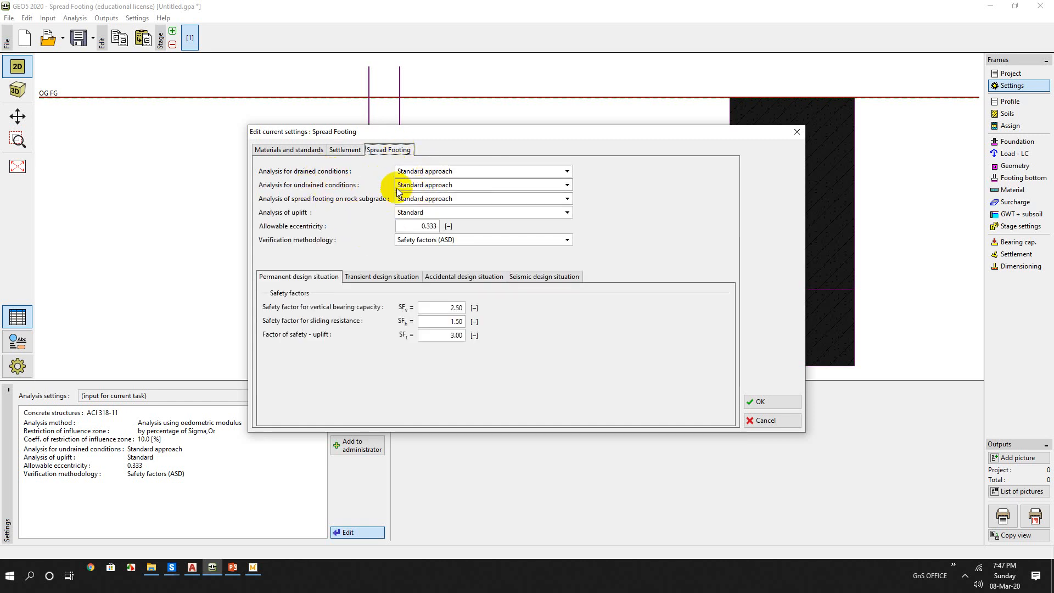
- Keep standard approaches, Standard uplift and ASD factors 2.50, 1.50, 3.00, then confirm
{"action": "left_click", "coordinate": [481, 185]}
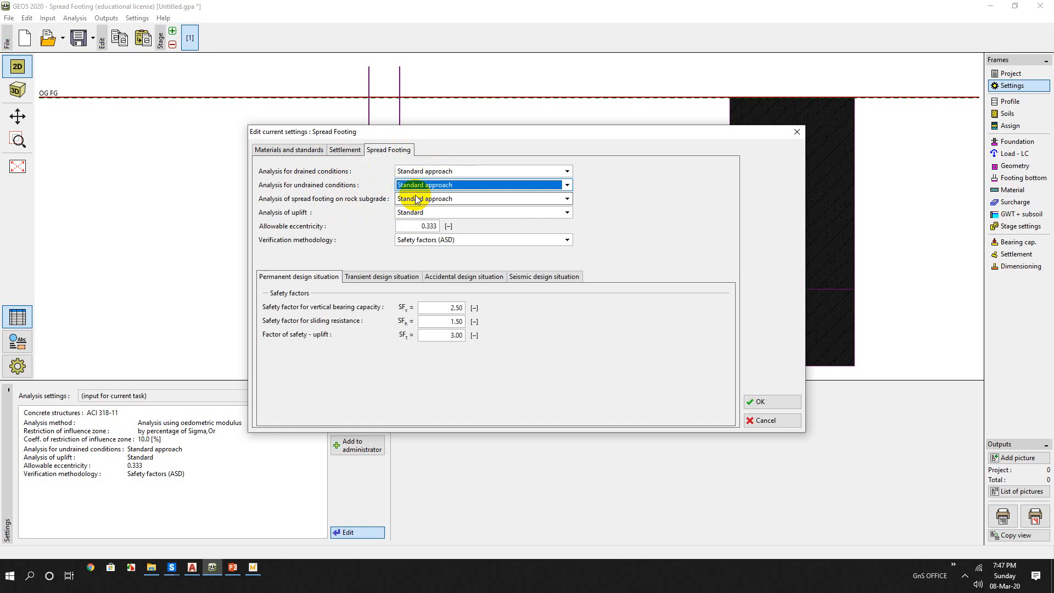
{"action": "mouse_move", "coordinate": [354, 205]}
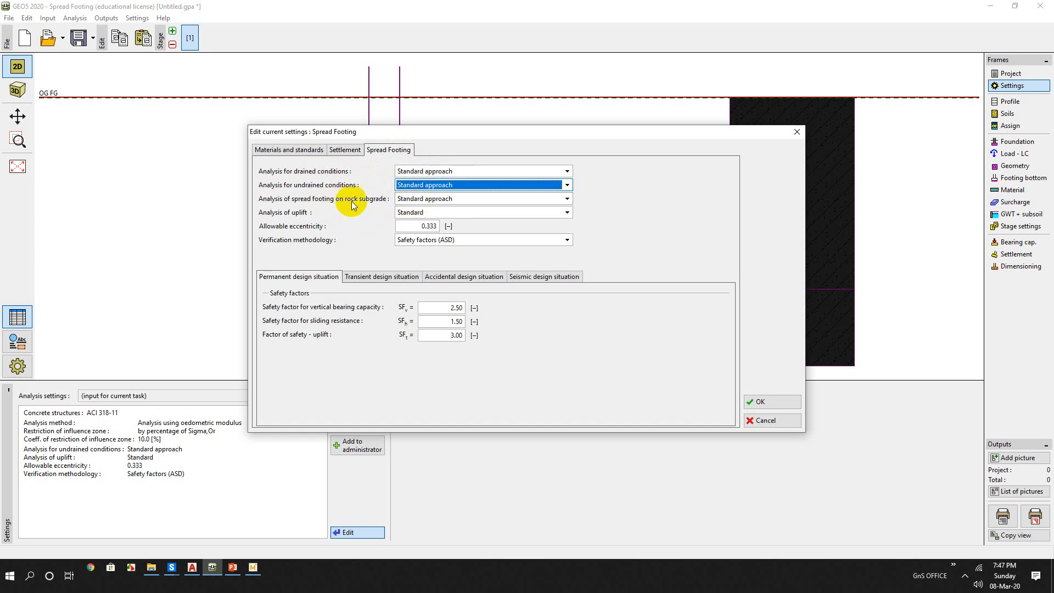
{"action": "mouse_move", "coordinate": [312, 218]}
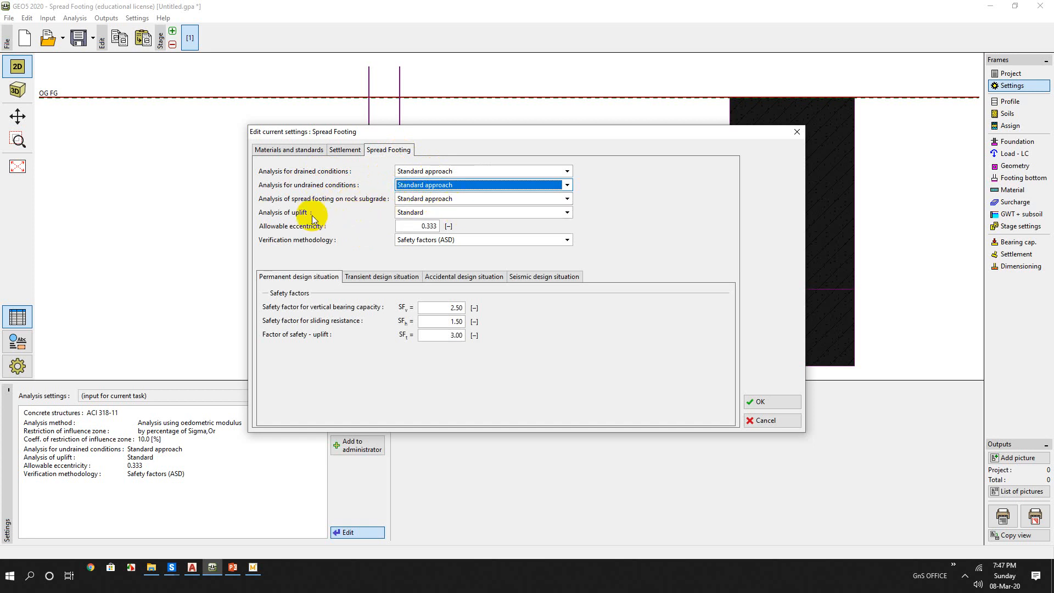
{"action": "left_click", "coordinate": [566, 212]}
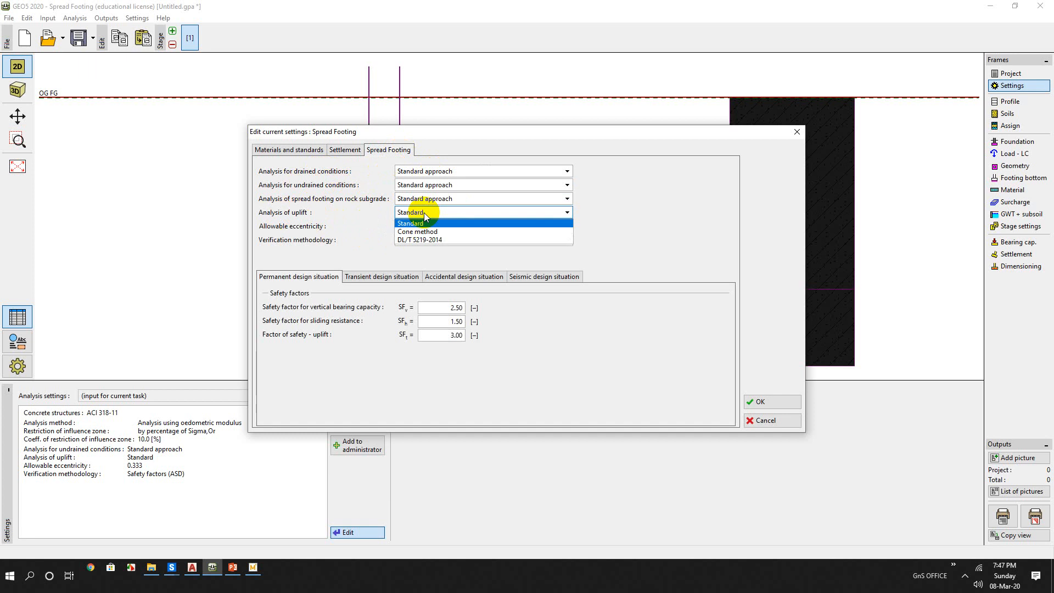
{"action": "left_click", "coordinate": [410, 212]}
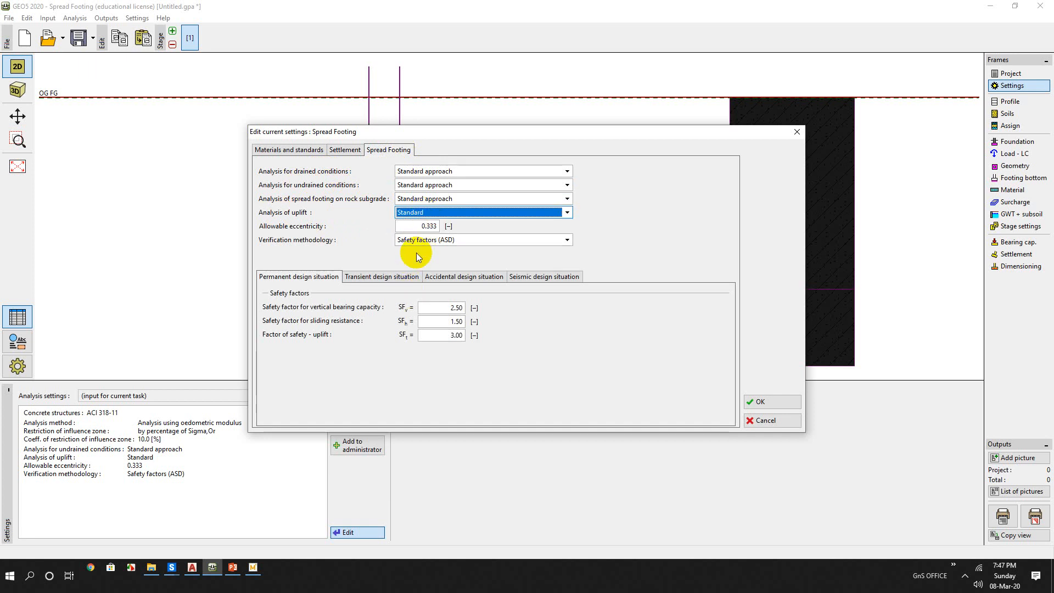
{"action": "mouse_move", "coordinate": [407, 251]}
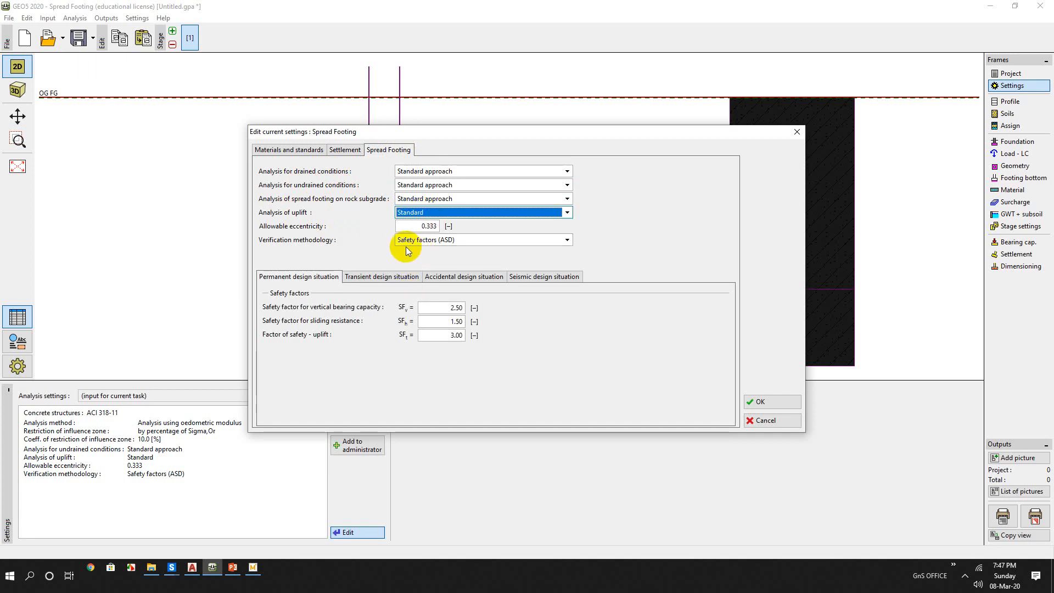
{"action": "mouse_move", "coordinate": [324, 314]}
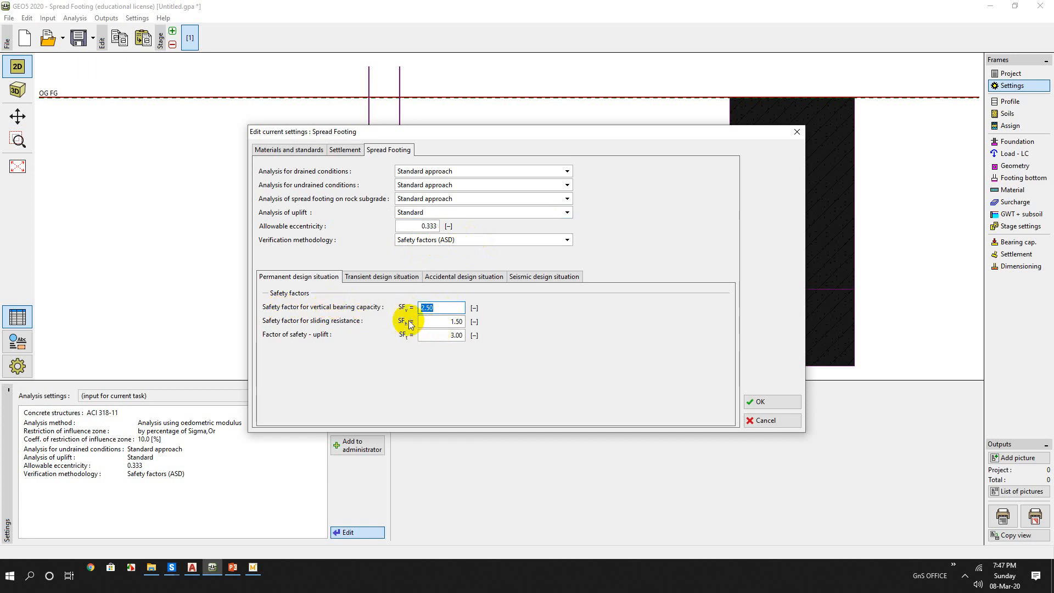
{"action": "mouse_move", "coordinate": [380, 303]}
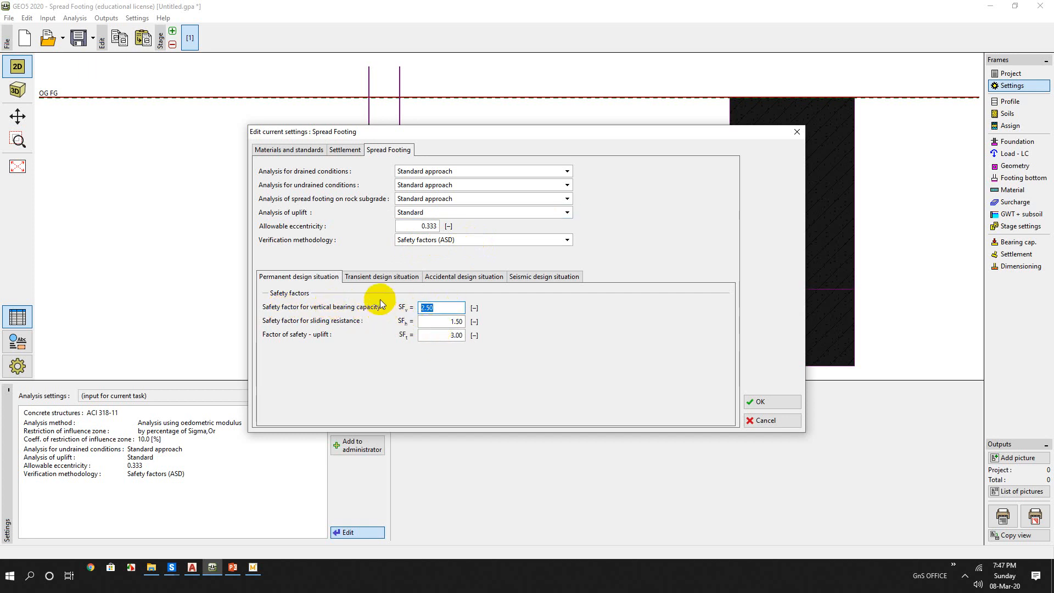
{"action": "mouse_move", "coordinate": [796, 377]}
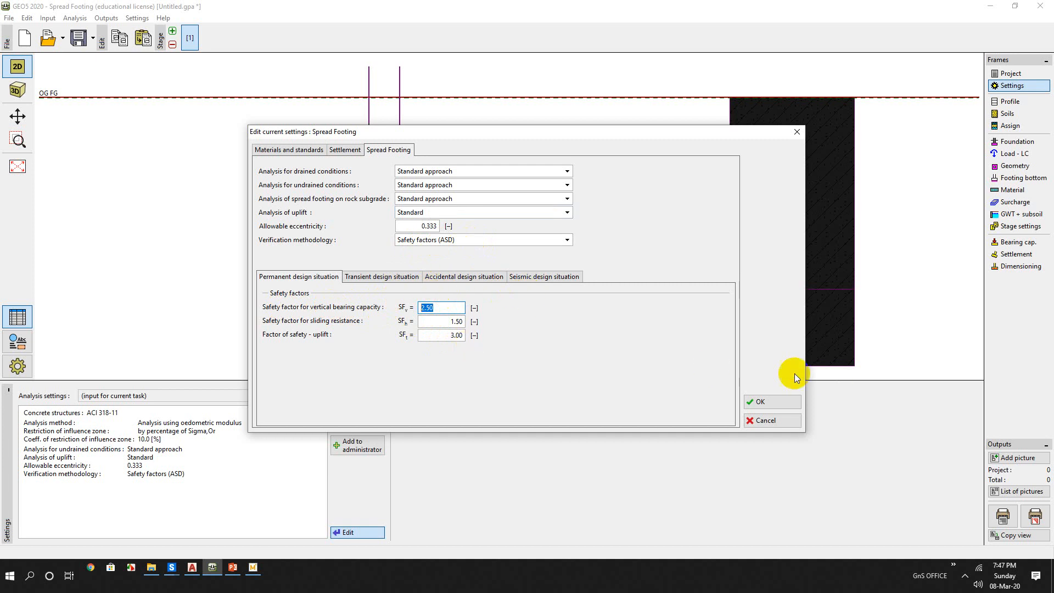
{"action": "left_click", "coordinate": [758, 402]}
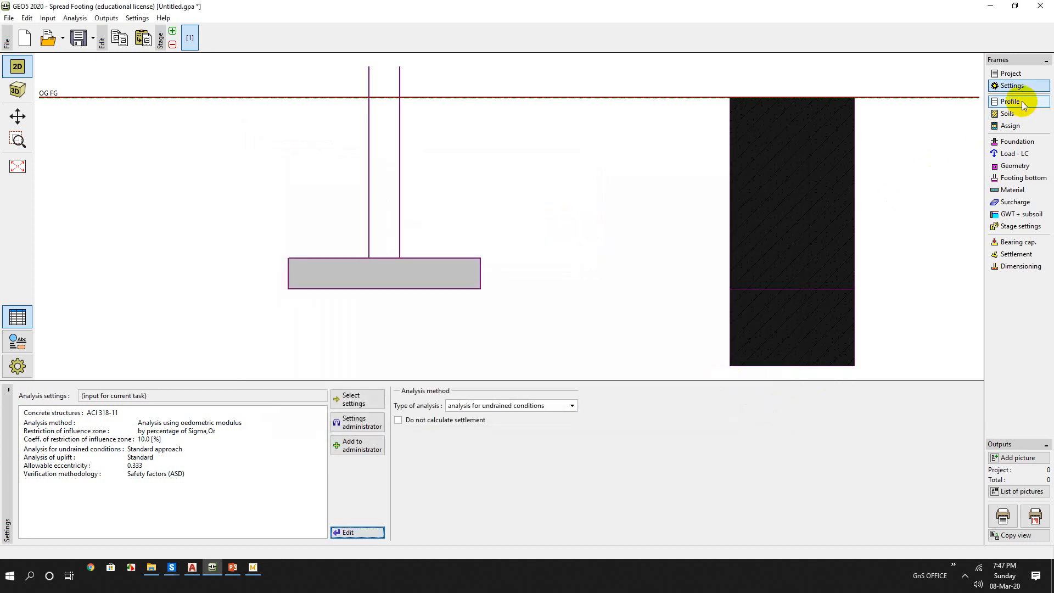
- Add a profile interface at 2.50 m and move to the Soils list with CL (stiff)
{"action": "left_click", "coordinate": [1010, 101]}
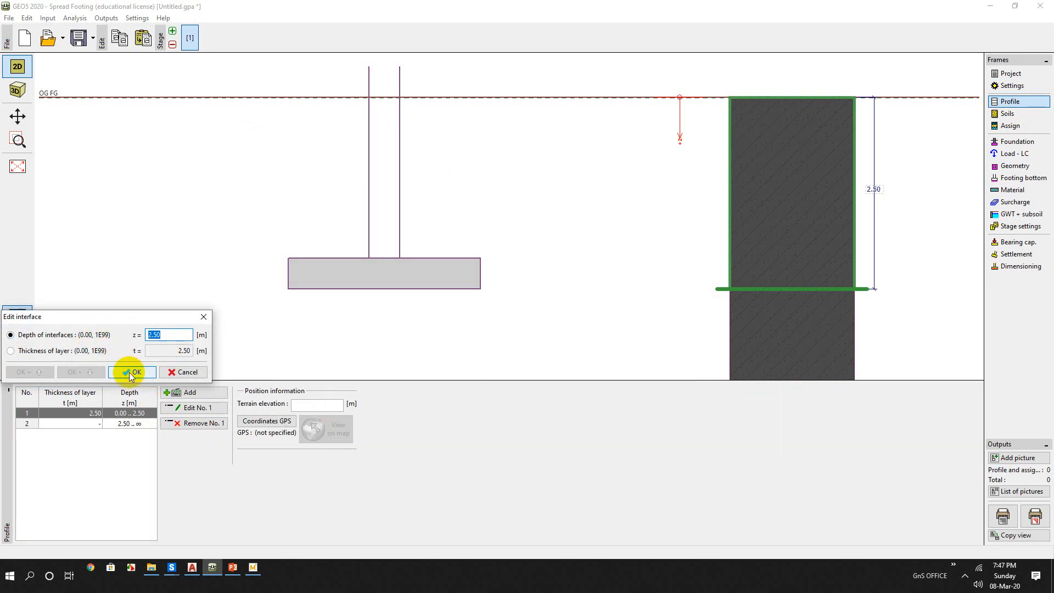
{"action": "left_click", "coordinate": [132, 372]}
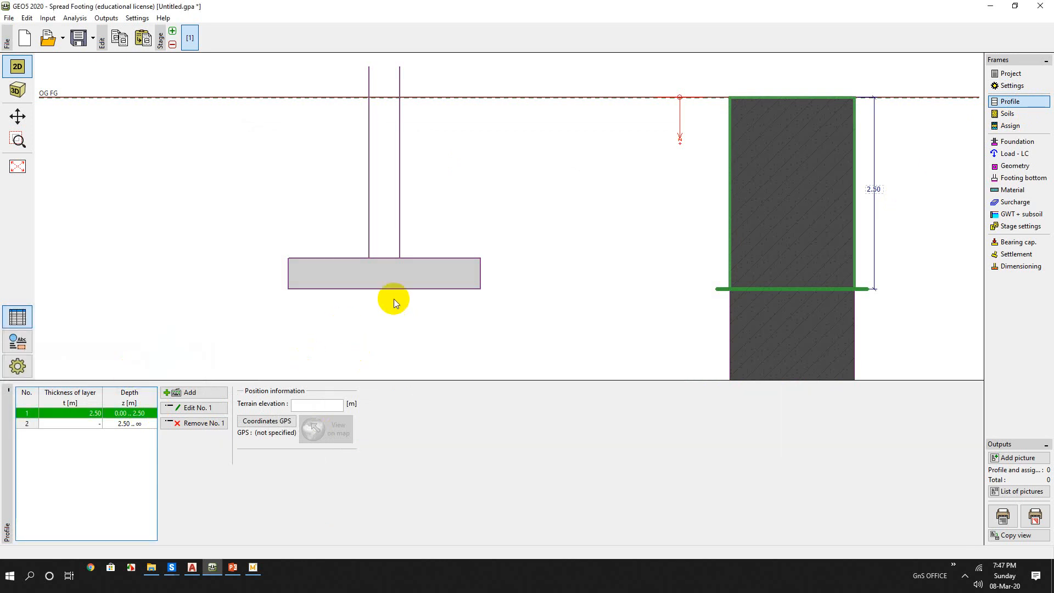
{"action": "left_click", "coordinate": [1008, 113]}
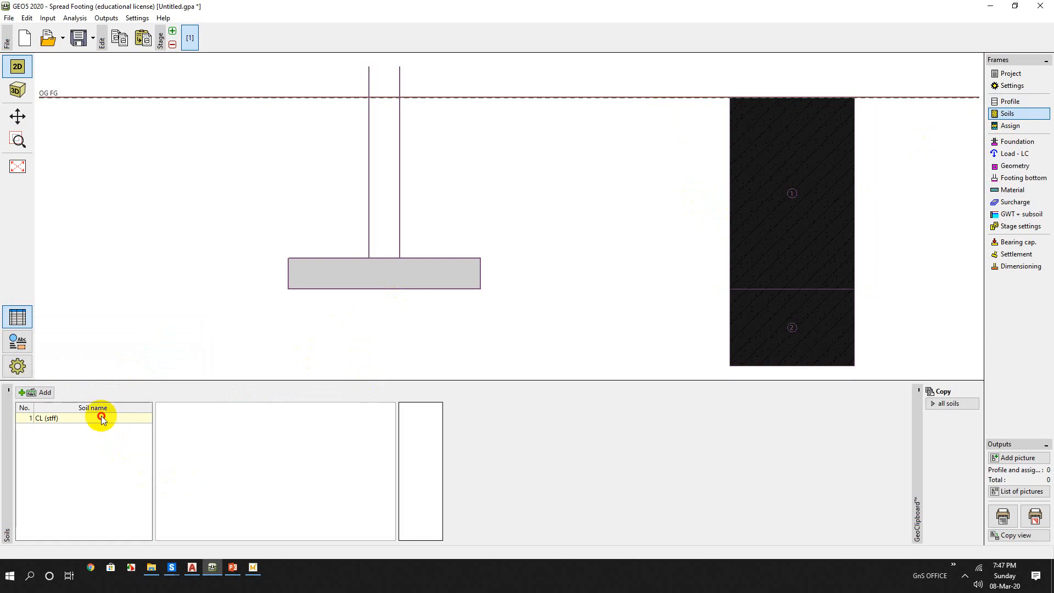
- Open CL (stiff) for classification and keep the Standard classification type
{"action": "double_click", "coordinate": [101, 417]}
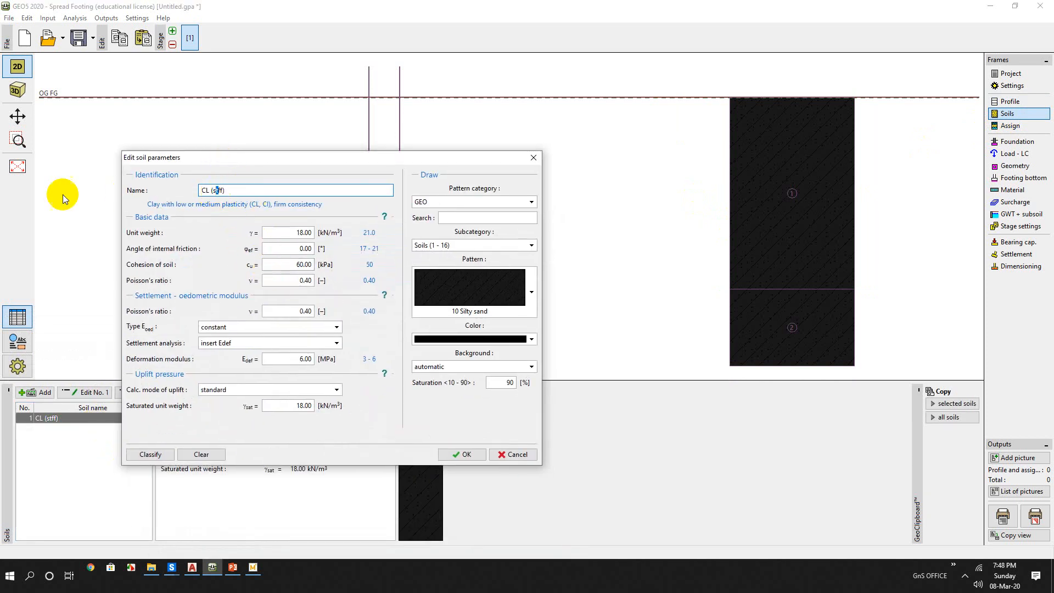
{"action": "left_click", "coordinate": [149, 455]}
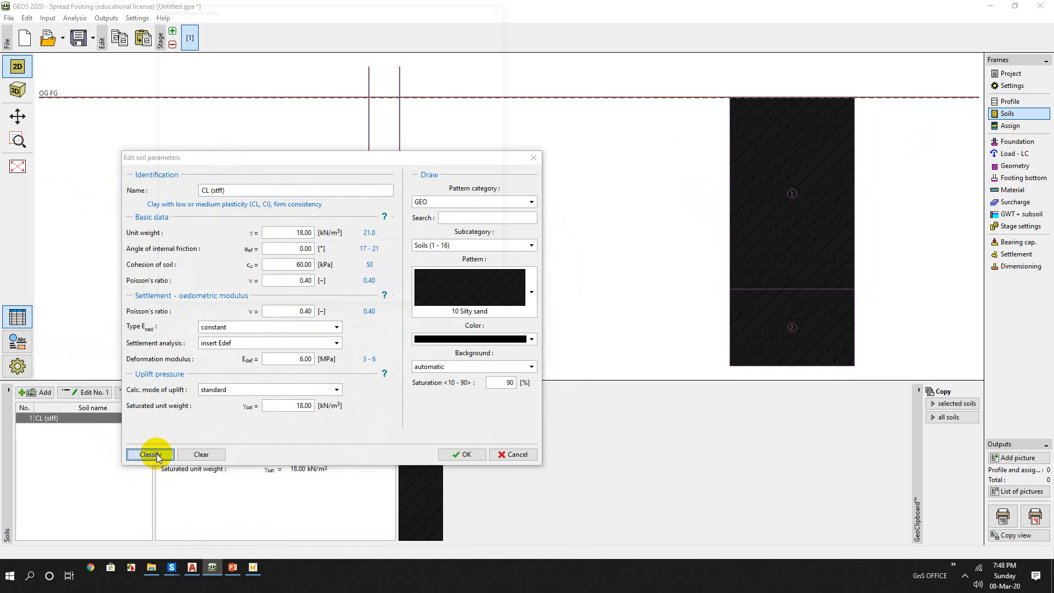
{"action": "left_click", "coordinate": [150, 454]}
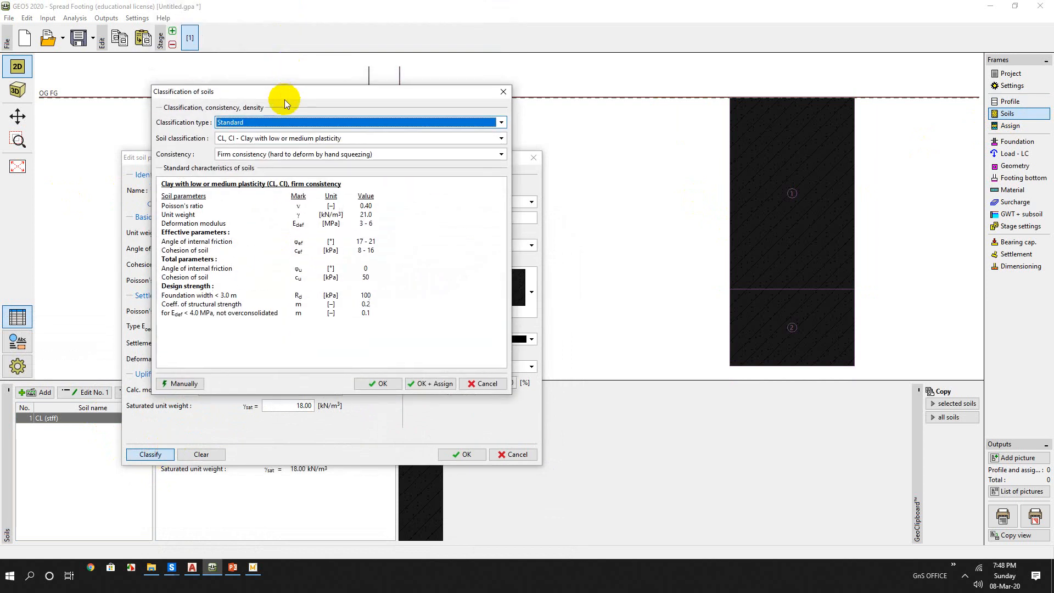
{"action": "left_click", "coordinate": [500, 122]}
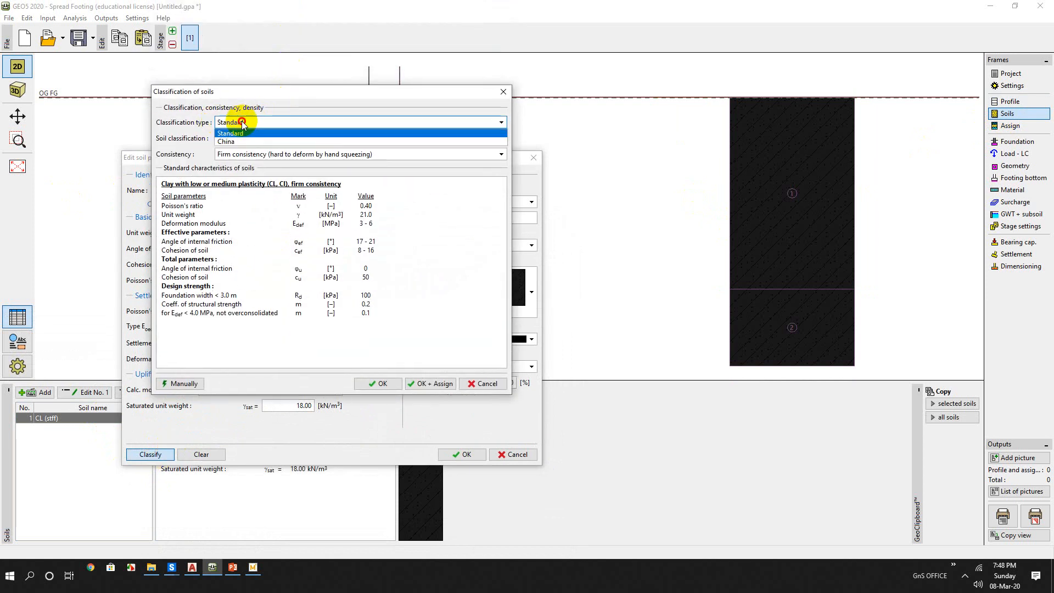
{"action": "left_click", "coordinate": [230, 132]}
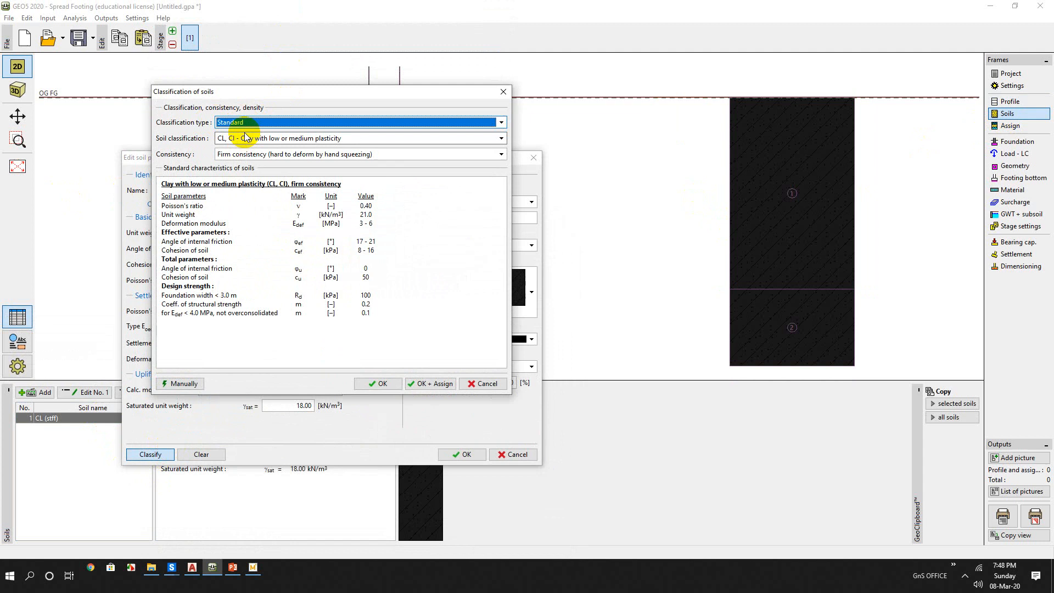
{"action": "left_click", "coordinate": [500, 122]}
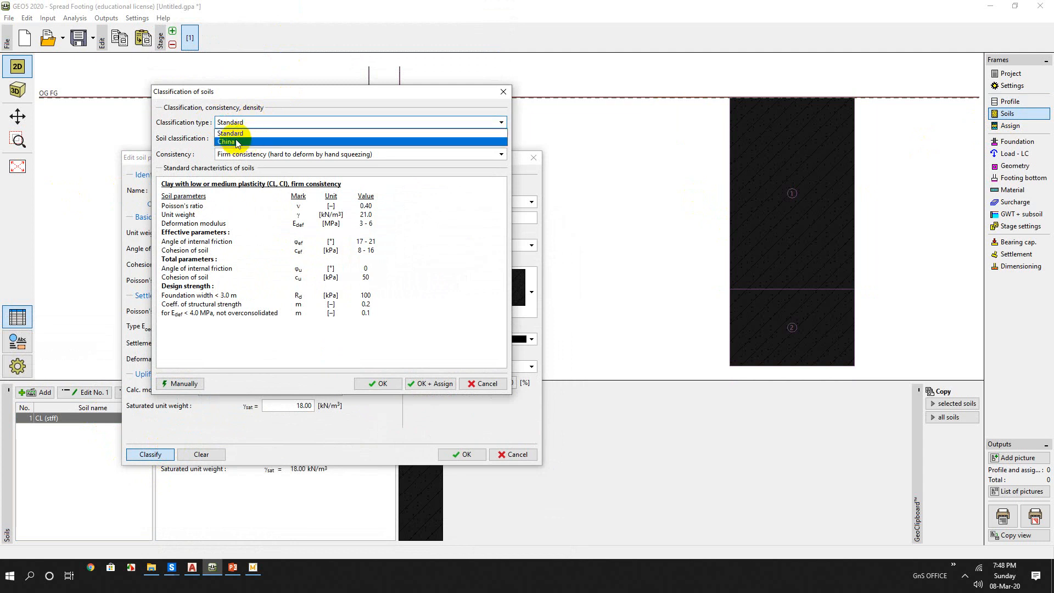
{"action": "mouse_move", "coordinate": [248, 143]}
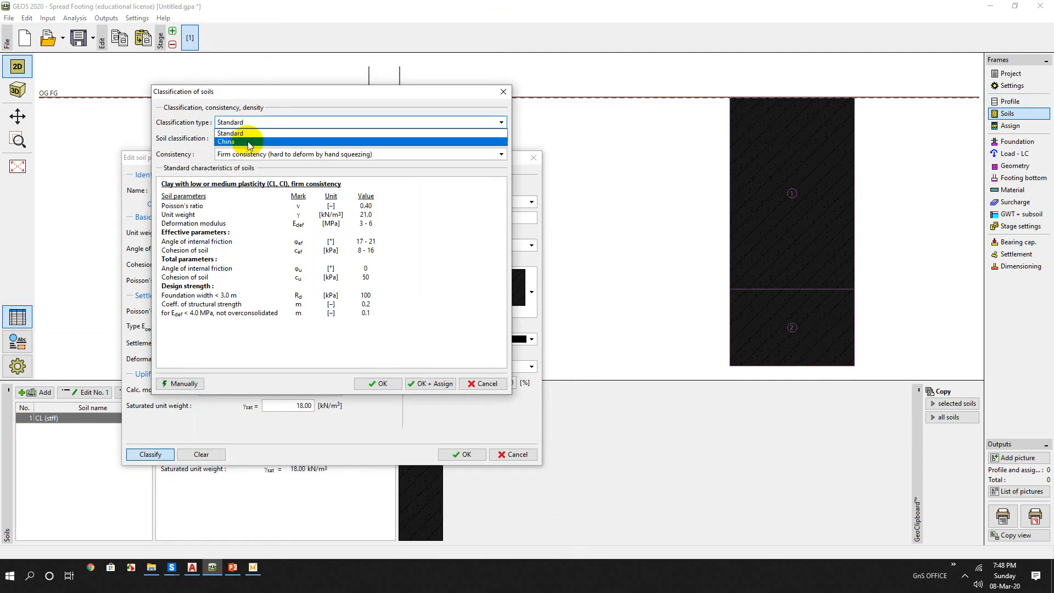
{"action": "left_click", "coordinate": [230, 132]}
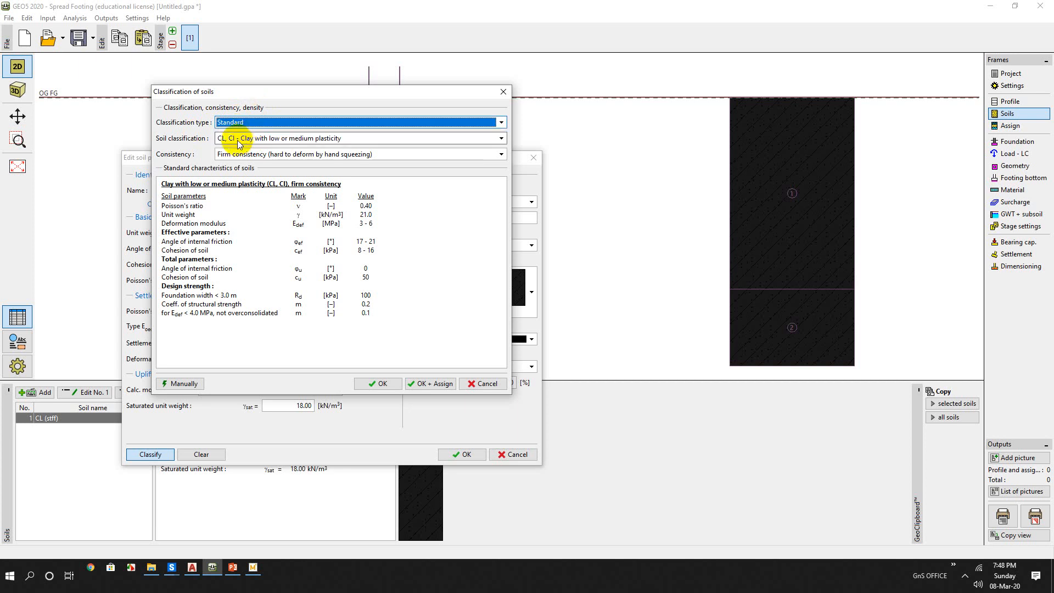
- Open the soil class list and check the slide's SPT and cohesion data
{"action": "left_click", "coordinate": [500, 138]}
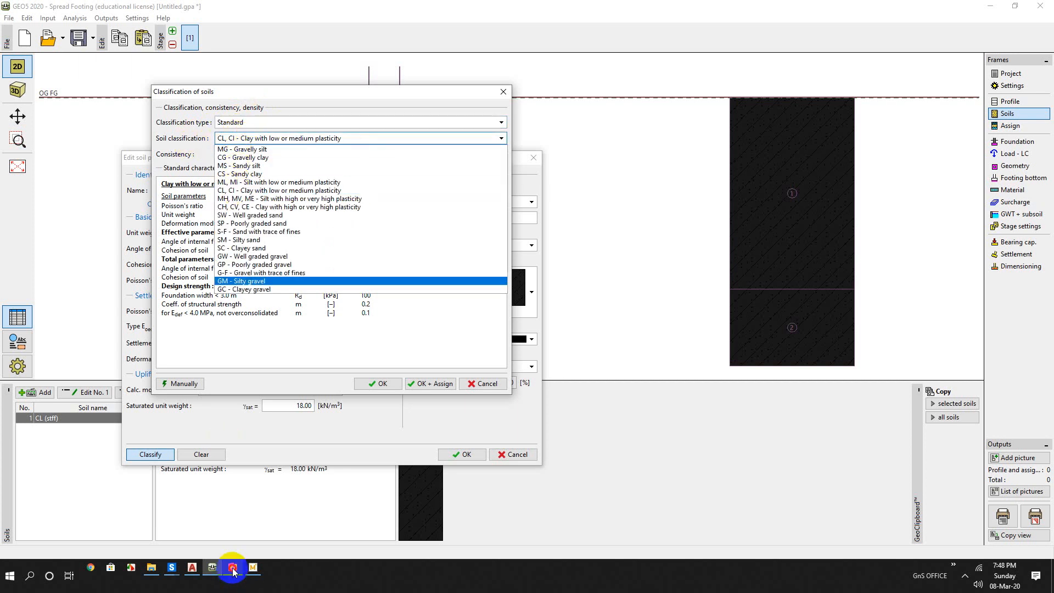
{"action": "left_click", "coordinate": [232, 575]}
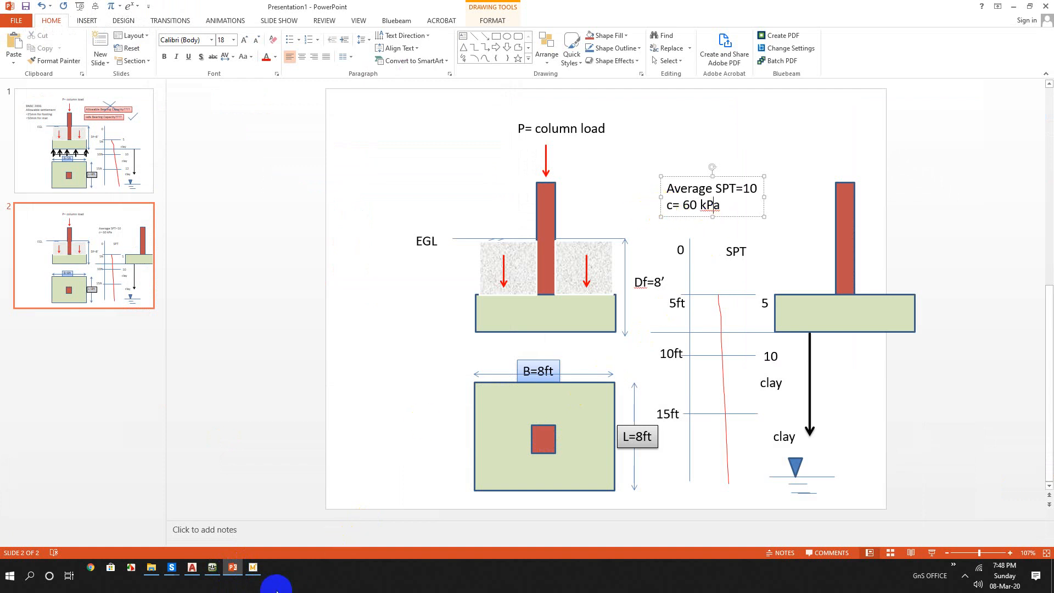
{"action": "mouse_move", "coordinate": [212, 567]}
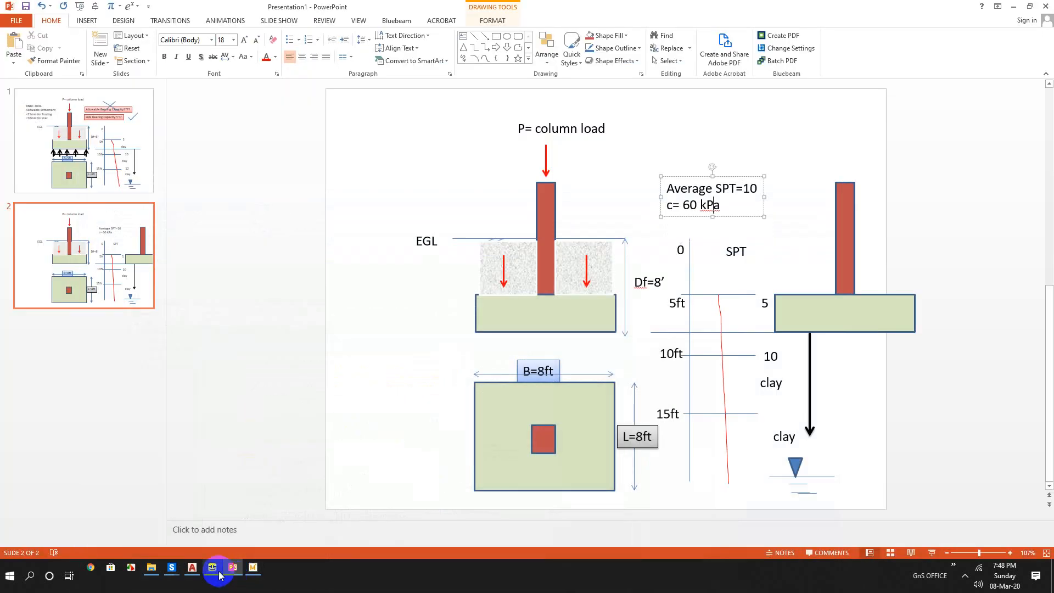
{"action": "left_click", "coordinate": [212, 568]}
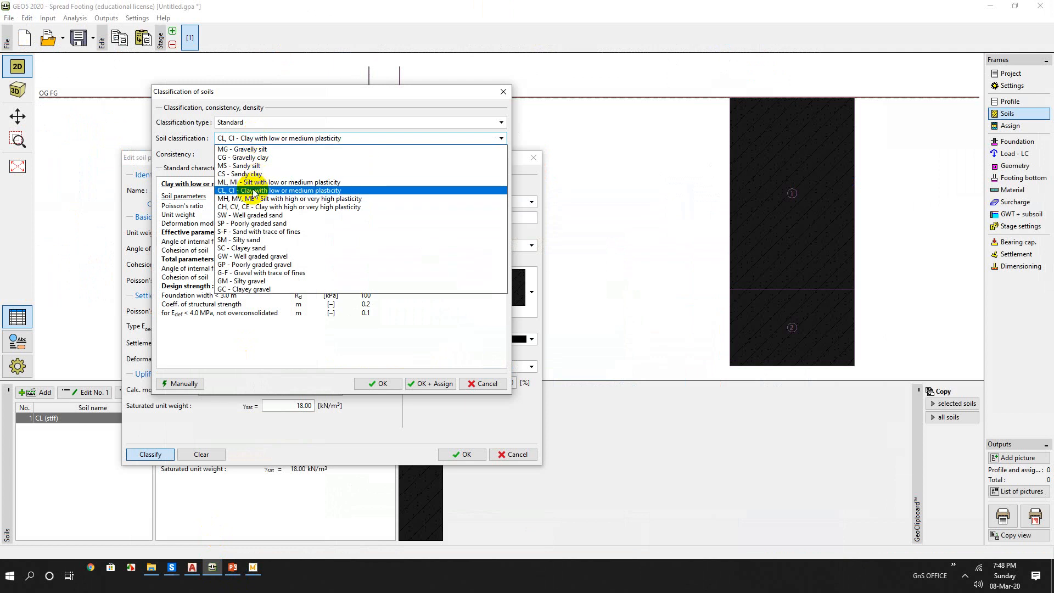
{"action": "mouse_move", "coordinate": [264, 195]}
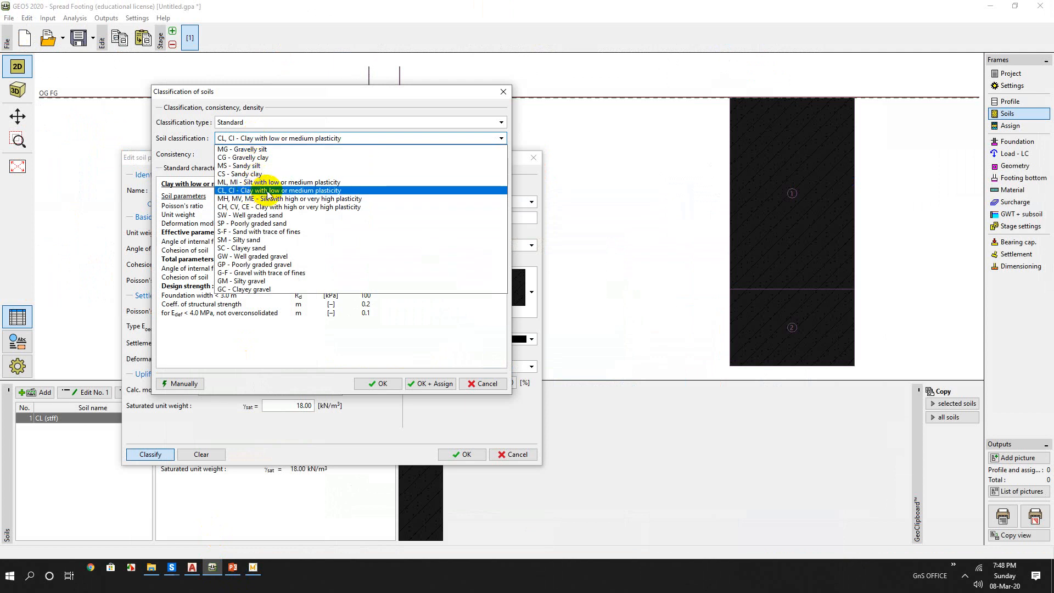
{"action": "mouse_move", "coordinate": [324, 194]}
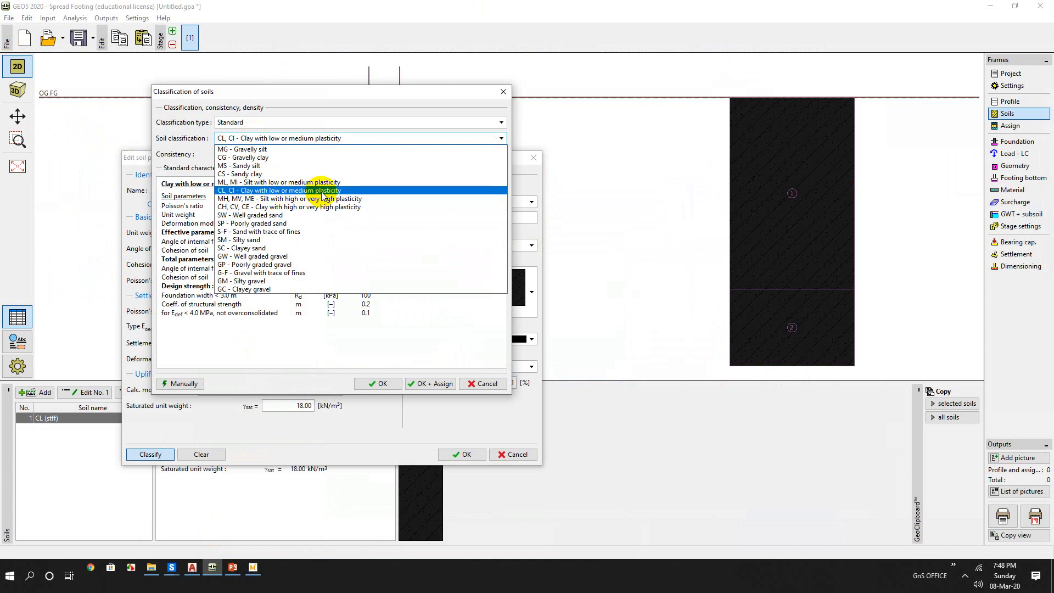
{"action": "mouse_move", "coordinate": [289, 195]}
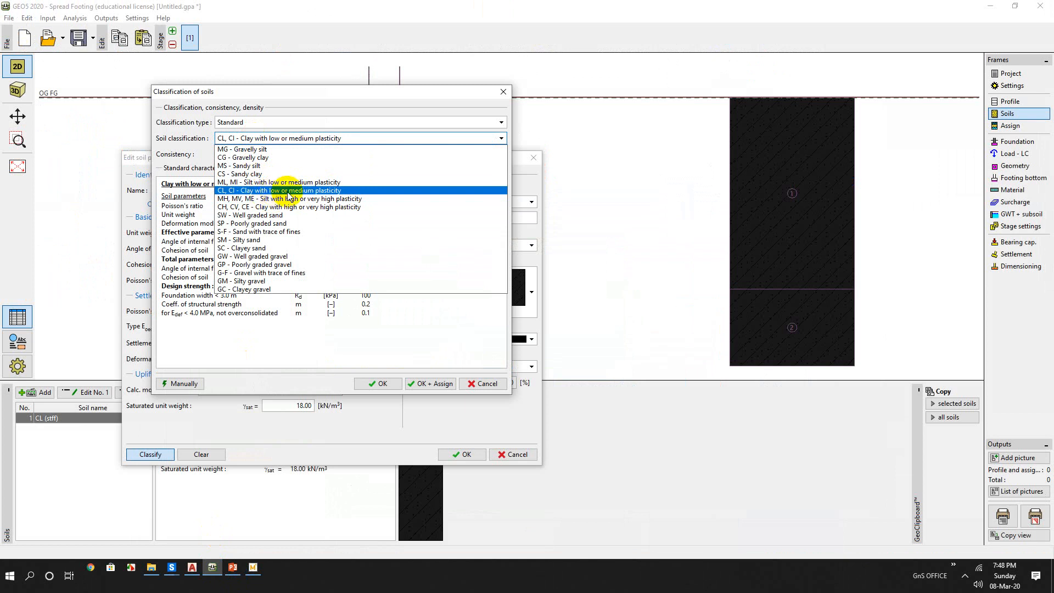
- Classify the soil as CL, CI clay with stiff consistency, Sr > 0.8
{"action": "left_click", "coordinate": [278, 190]}
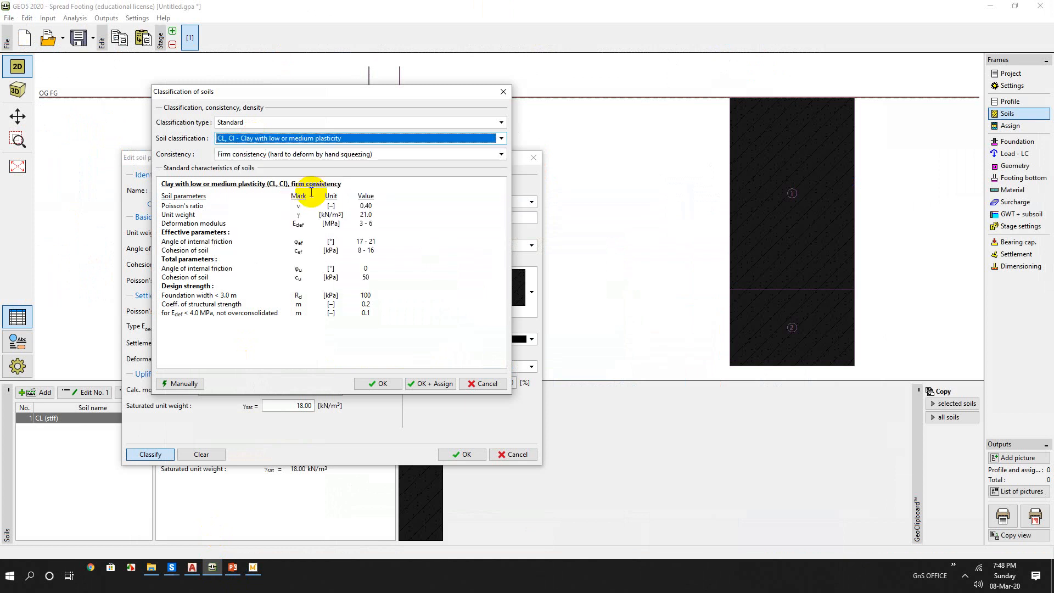
{"action": "left_click", "coordinate": [500, 154]}
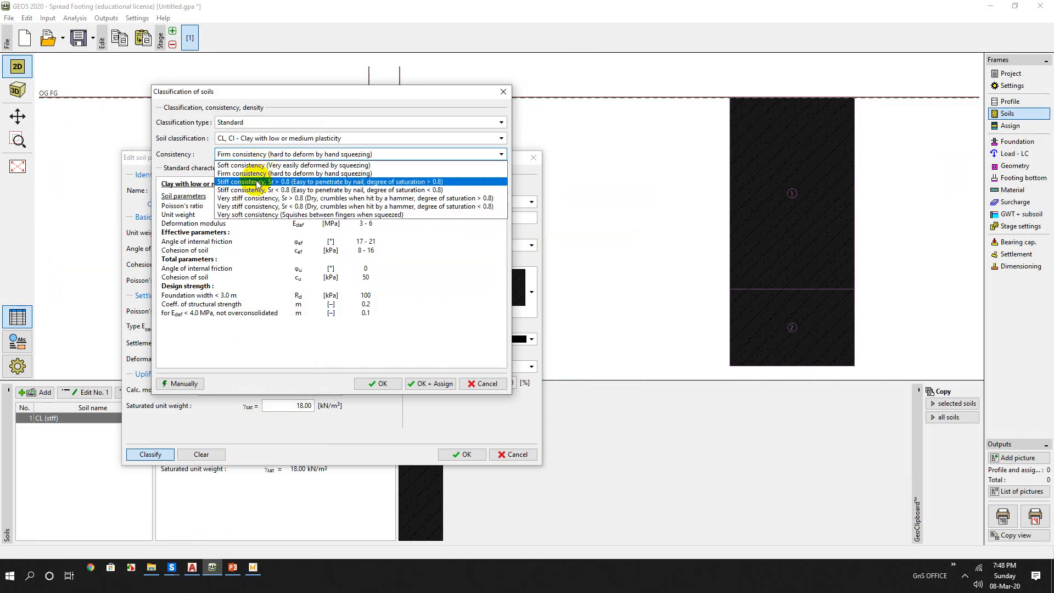
{"action": "left_click", "coordinate": [329, 181]}
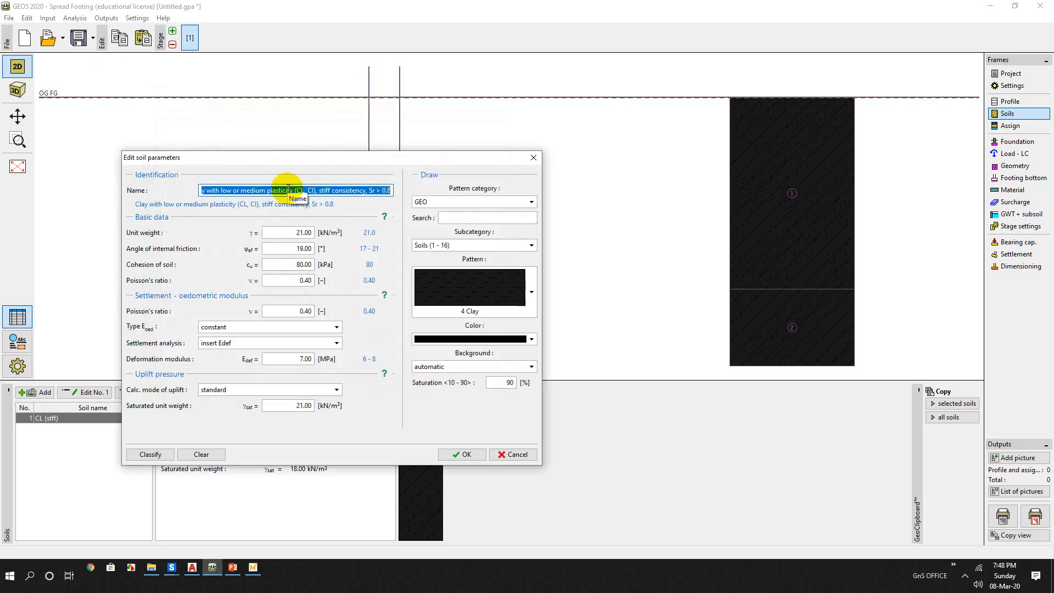
- Name the soil as stiff clay, with unit weight 18 and friction angle 0°
{"action": "type", "text": "Clay (st"}
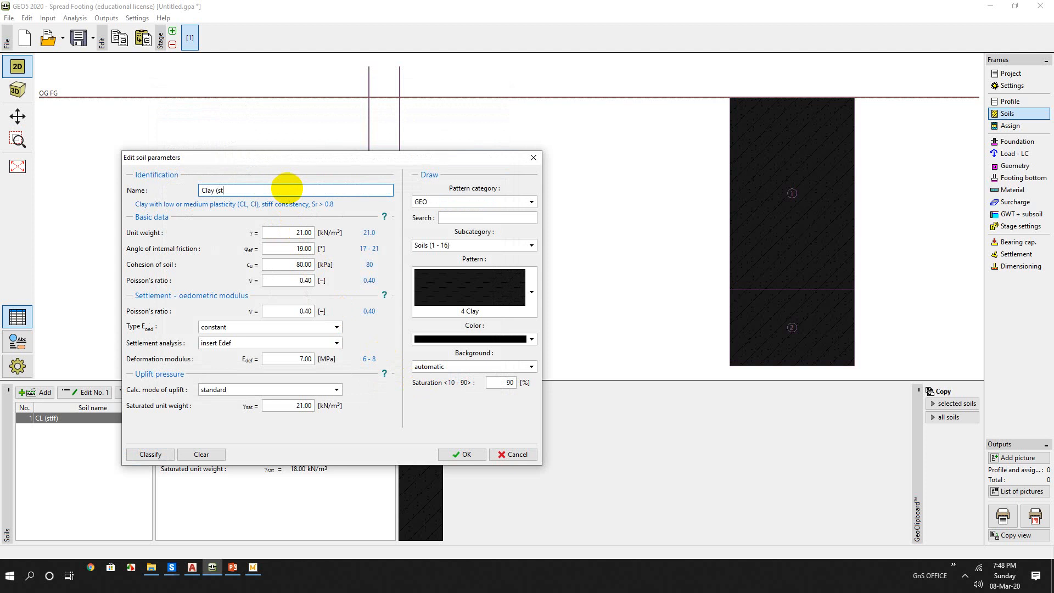
{"action": "type", "text": "iff)"}
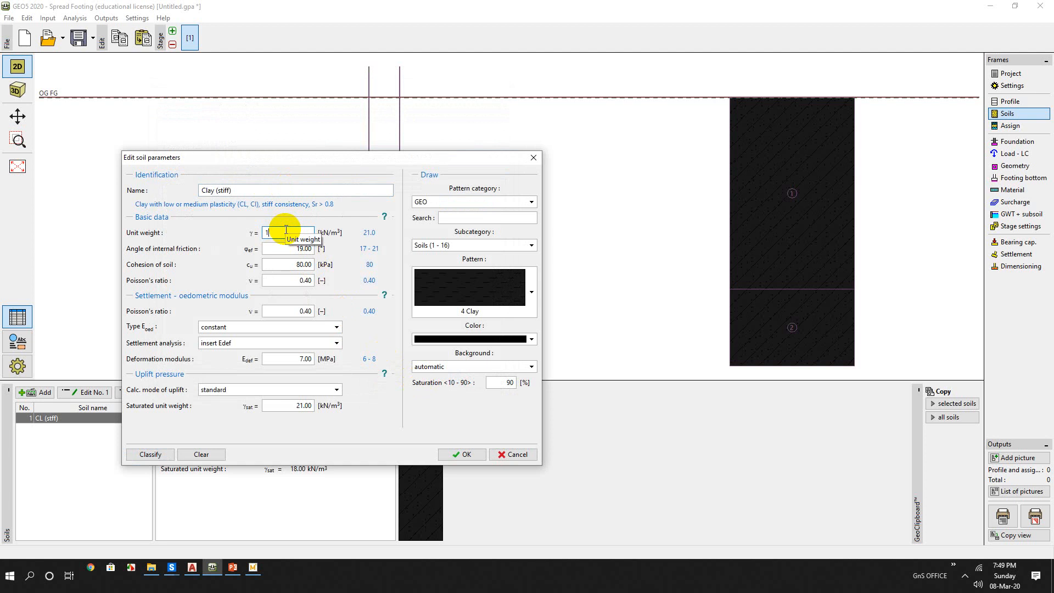
{"action": "type", "text": "18.00"}
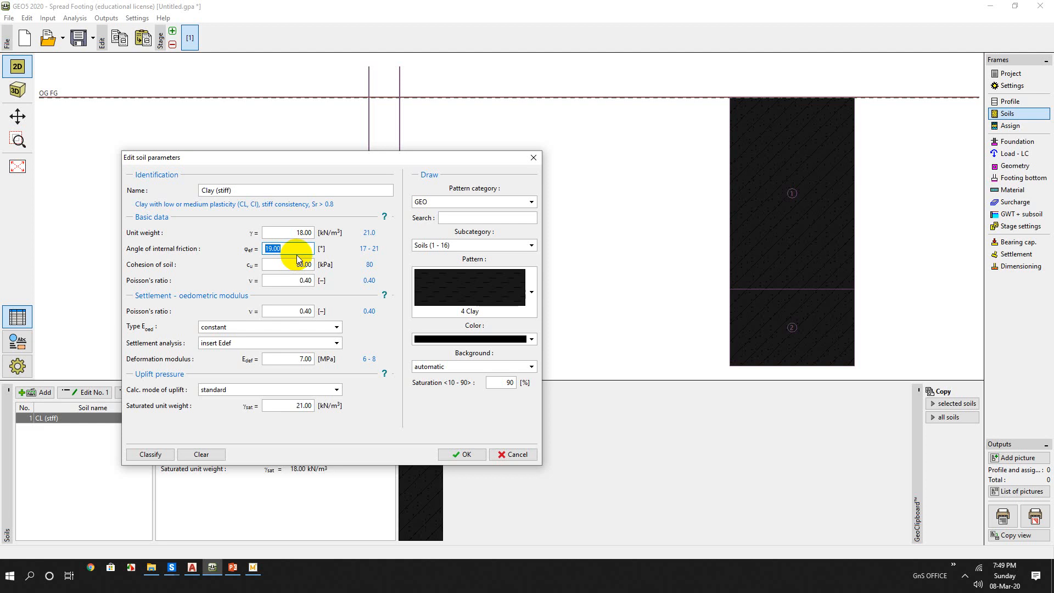
{"action": "left_click", "coordinate": [288, 264]}
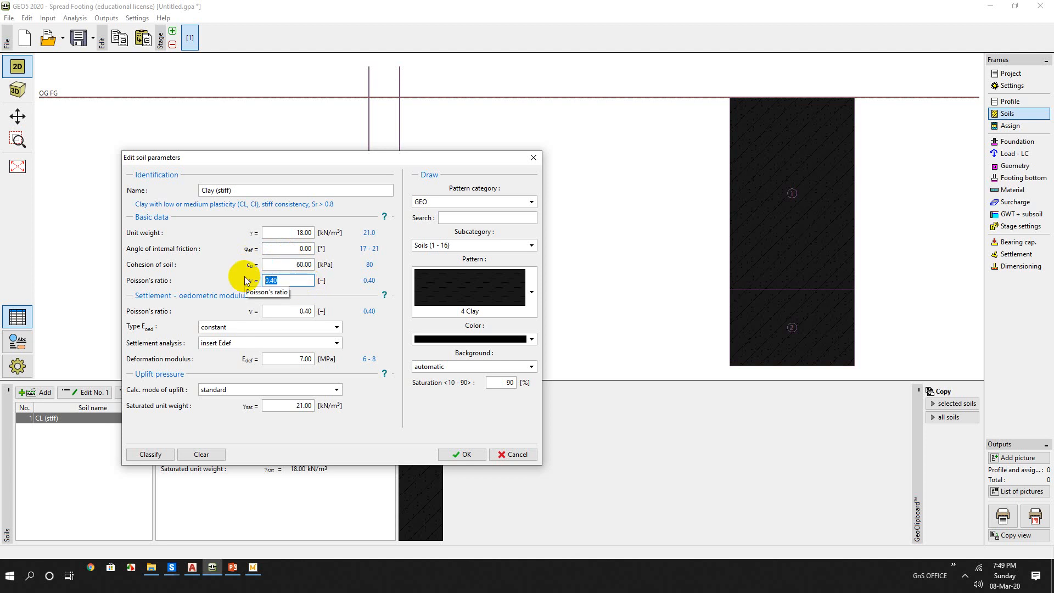
{"action": "type", "text": "0."}
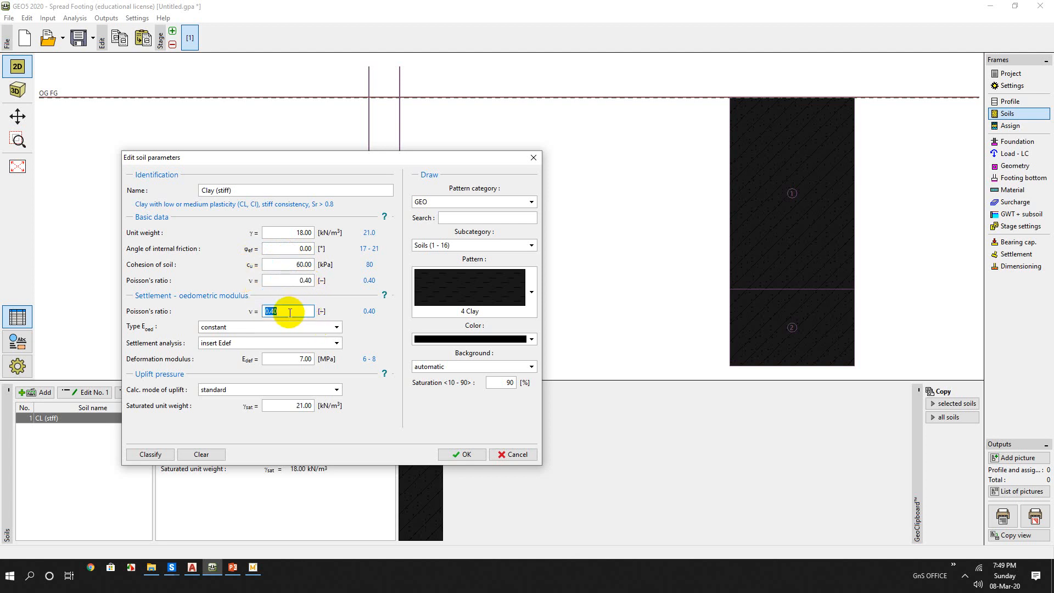
{"action": "mouse_move", "coordinate": [288, 311]}
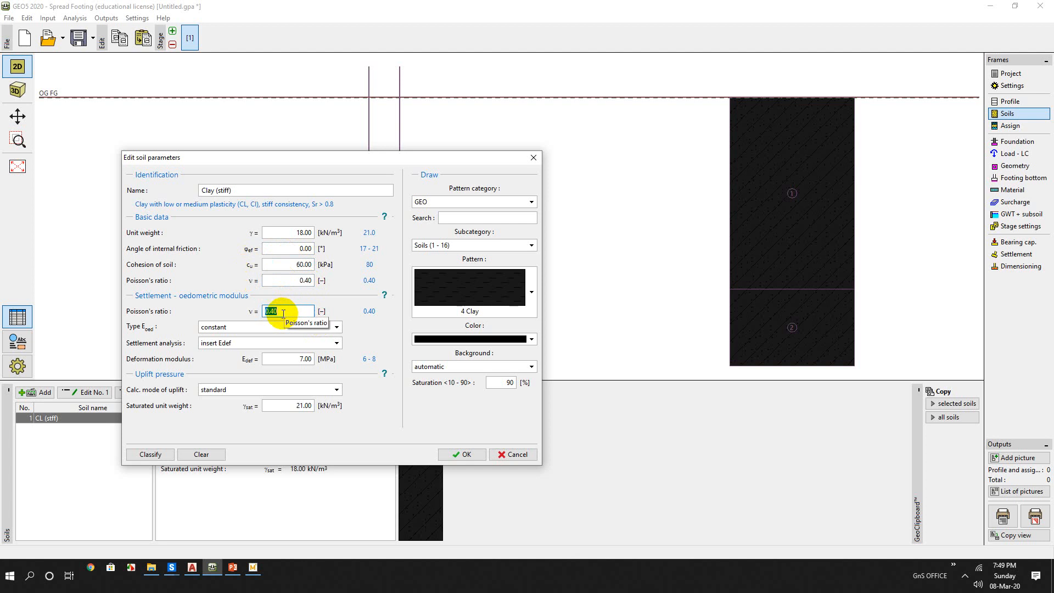
{"action": "mouse_move", "coordinate": [192, 305]}
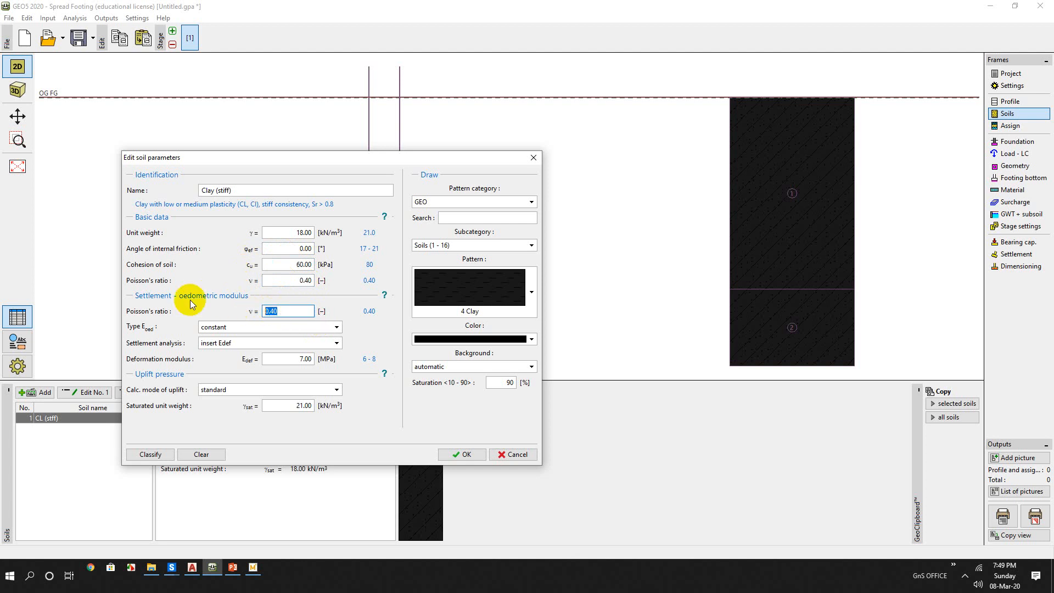
{"action": "mouse_move", "coordinate": [242, 343]}
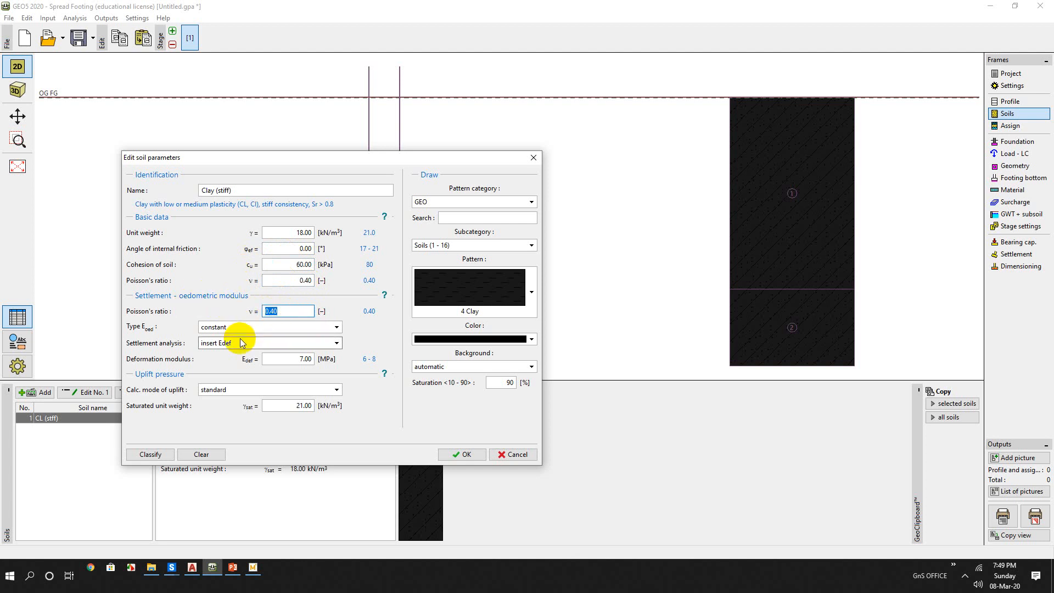
- Enter Edef 7 MPa directly and saturated unit weight 19 kN/m³, then save the soil
{"action": "left_click", "coordinate": [266, 327]}
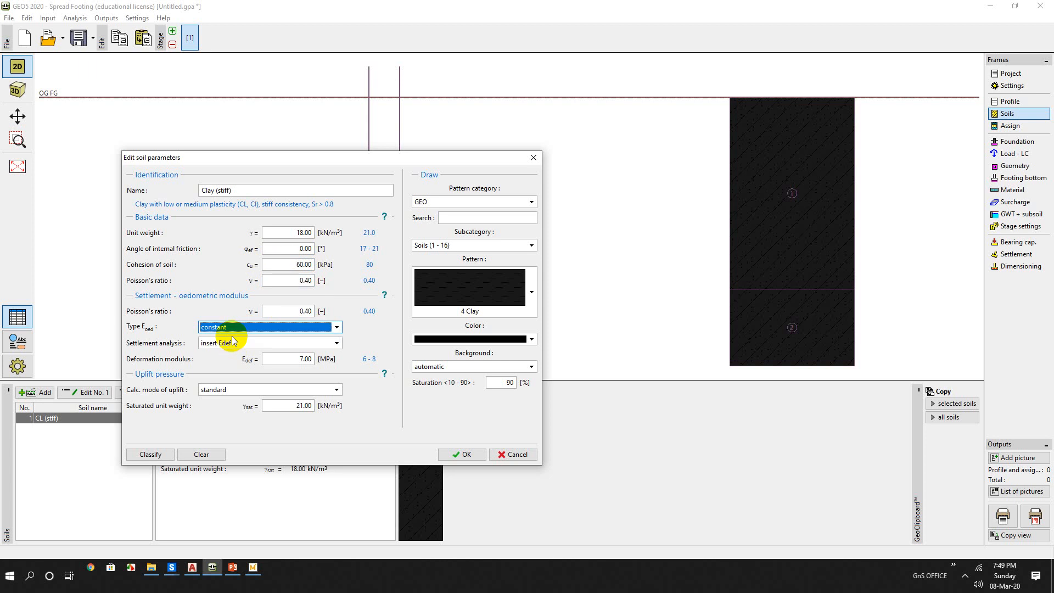
{"action": "left_click", "coordinate": [335, 342]}
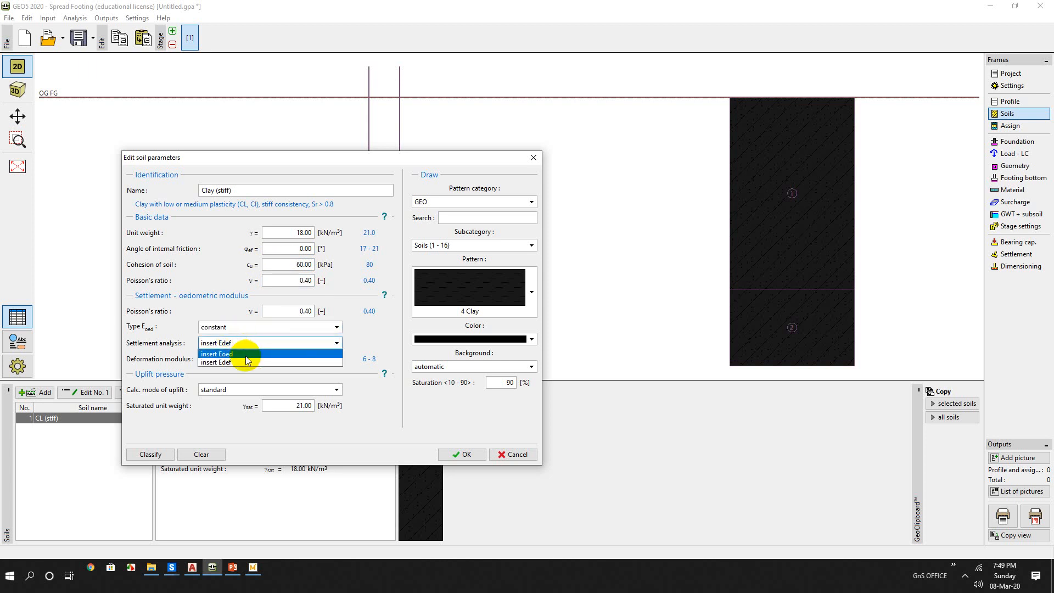
{"action": "left_click", "coordinate": [246, 362]}
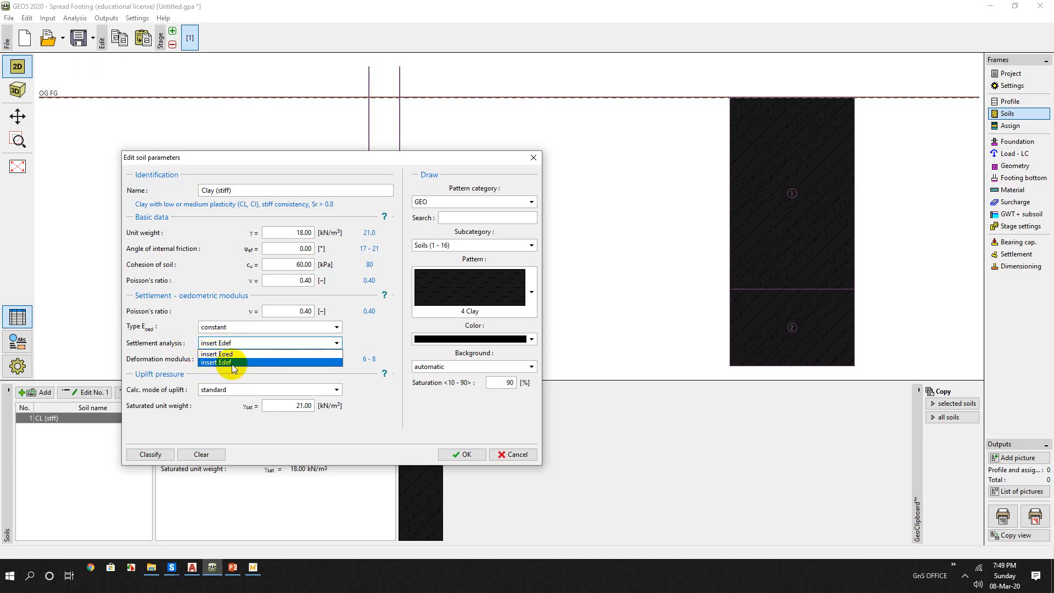
{"action": "left_click", "coordinate": [216, 362]}
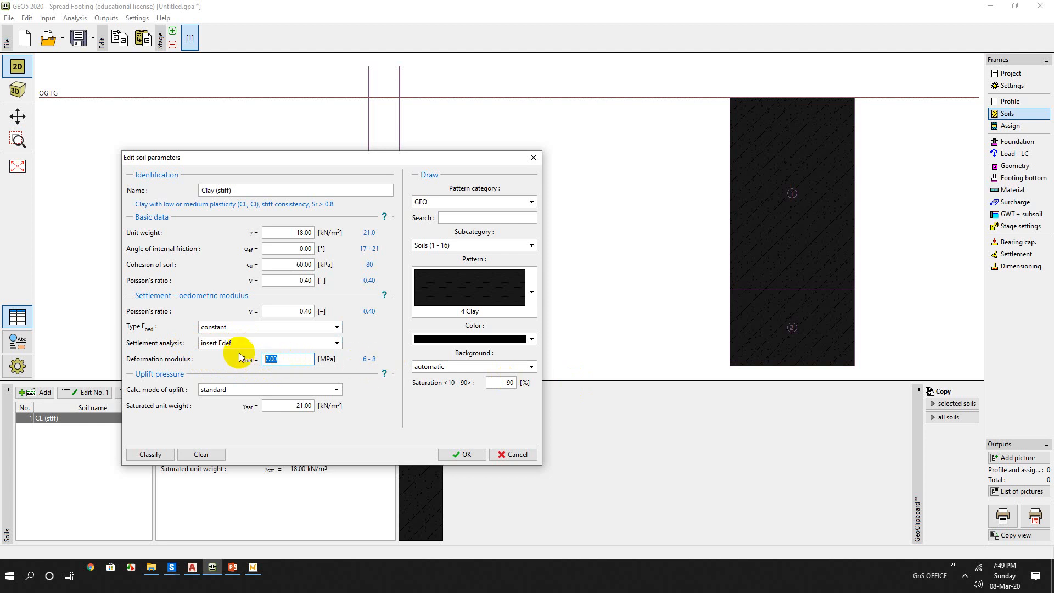
{"action": "mouse_move", "coordinate": [225, 348]}
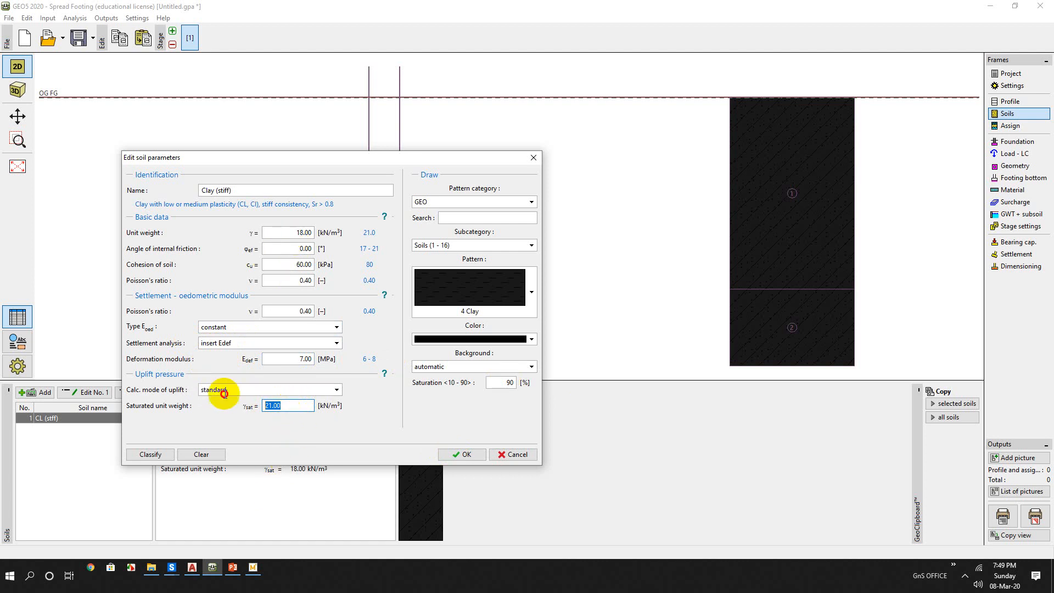
{"action": "left_click", "coordinate": [287, 232]}
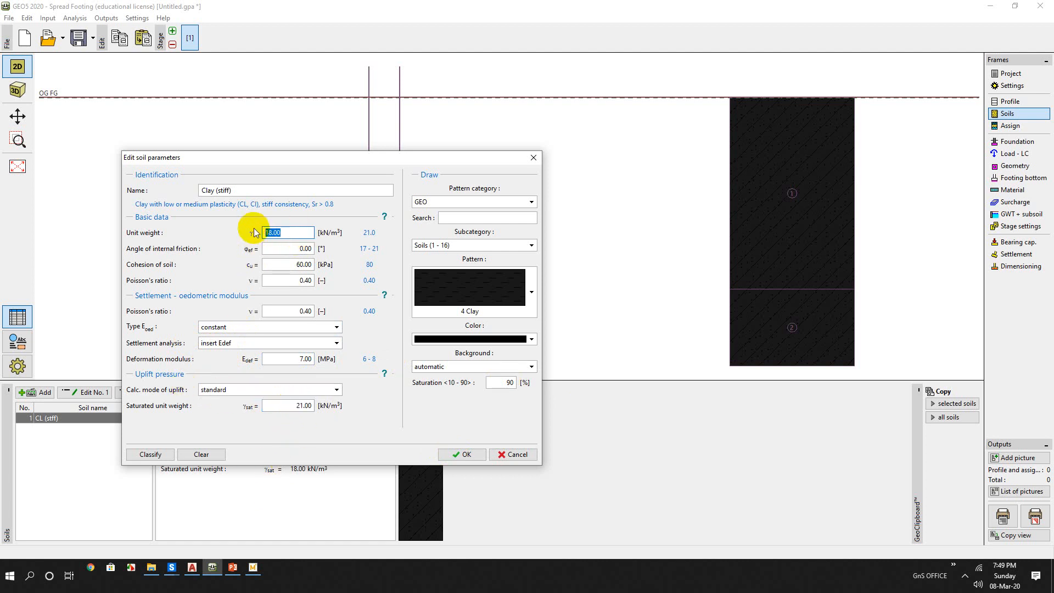
{"action": "left_click", "coordinate": [287, 405]}
{"action": "type", "text": "19"}
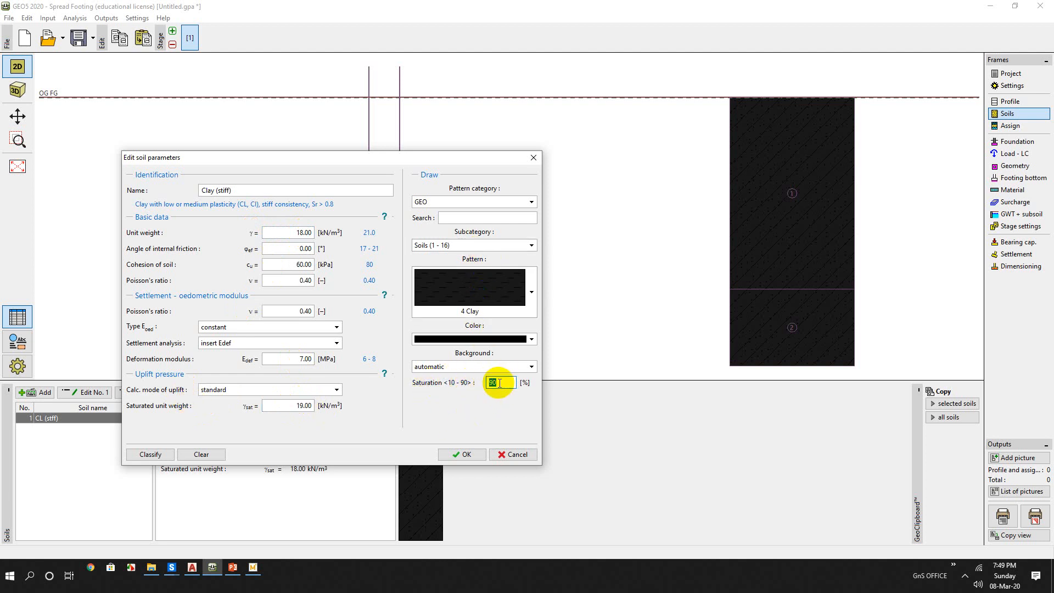
{"action": "mouse_move", "coordinate": [470, 434]}
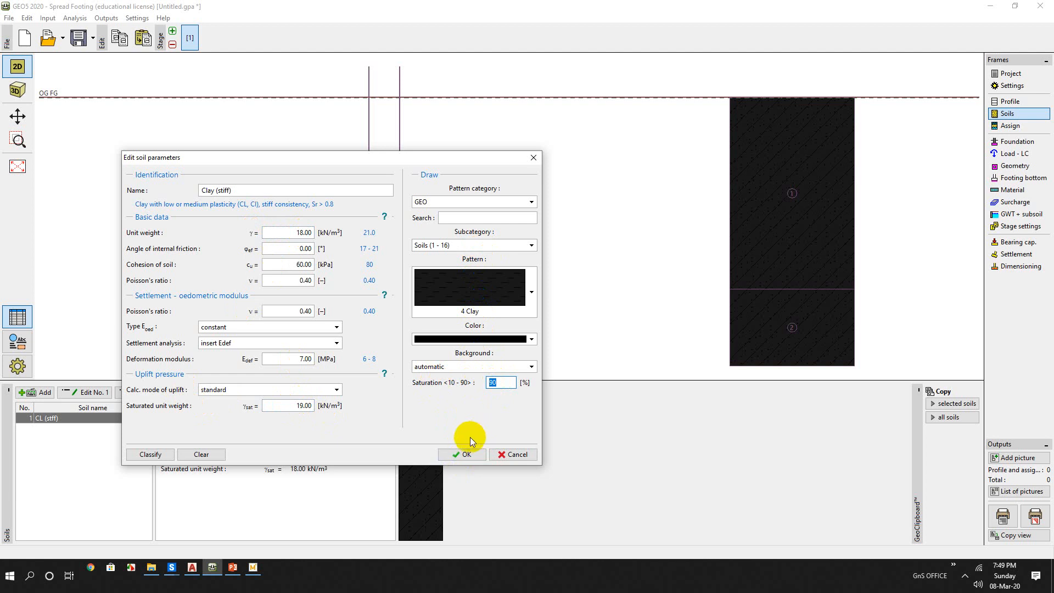
{"action": "left_click", "coordinate": [461, 454]}
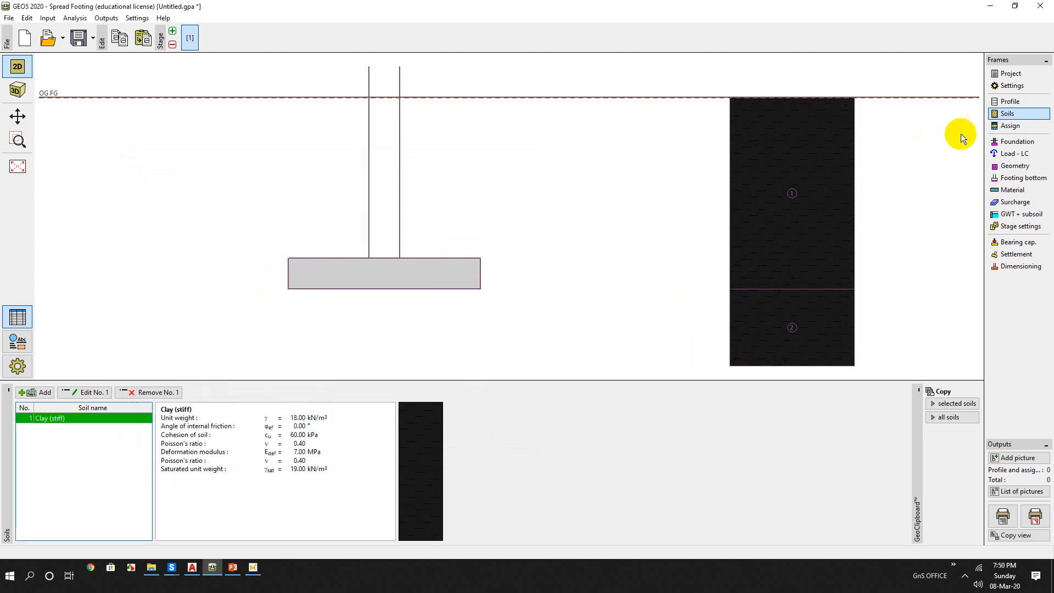
- Assign Clay (stiff) as the soil for profile layers 1 and 2
{"action": "left_click", "coordinate": [1010, 125]}
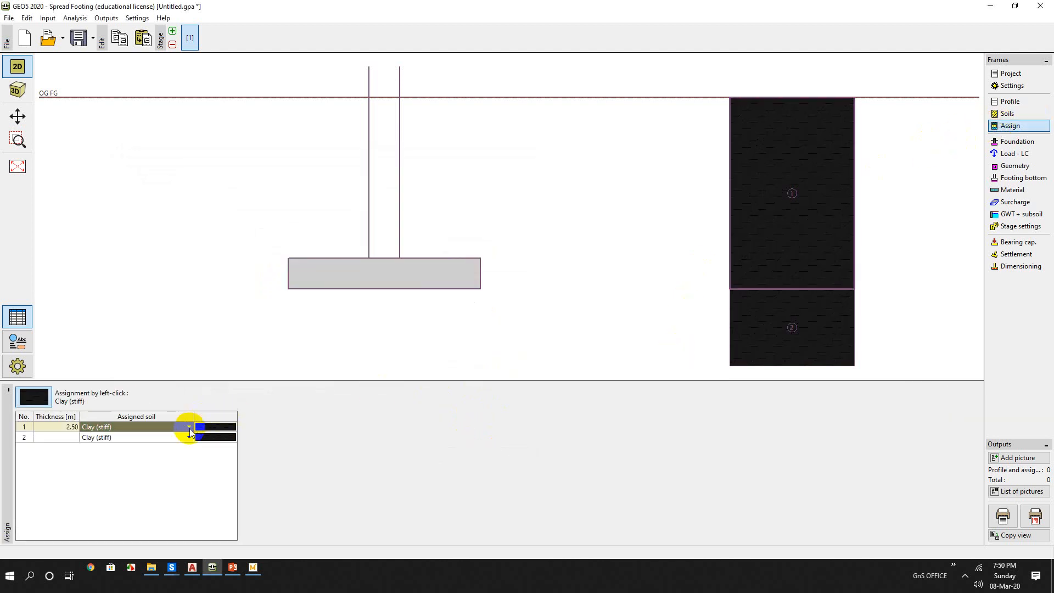
{"action": "left_click", "coordinate": [188, 427]}
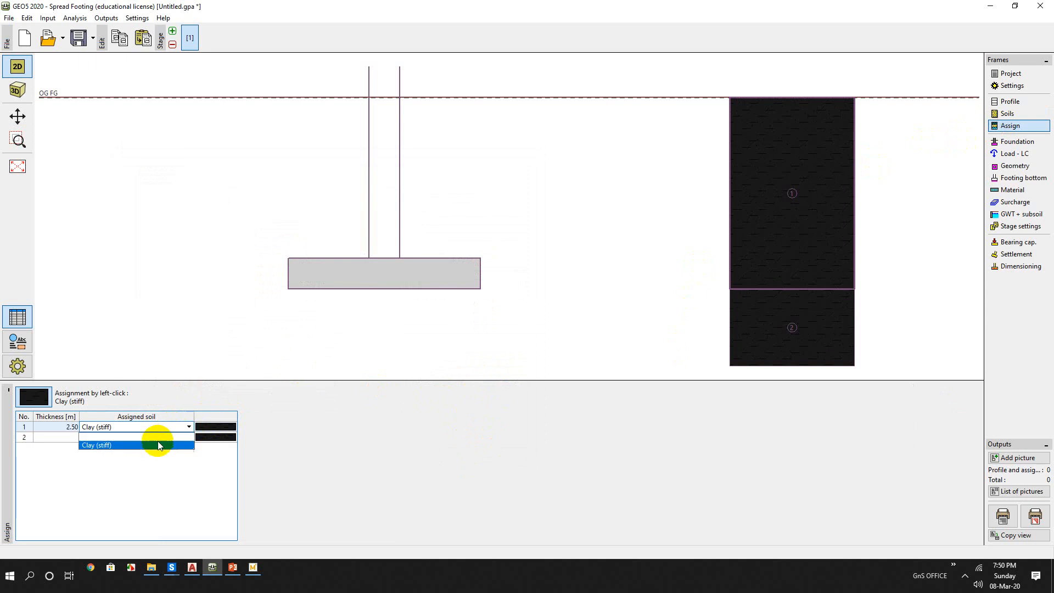
{"action": "left_click", "coordinate": [134, 445]}
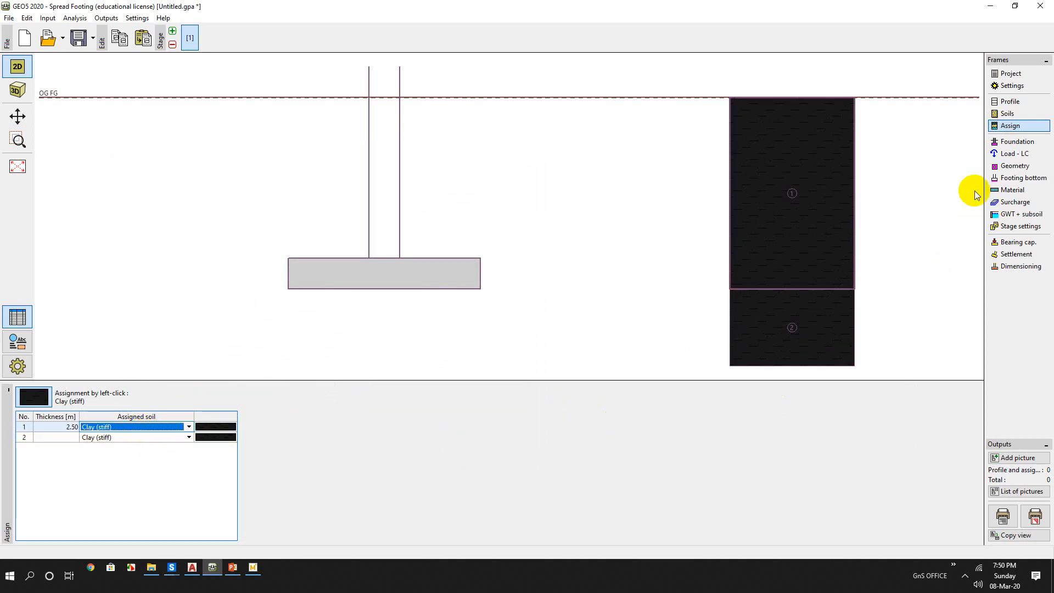
{"action": "left_click", "coordinate": [1017, 141]}
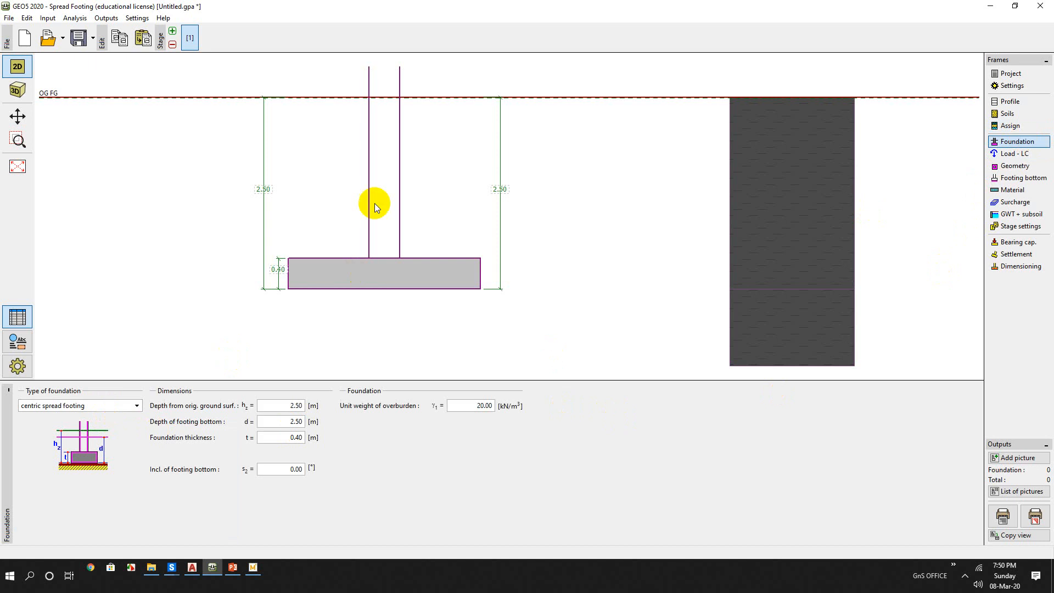
- Keep the footing type as centric spread footing, 2.50 m deep and 0.40 m thick
{"action": "left_click", "coordinate": [77, 405]}
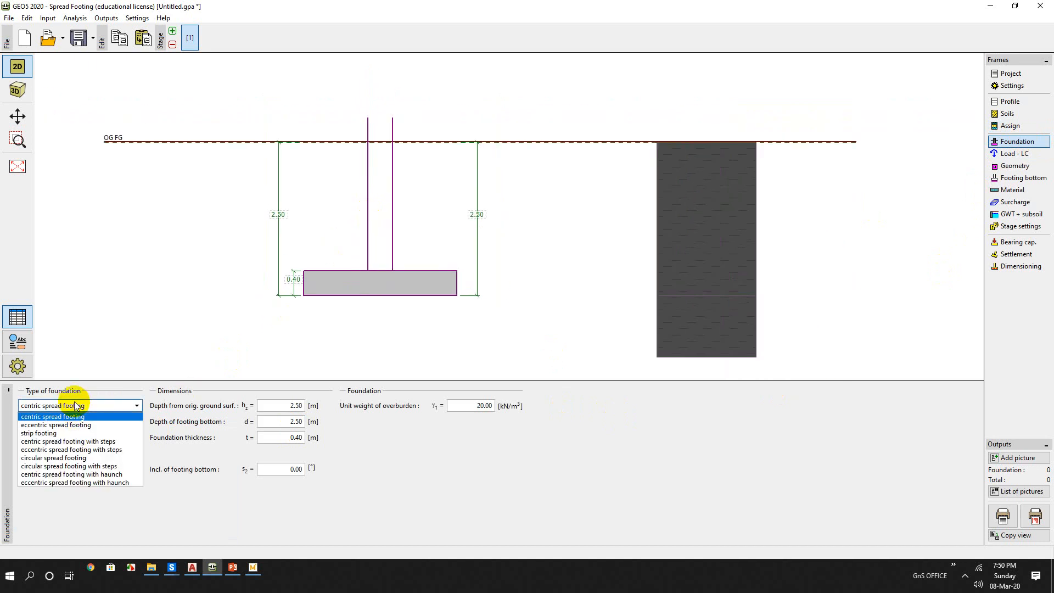
{"action": "mouse_move", "coordinate": [104, 420]}
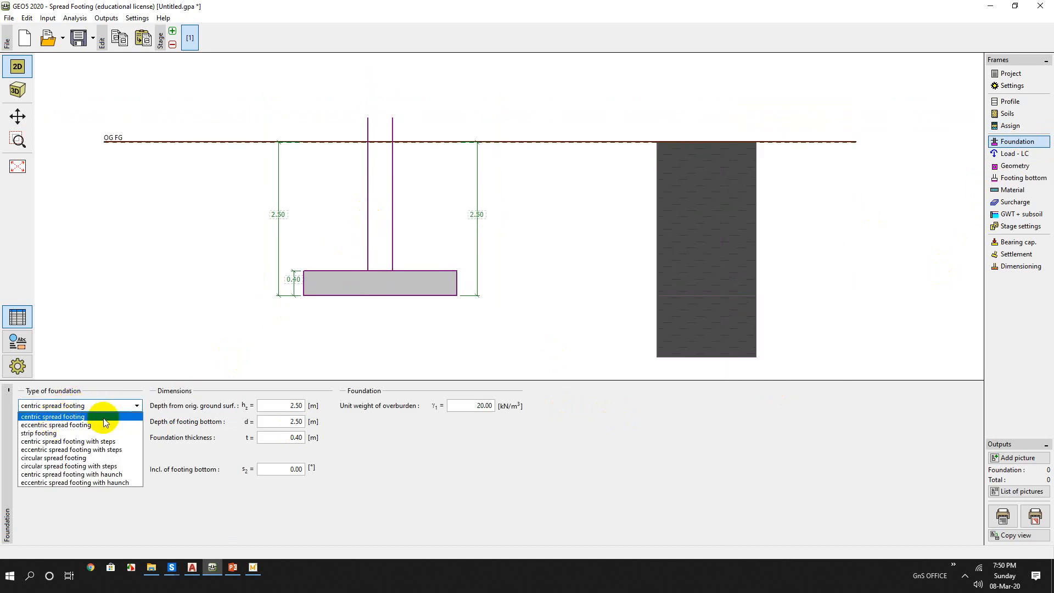
{"action": "left_click", "coordinate": [53, 416]}
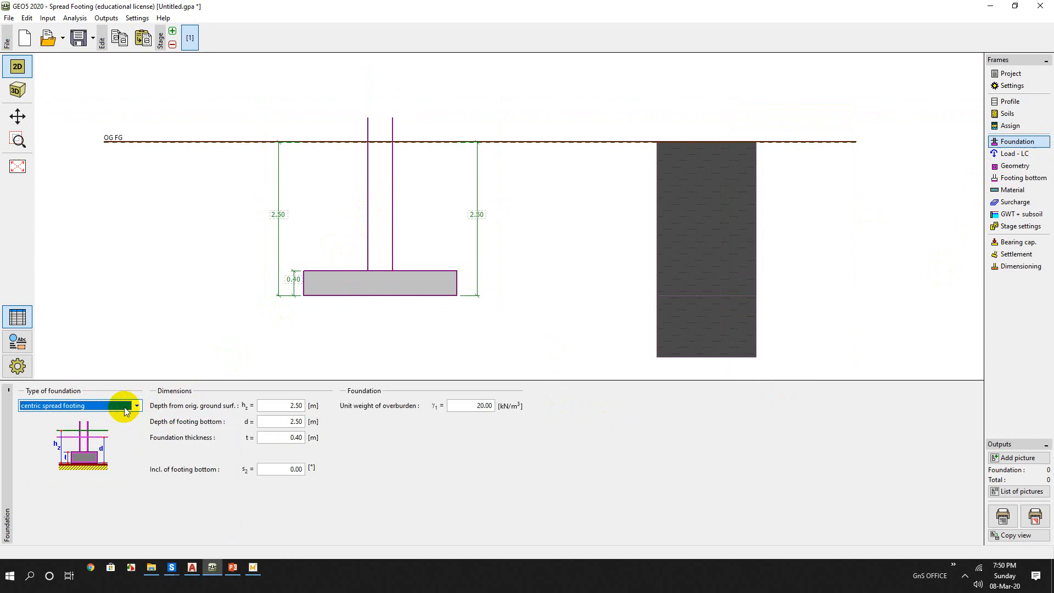
{"action": "mouse_move", "coordinate": [380, 252]}
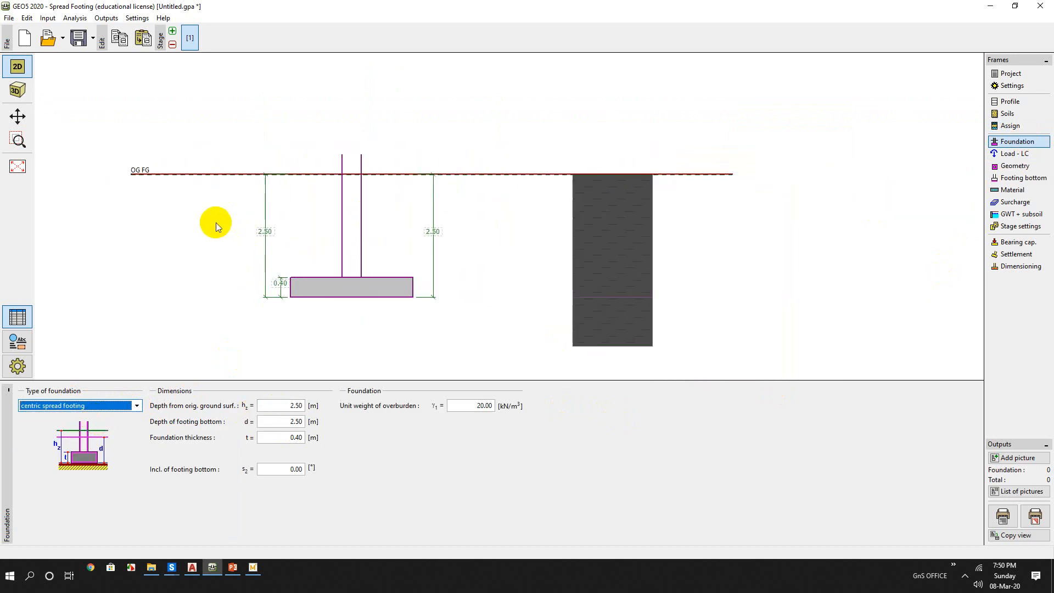
{"action": "mouse_move", "coordinate": [227, 178]}
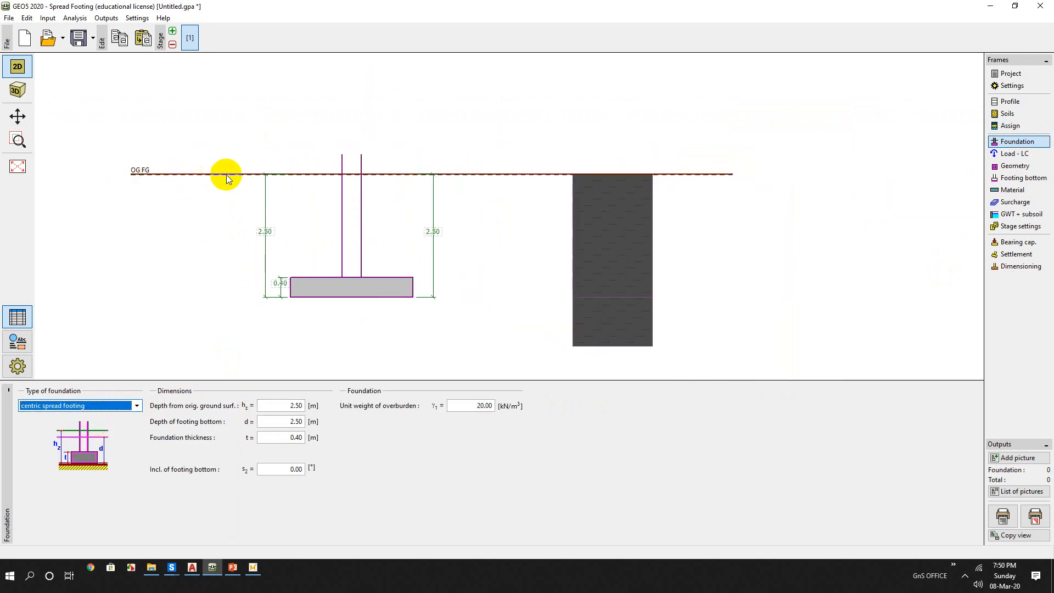
{"action": "mouse_move", "coordinate": [149, 176]}
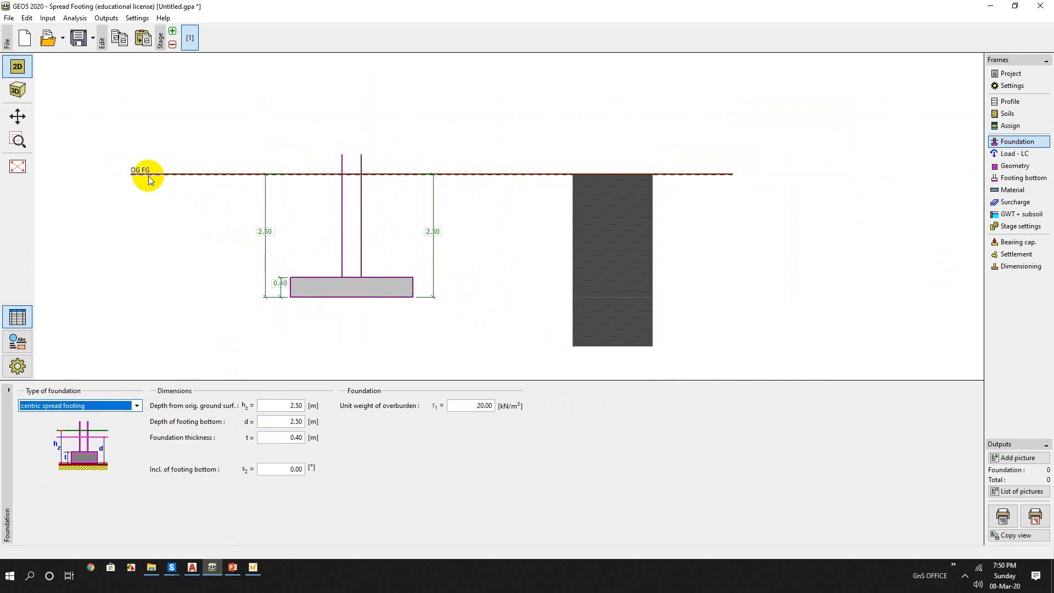
{"action": "mouse_move", "coordinate": [252, 185]}
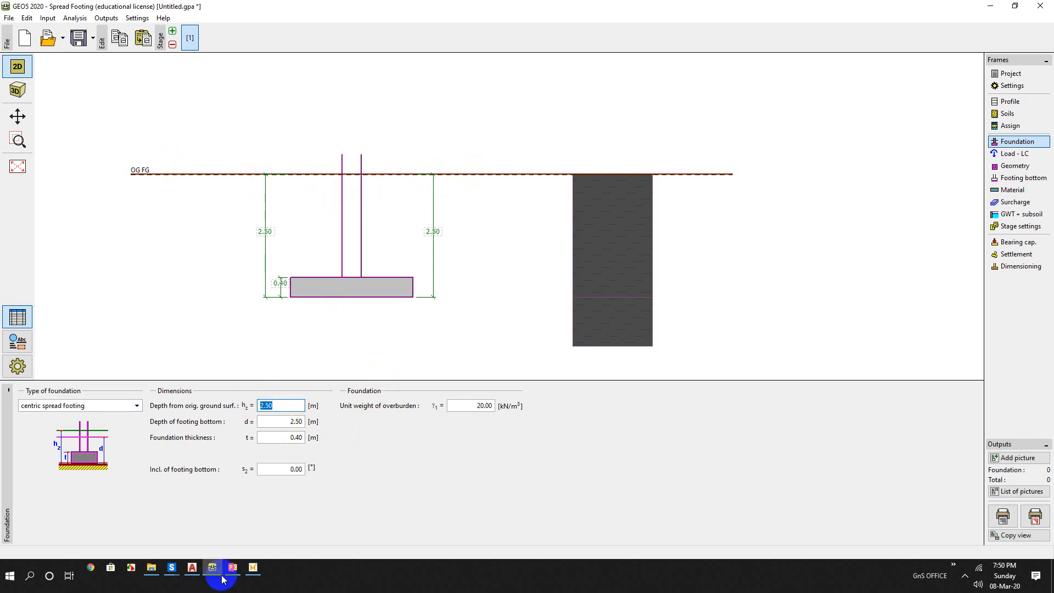
{"action": "left_click", "coordinate": [232, 566]}
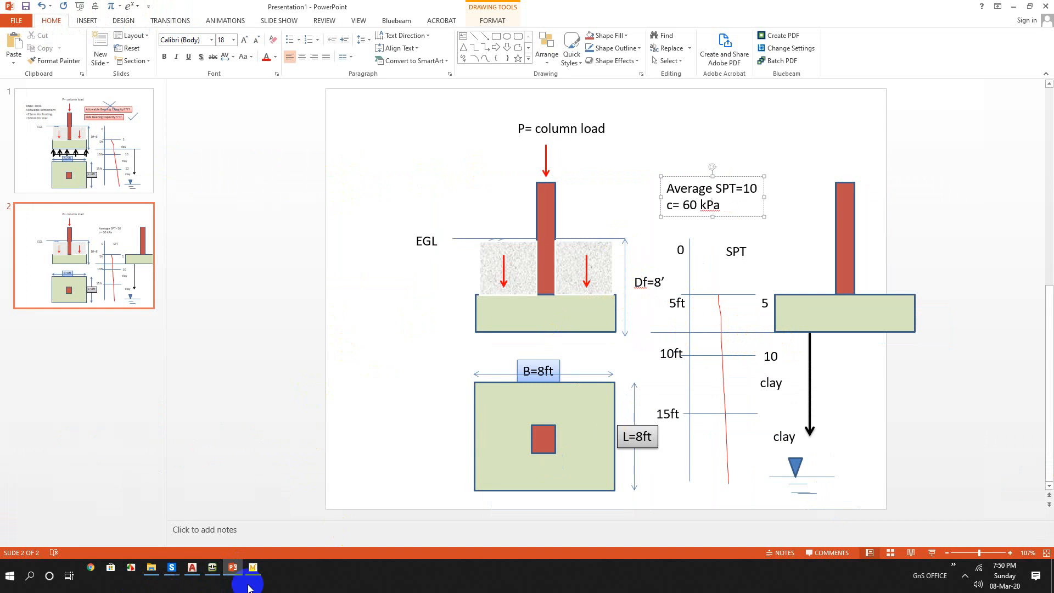
- Return from the PowerPoint footing sketch to the GEO5 foundation inputs
{"action": "left_click", "coordinate": [252, 567]}
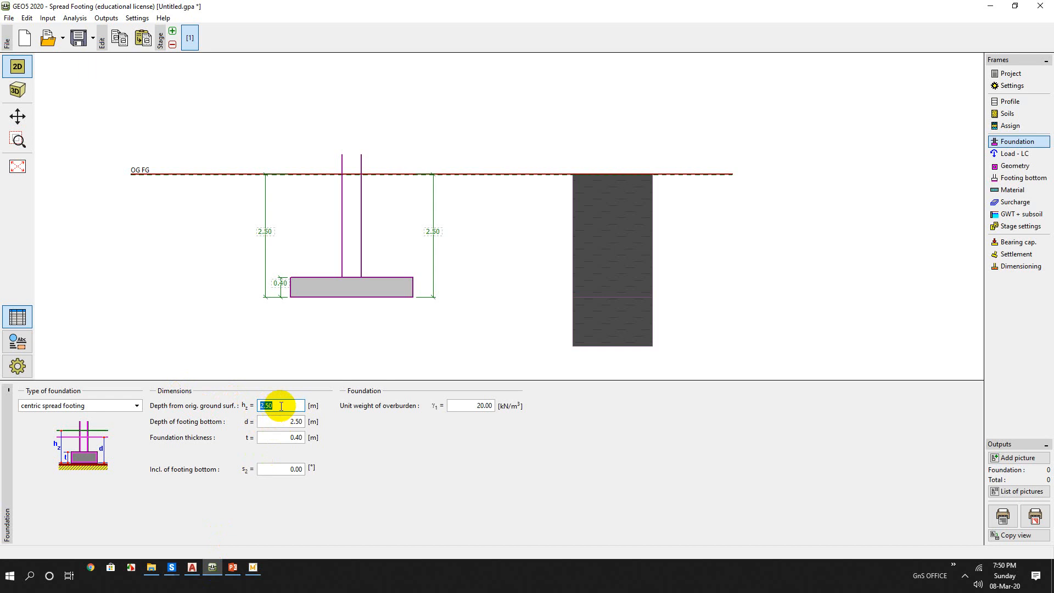
{"action": "left_click", "coordinate": [276, 421]}
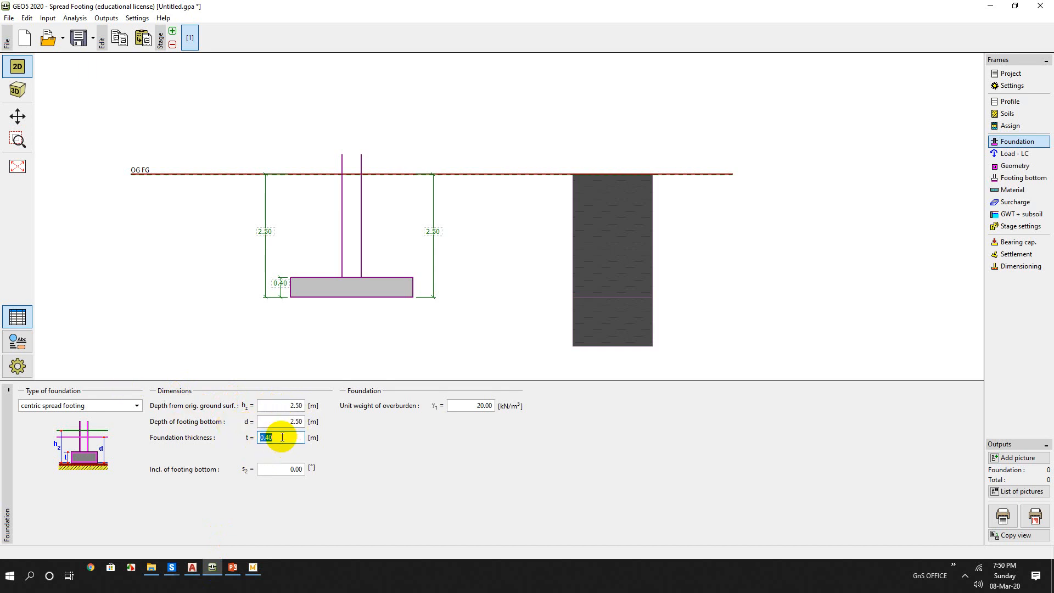
{"action": "mouse_move", "coordinate": [236, 443]}
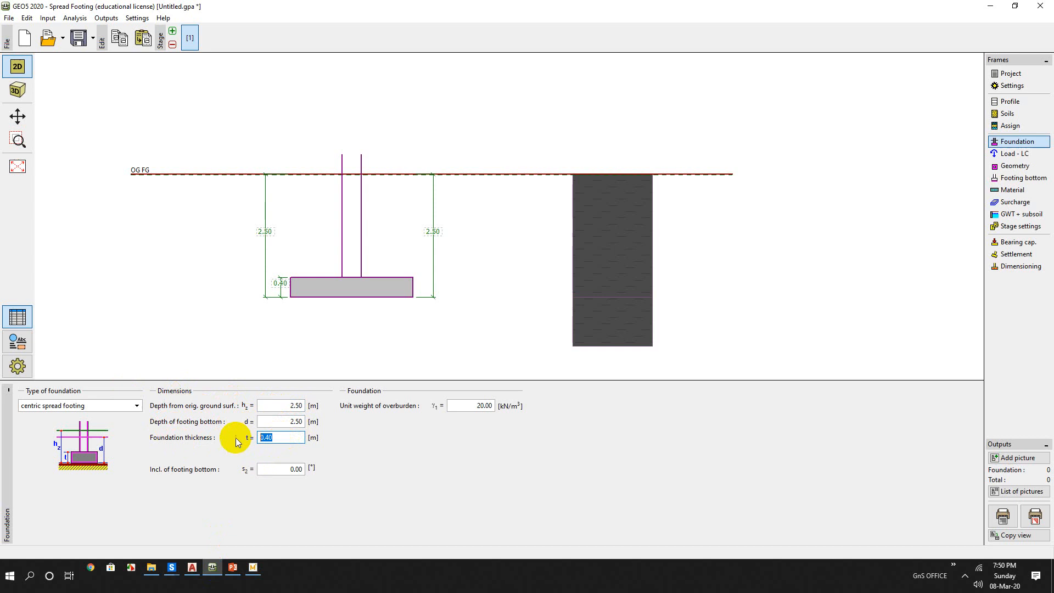
{"action": "mouse_move", "coordinate": [505, 405]}
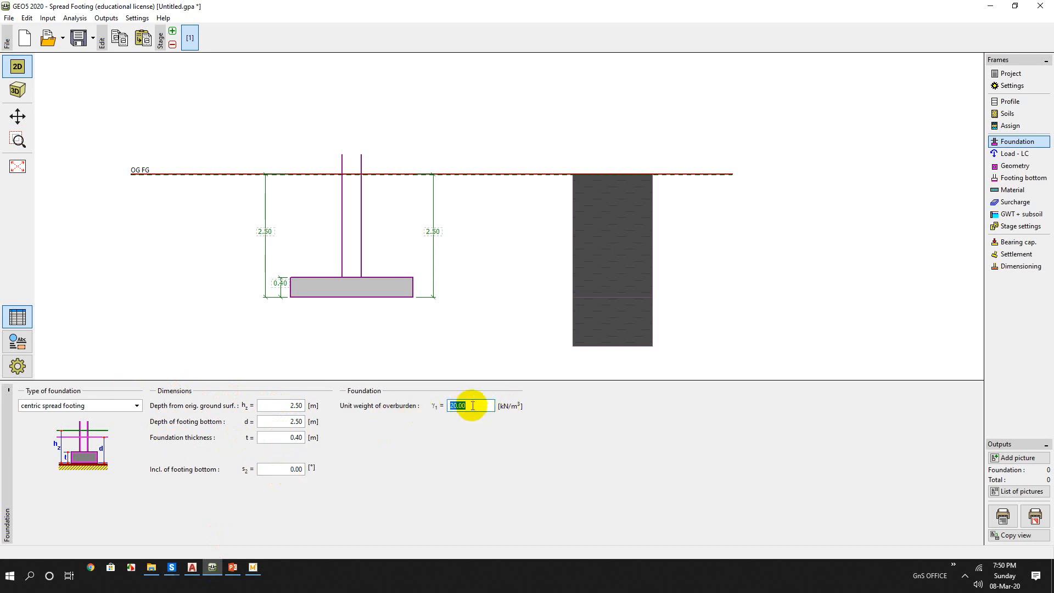
{"action": "mouse_move", "coordinate": [472, 415]}
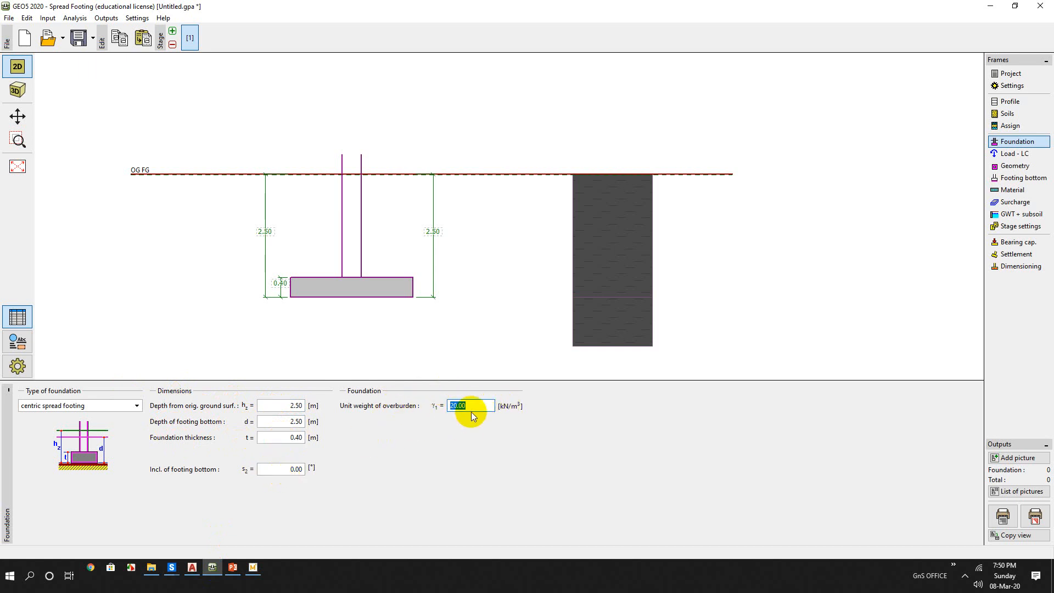
{"action": "mouse_move", "coordinate": [474, 432]}
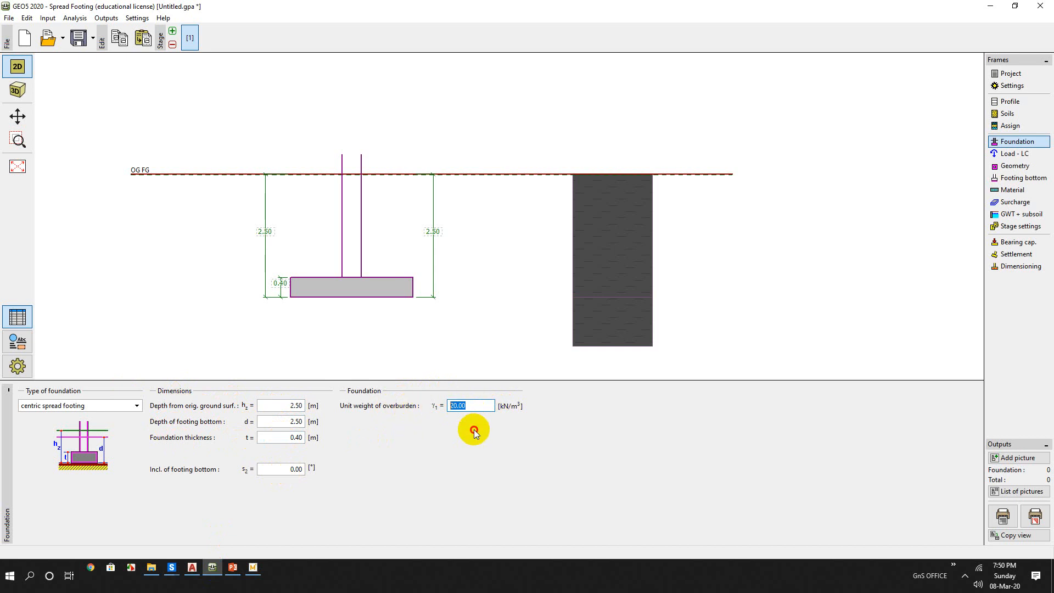
{"action": "left_click", "coordinate": [1015, 153]}
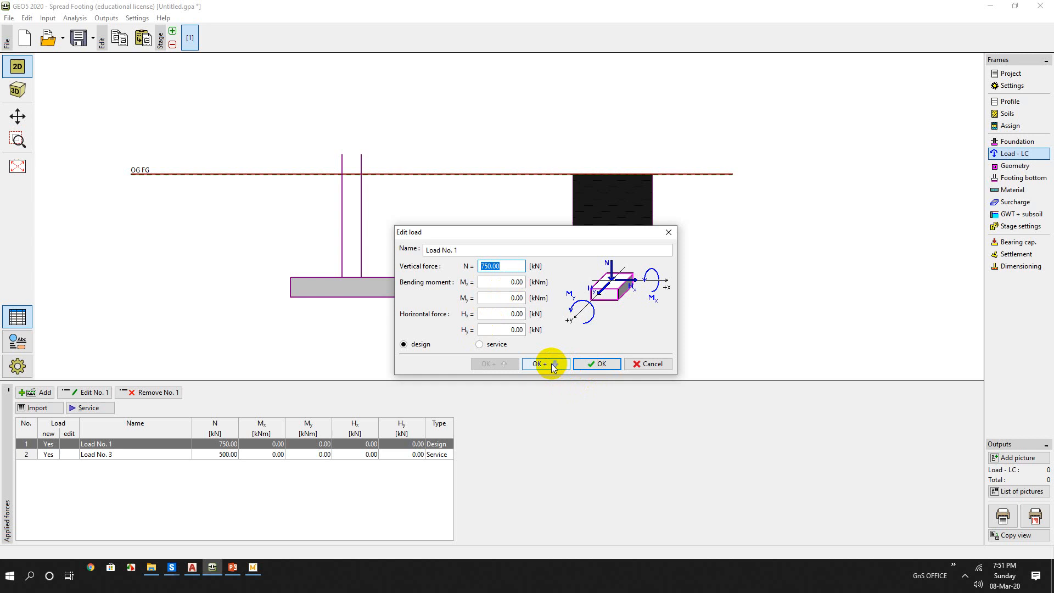
- Add Load No. 1 as design N = 750 kN and a service load N = 500 kN
{"action": "left_click", "coordinate": [544, 363]}
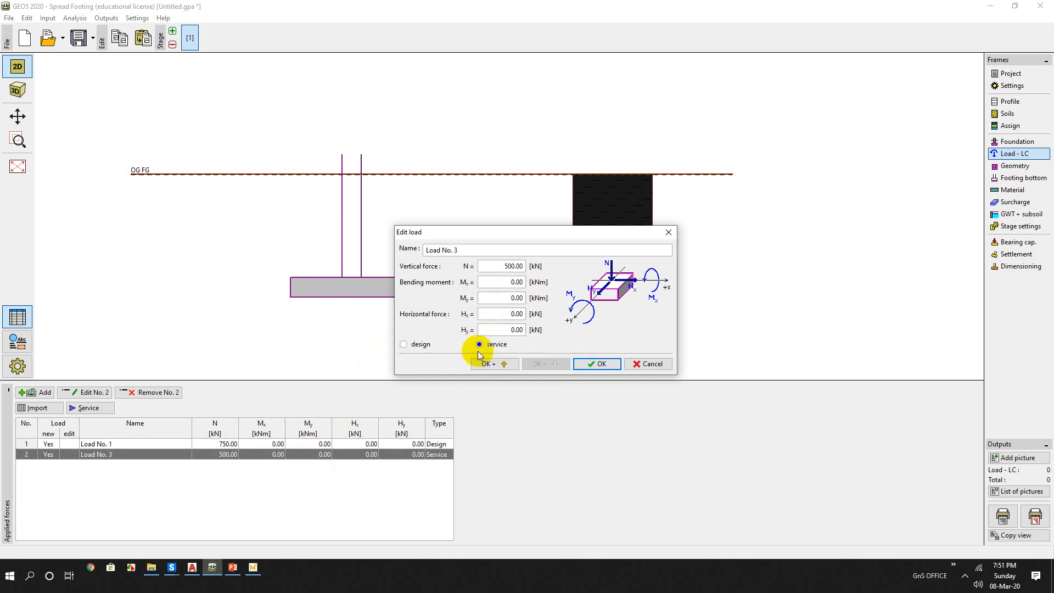
{"action": "mouse_move", "coordinate": [427, 347]}
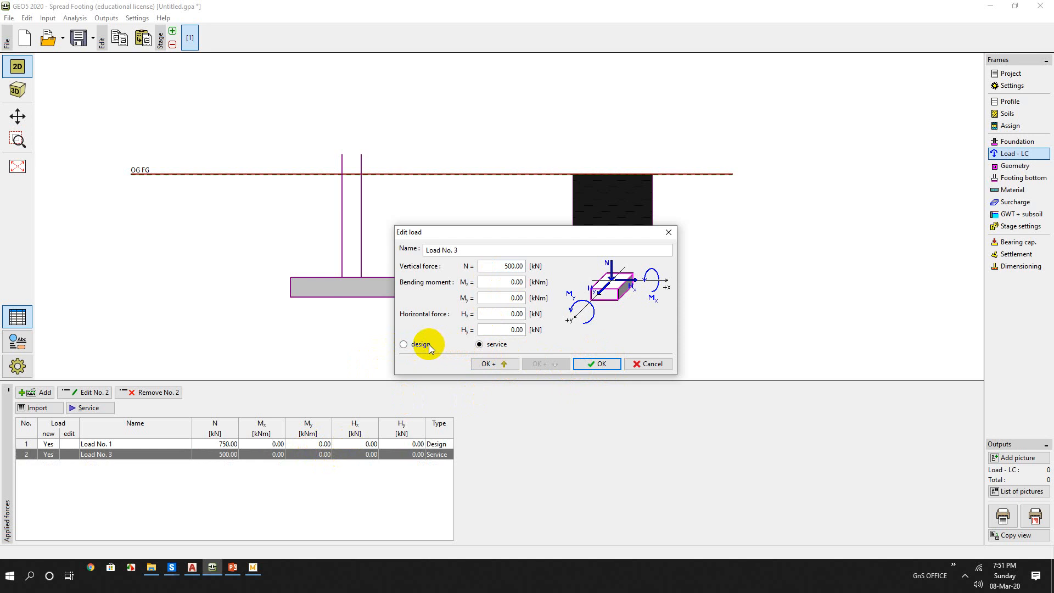
{"action": "left_click", "coordinate": [596, 363]}
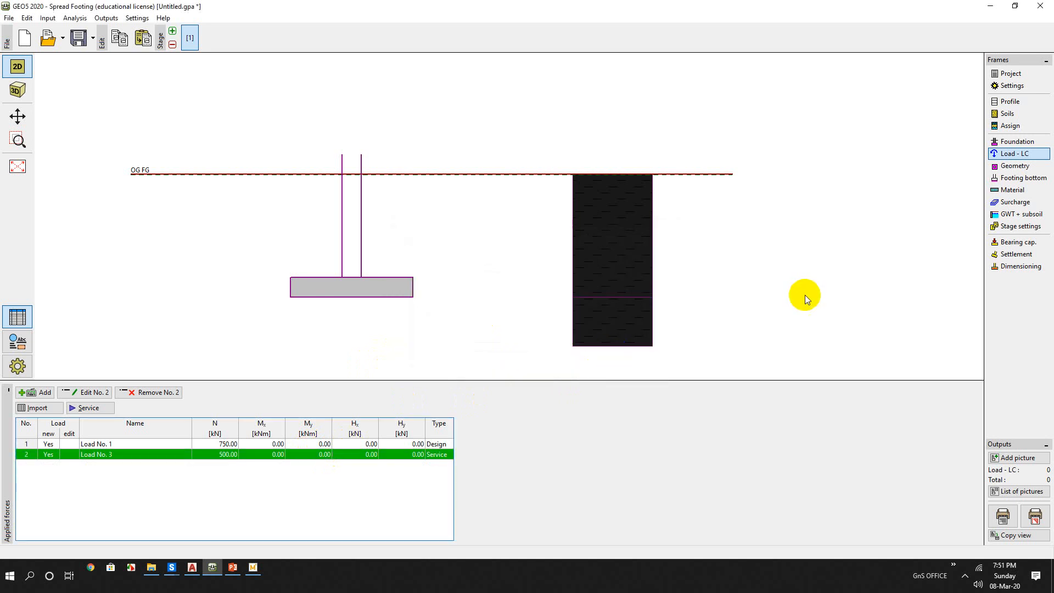
{"action": "left_click", "coordinate": [1015, 166]}
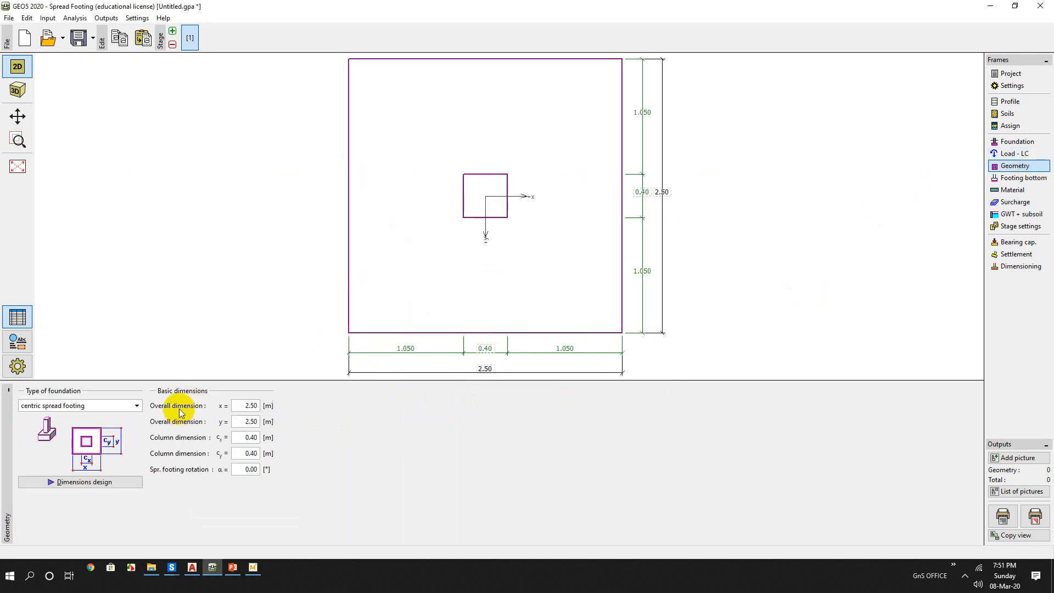
{"action": "mouse_move", "coordinate": [72, 426]}
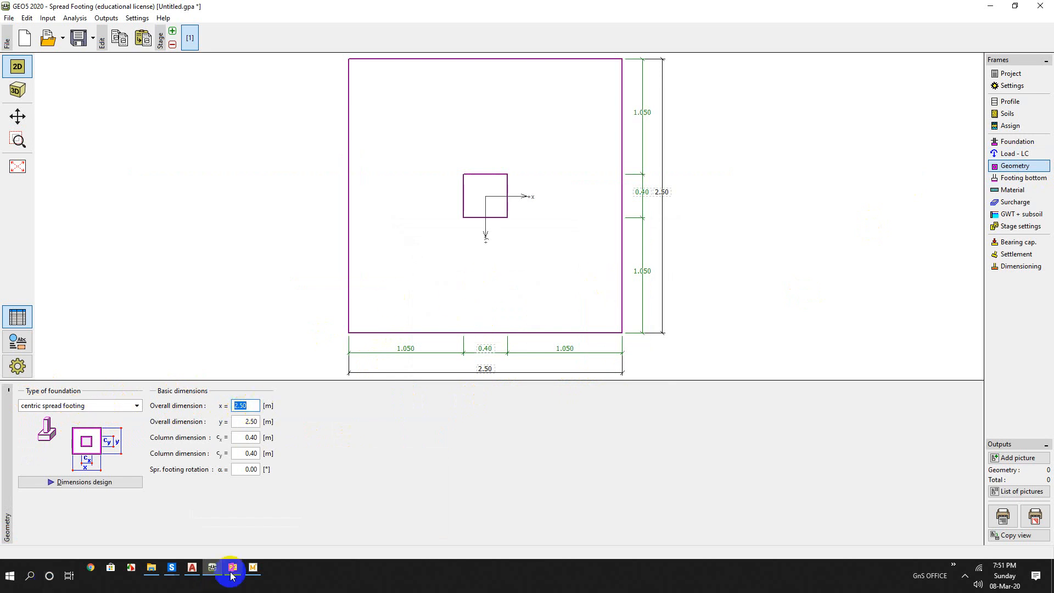
{"action": "left_click", "coordinate": [232, 566]}
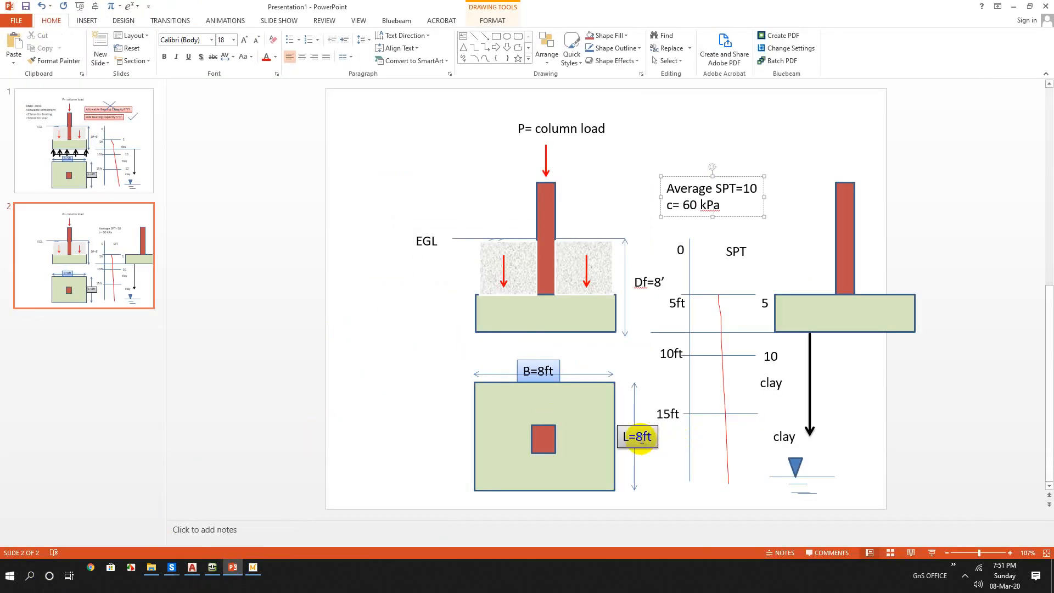
{"action": "left_click", "coordinate": [233, 568]}
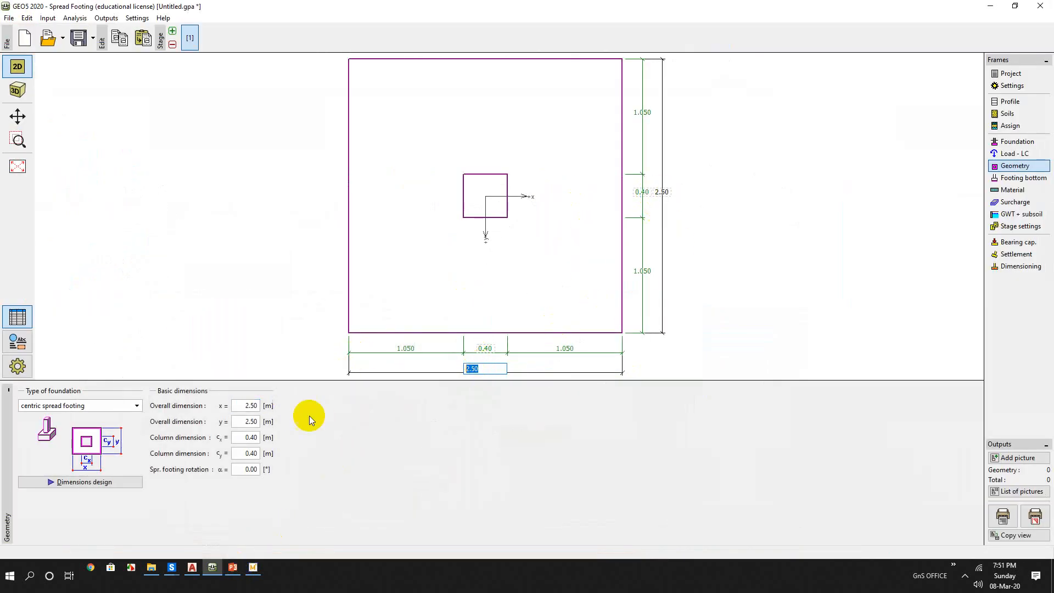
{"action": "left_click", "coordinate": [246, 405]}
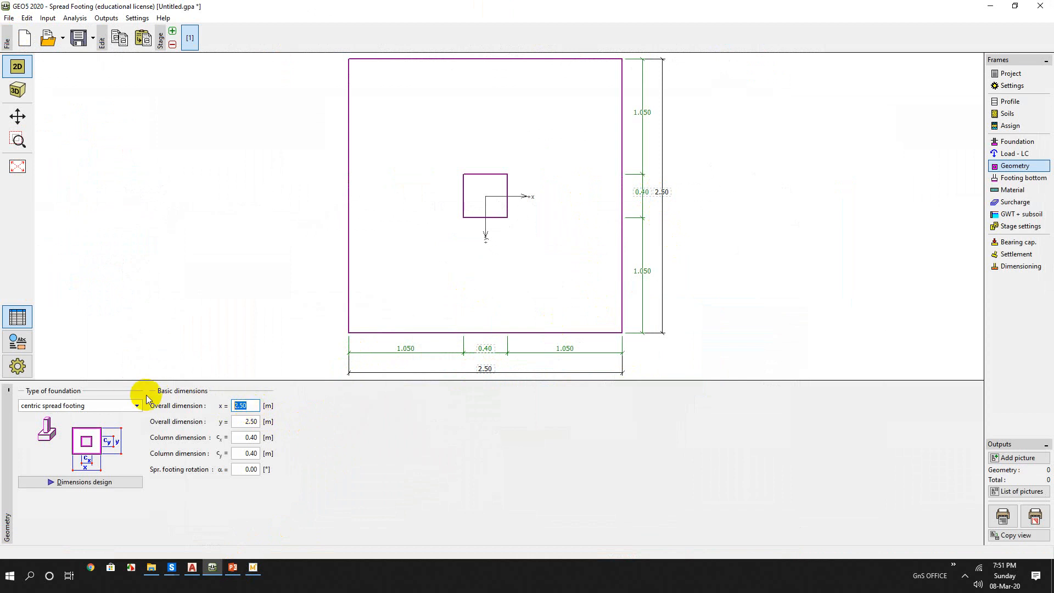
{"action": "mouse_move", "coordinate": [413, 354]}
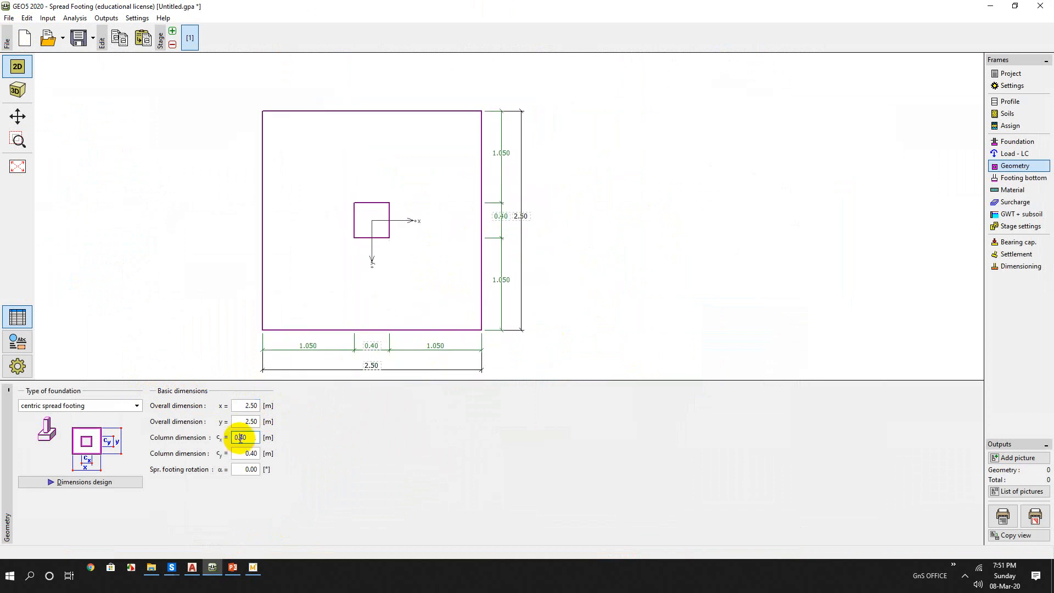
{"action": "left_click", "coordinate": [243, 453]}
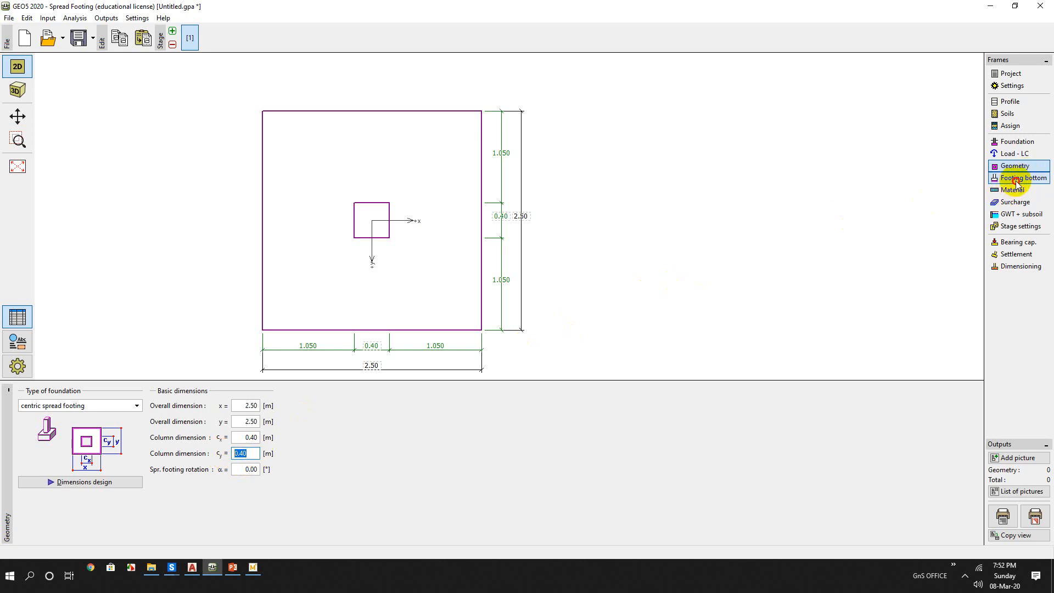
- Show the Footing bottom input, keeping 'soil from geological profile' under the footing
{"action": "left_click", "coordinate": [1021, 178]}
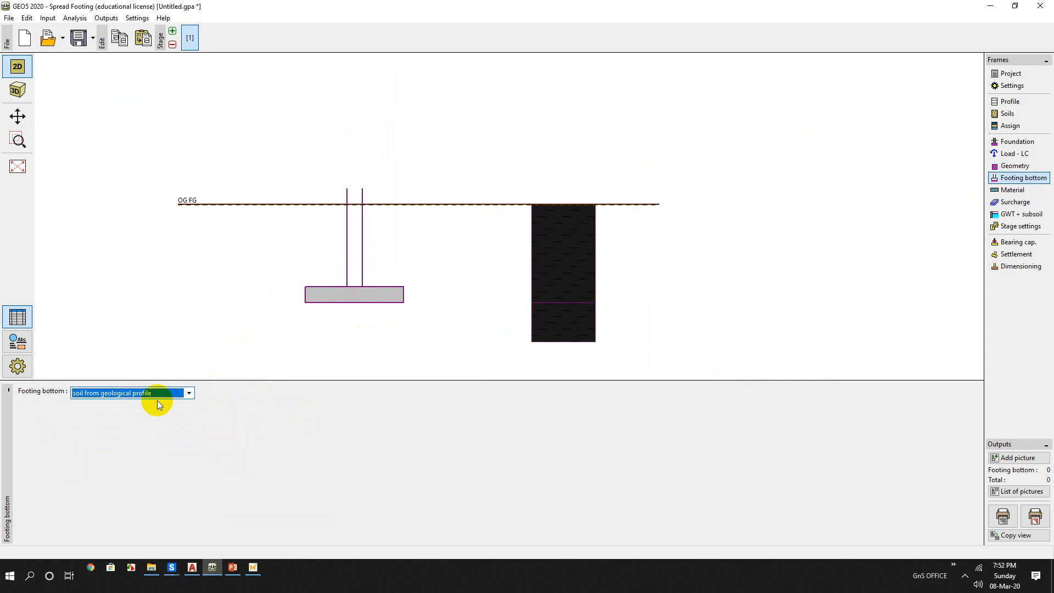
{"action": "mouse_move", "coordinate": [177, 392]}
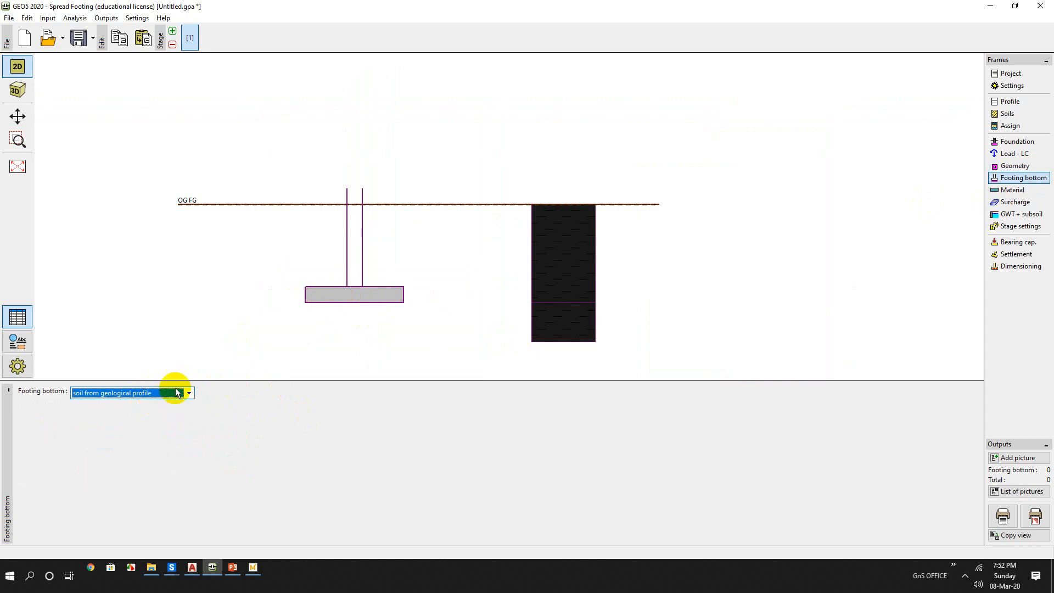
{"action": "left_click", "coordinate": [1012, 189]}
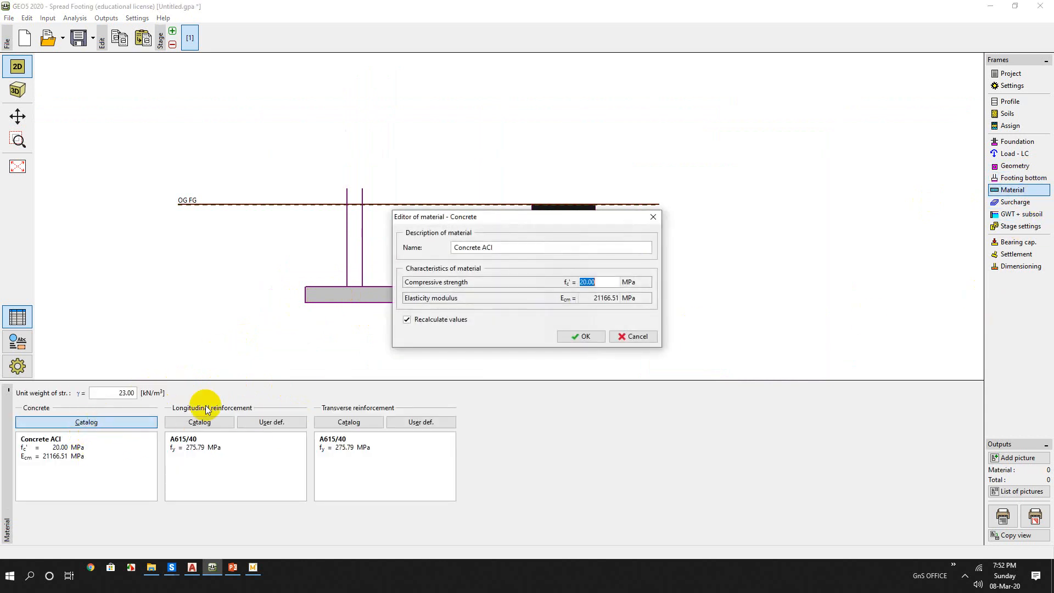
{"action": "mouse_move", "coordinate": [477, 281]}
{"action": "type", "text": "21"}
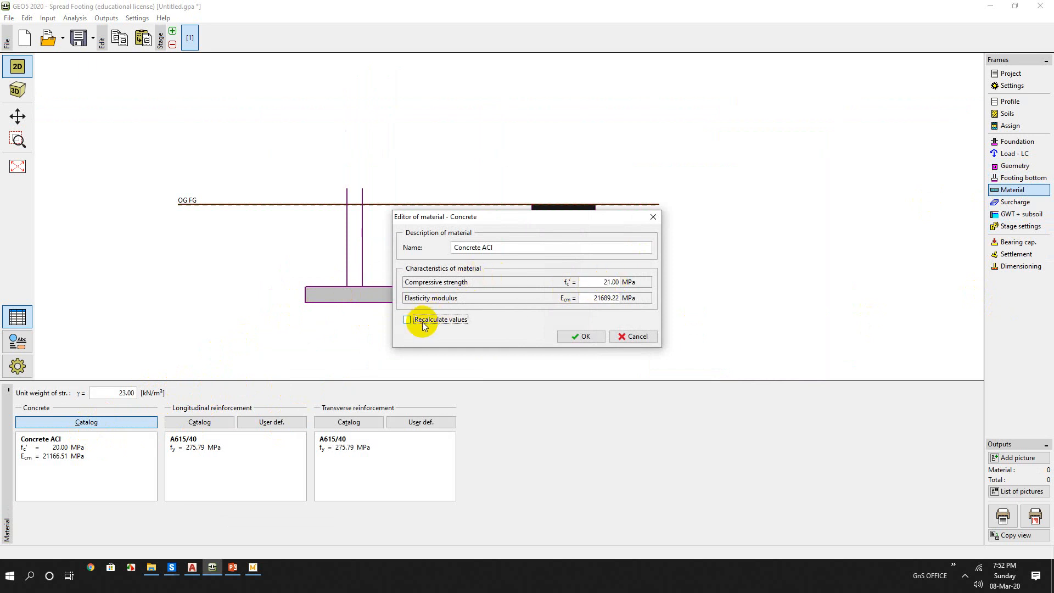
- Set concrete fc' to 21 MPa and longitudinal reinforcement grade to A615/60
{"action": "left_click", "coordinate": [407, 320]}
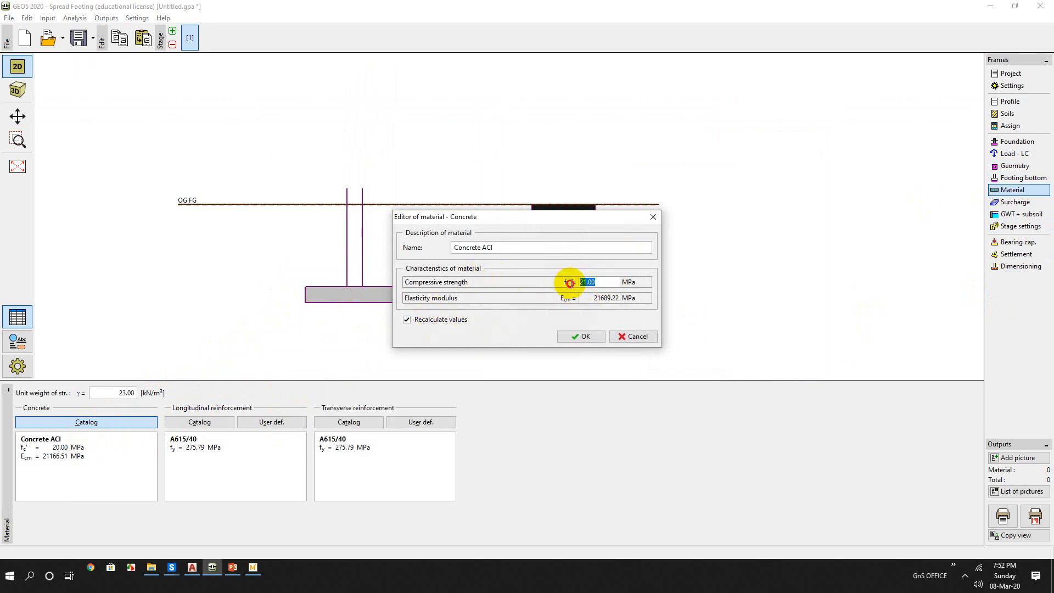
{"action": "left_click", "coordinate": [580, 336]}
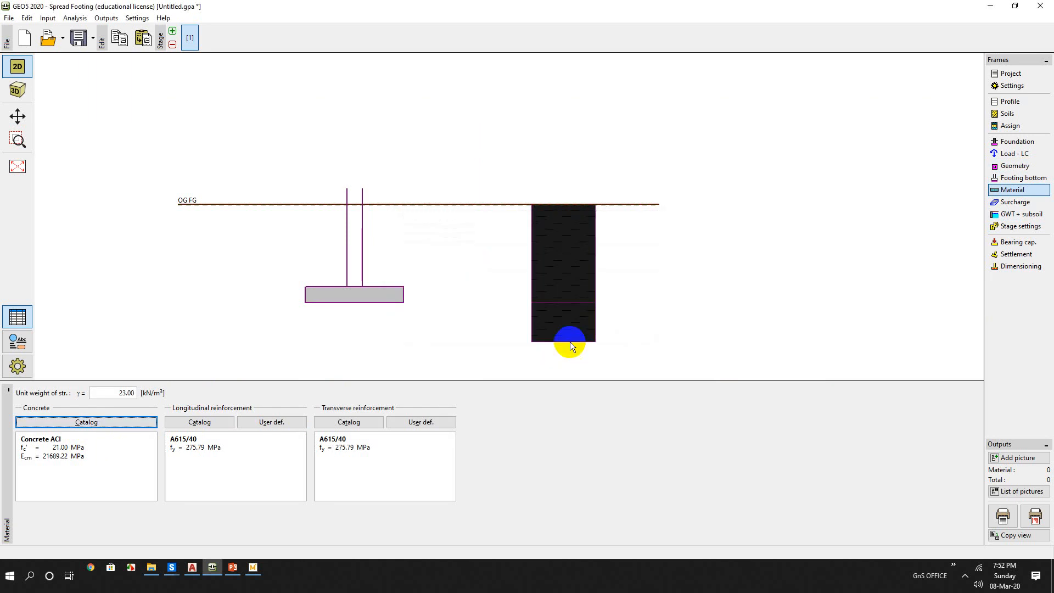
{"action": "left_click", "coordinate": [199, 422]}
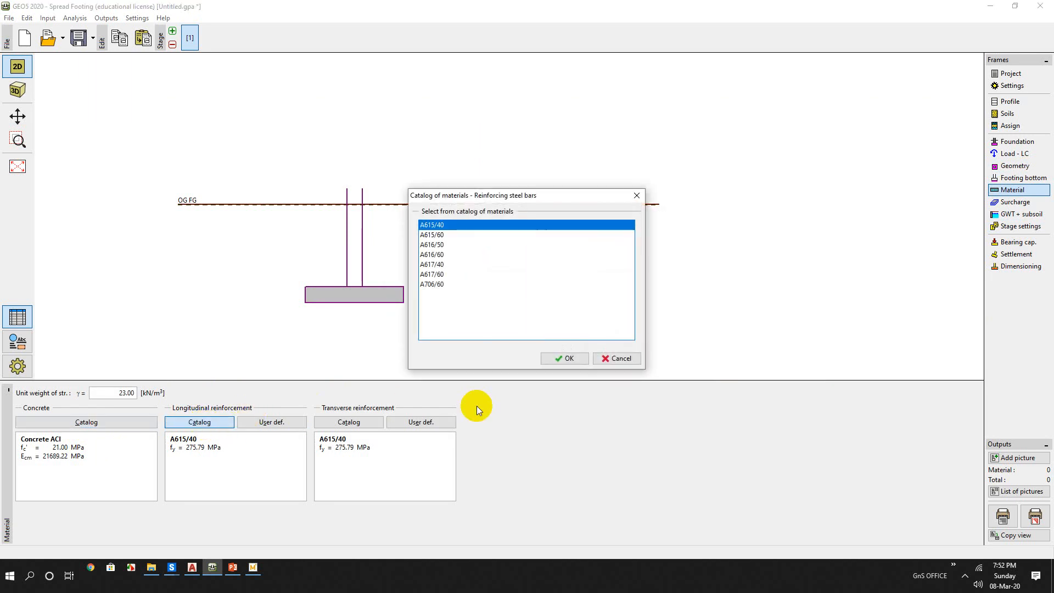
{"action": "left_click", "coordinate": [564, 358]}
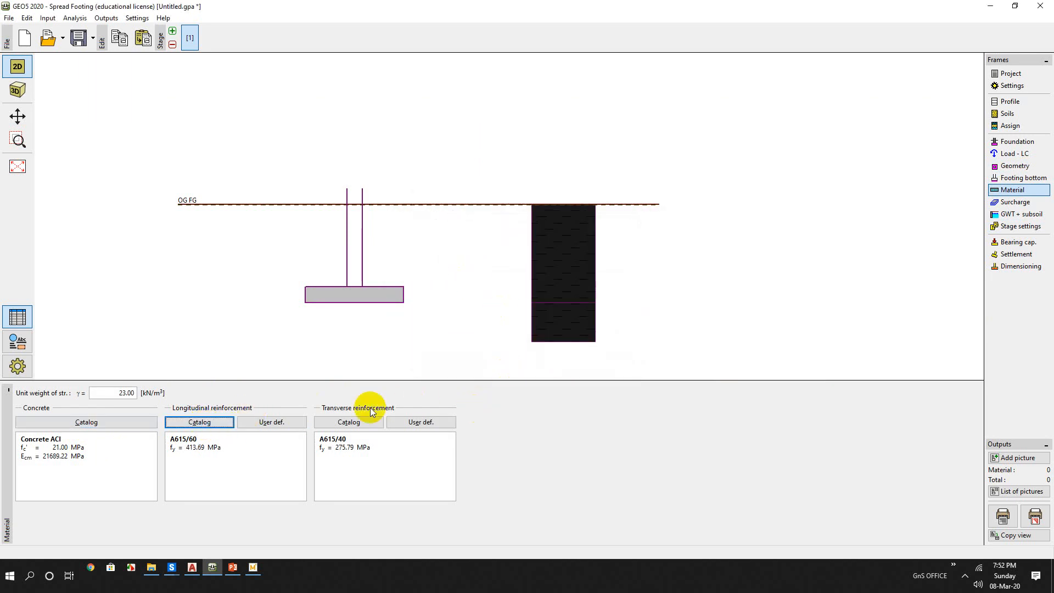
{"action": "left_click", "coordinate": [348, 423]}
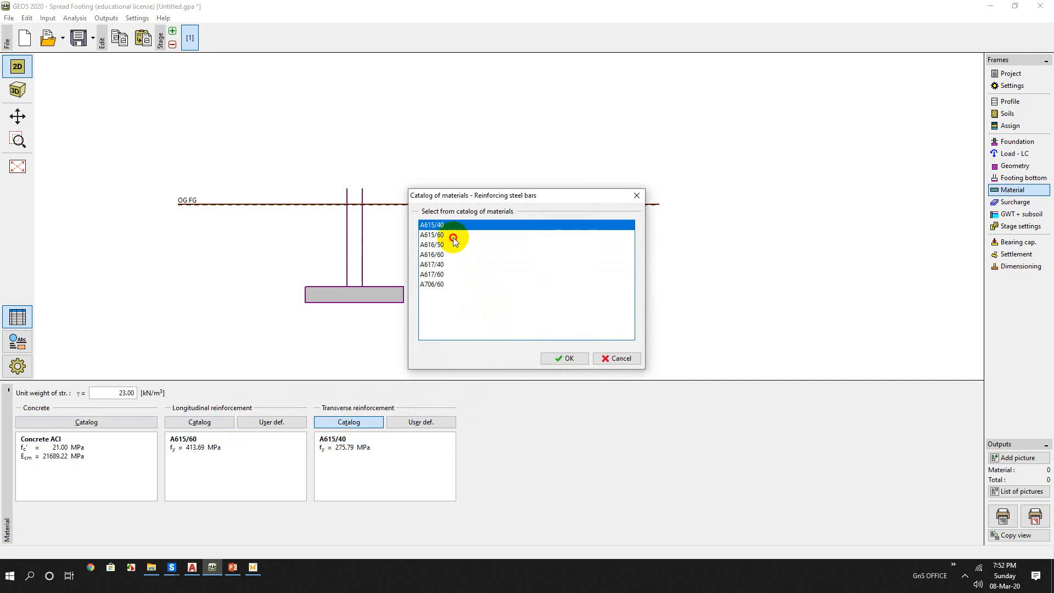
- Set transverse reinforcement to A615/60, adding no surcharge and leaving groundwater unchecked
{"action": "left_click", "coordinate": [564, 359]}
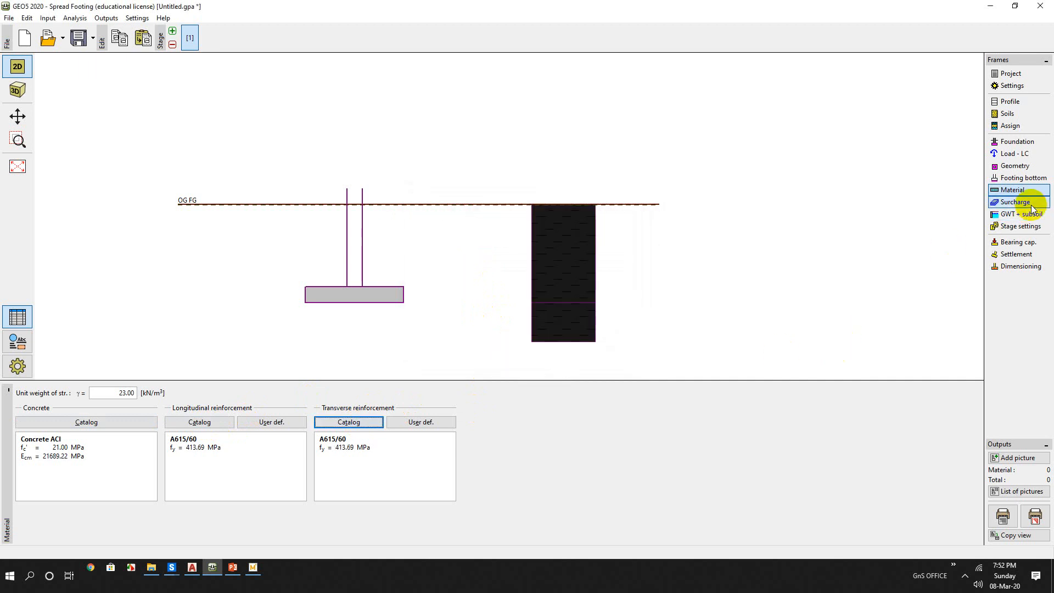
{"action": "left_click", "coordinate": [1015, 202]}
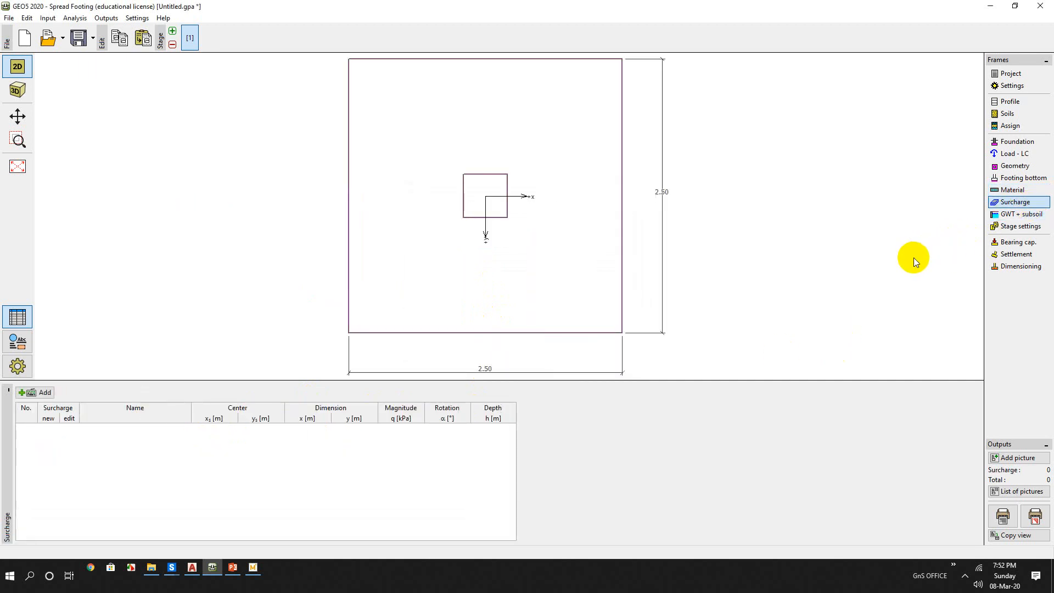
{"action": "mouse_move", "coordinate": [927, 257]}
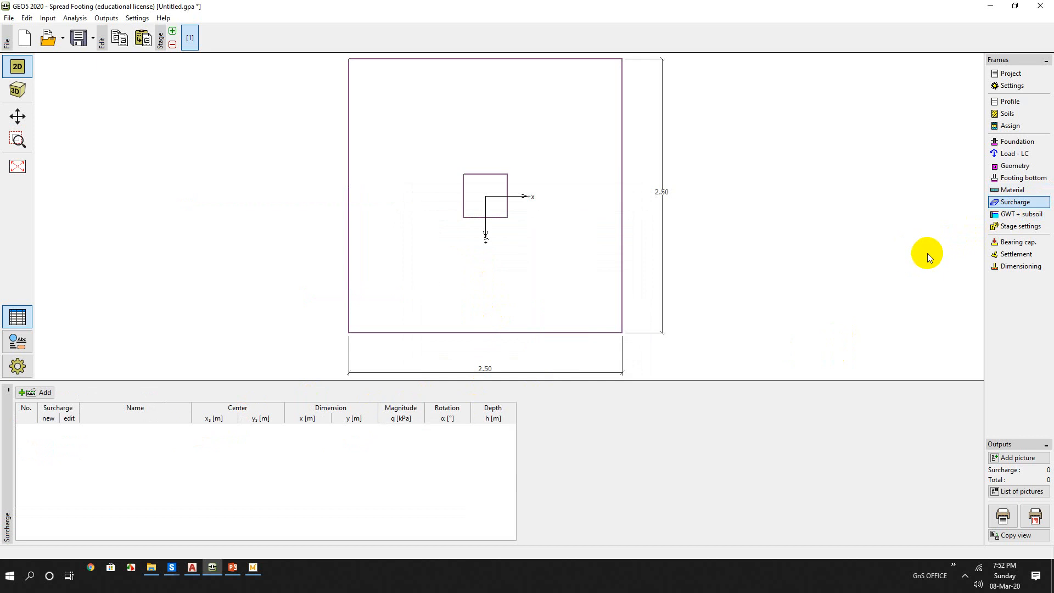
{"action": "left_click", "coordinate": [1019, 213]}
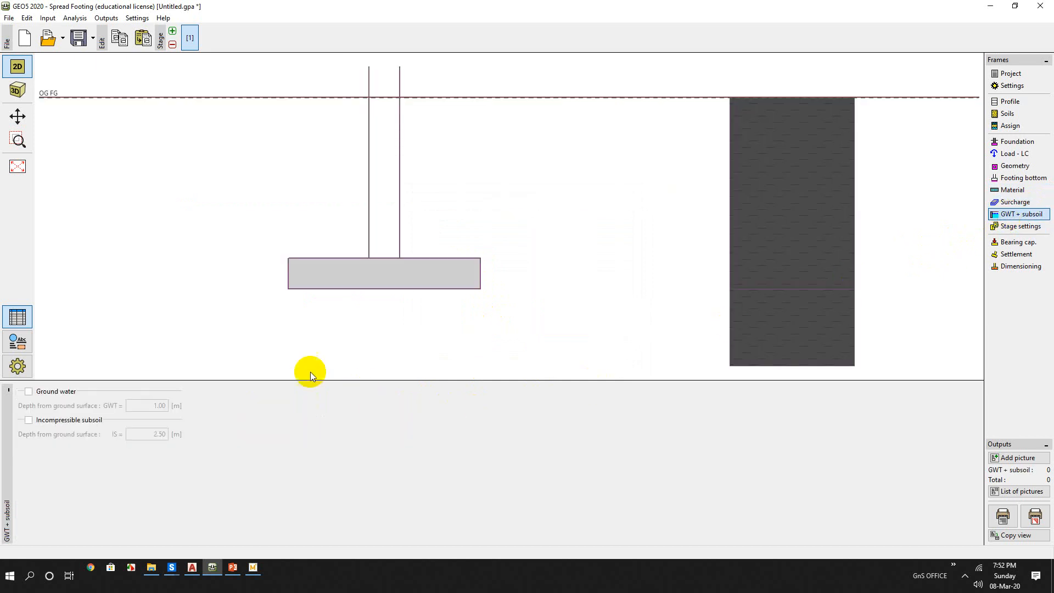
{"action": "mouse_move", "coordinate": [480, 314]}
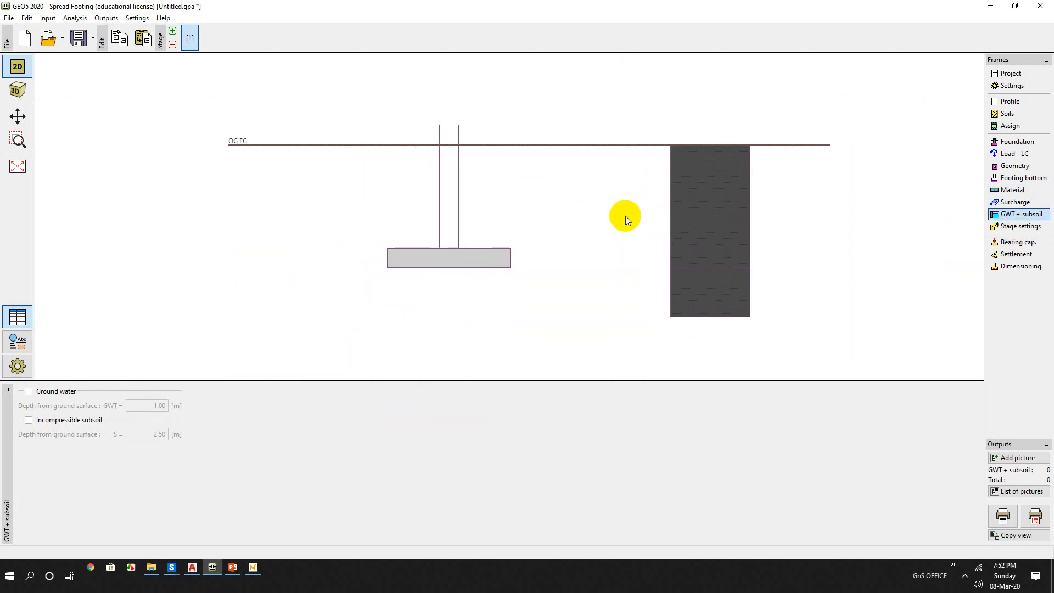
{"action": "mouse_move", "coordinate": [631, 219]}
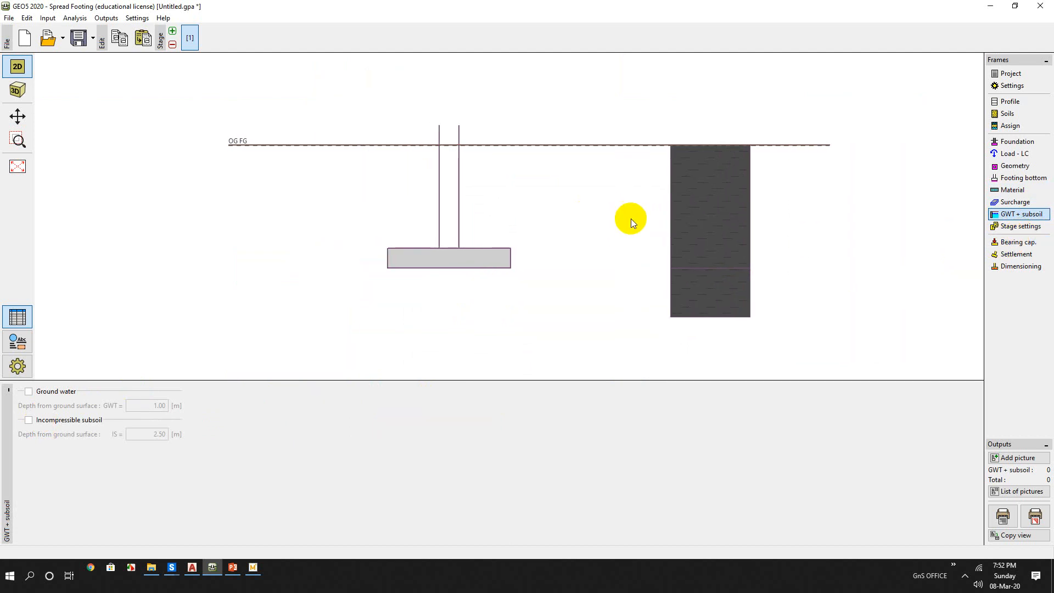
{"action": "mouse_move", "coordinate": [936, 244]}
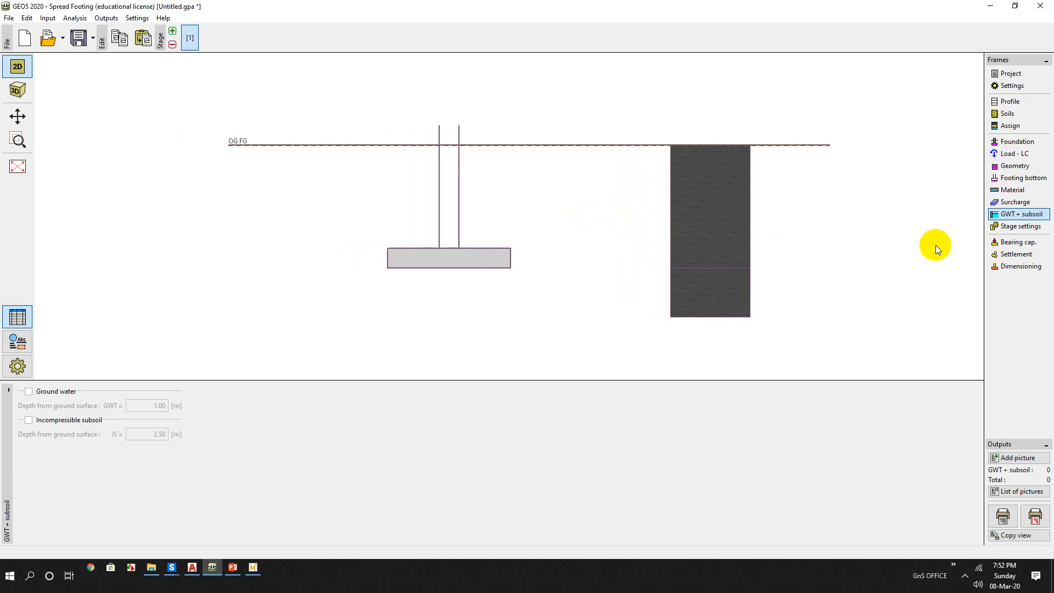
{"action": "mouse_move", "coordinate": [1021, 226]}
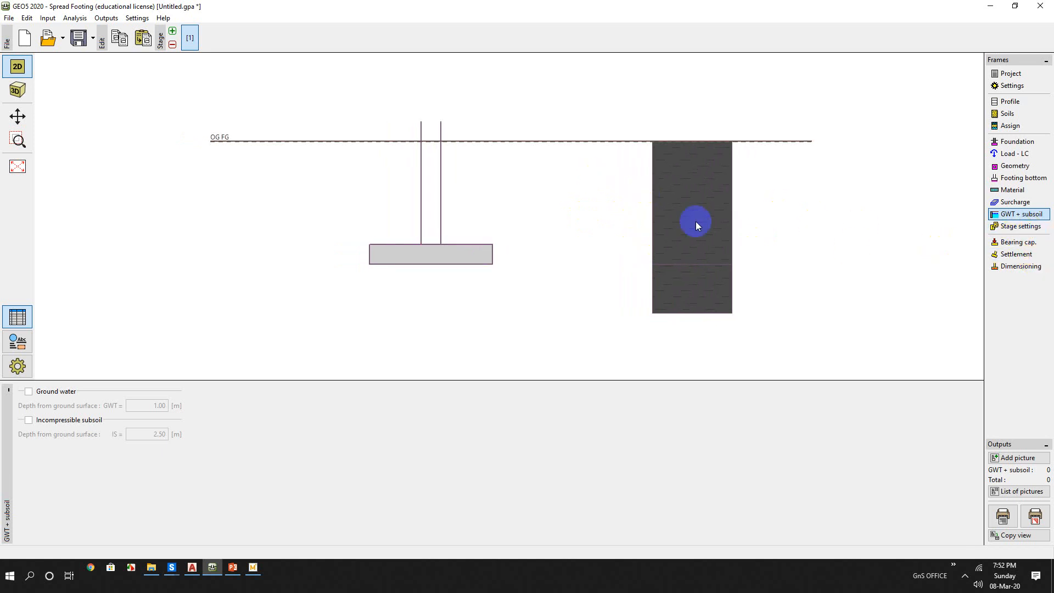
{"action": "mouse_move", "coordinate": [682, 222]}
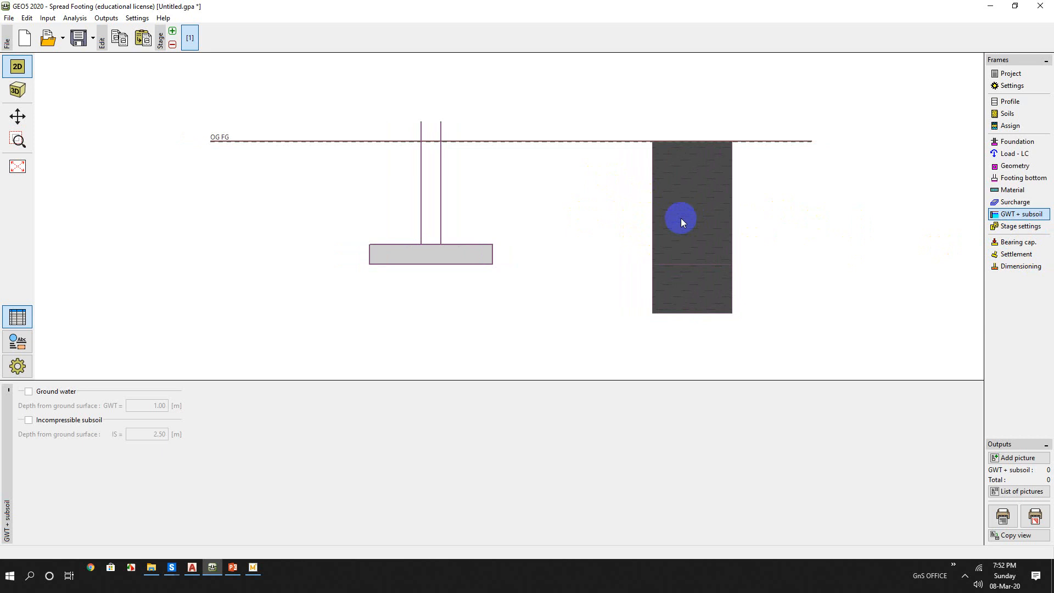
{"action": "mouse_move", "coordinate": [1016, 242]}
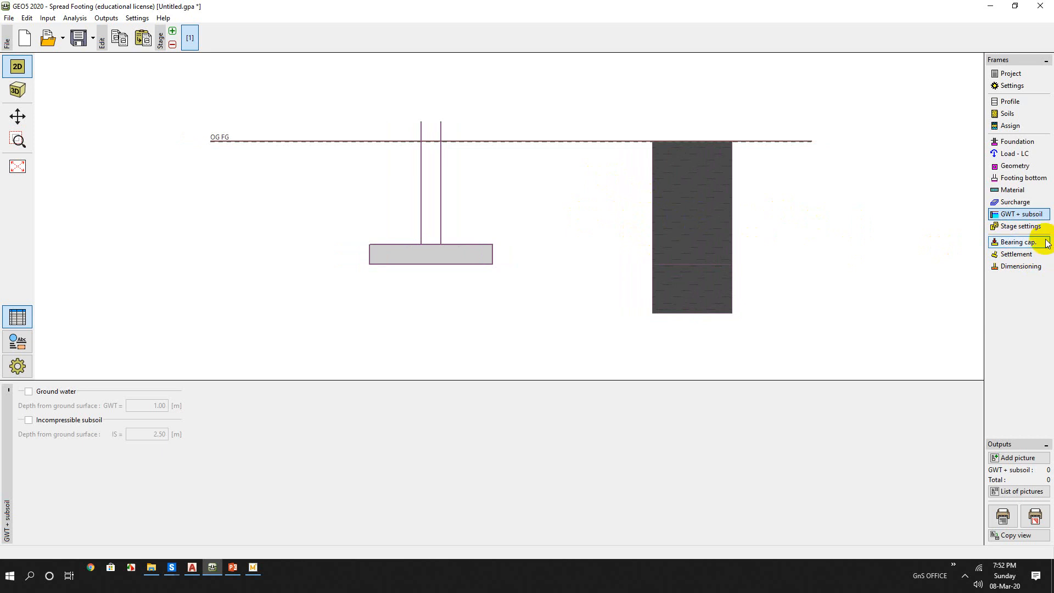
- Run bearing capacity: 452.21 kPa capacity, 170.12 kPa contact stress, safety factor 2.66
{"action": "left_click", "coordinate": [1018, 242]}
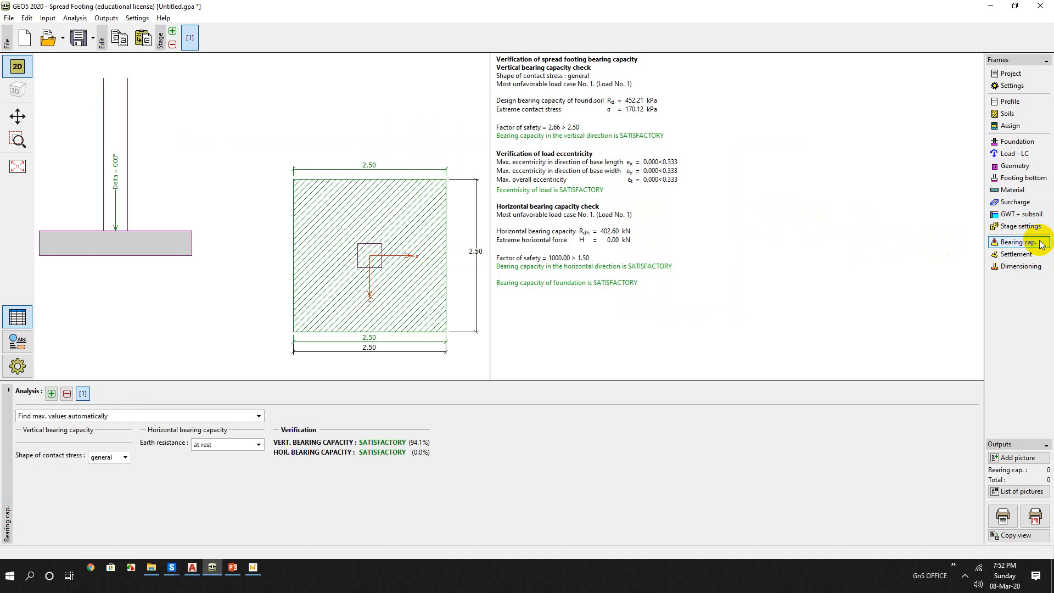
{"action": "mouse_move", "coordinate": [719, 281]}
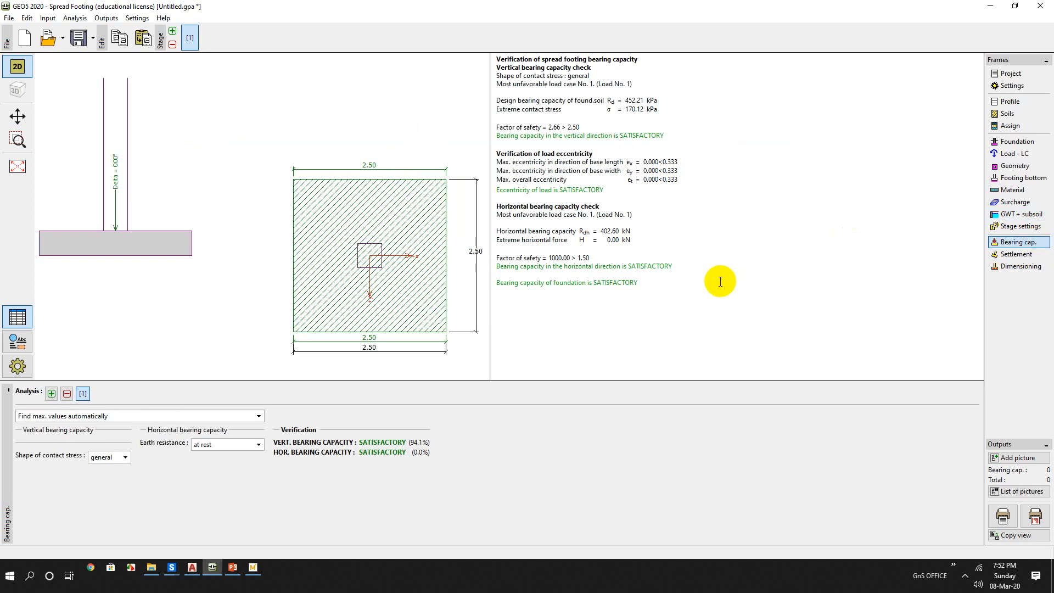
{"action": "mouse_move", "coordinate": [617, 200]}
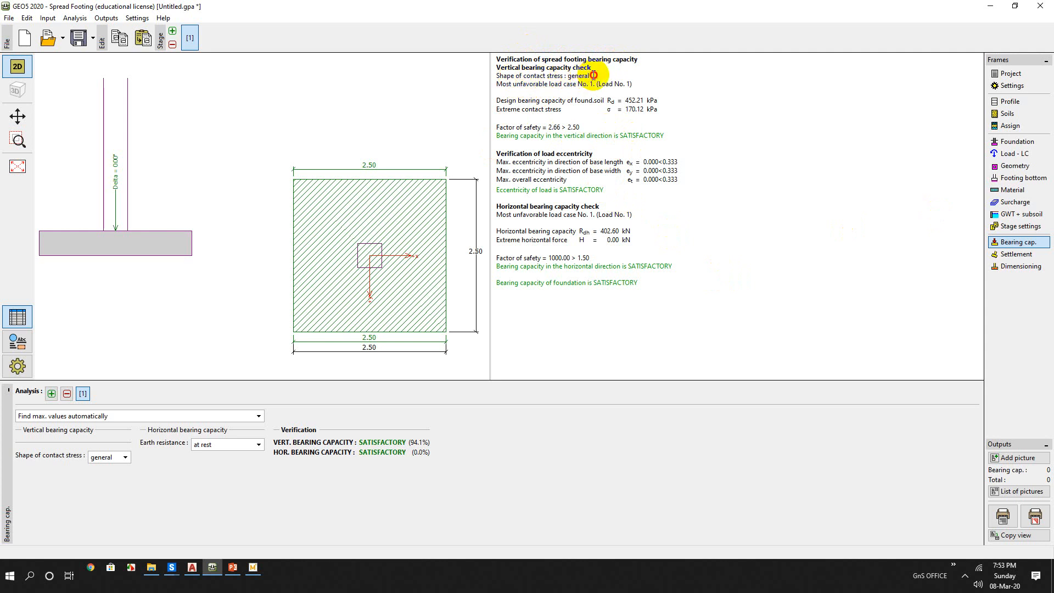
{"action": "double_click", "coordinate": [530, 84]}
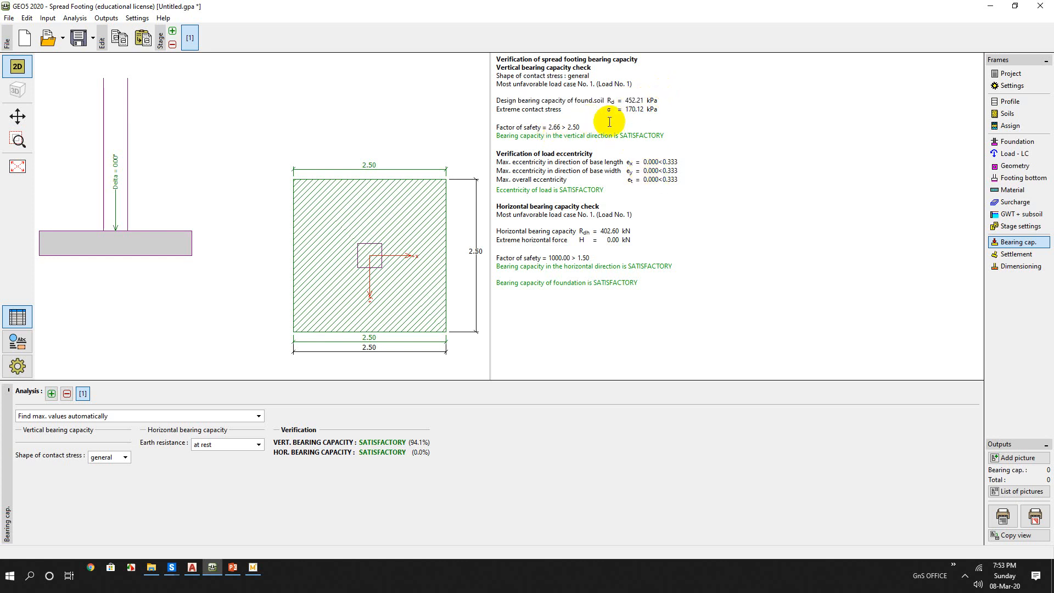
{"action": "left_click", "coordinate": [575, 109]}
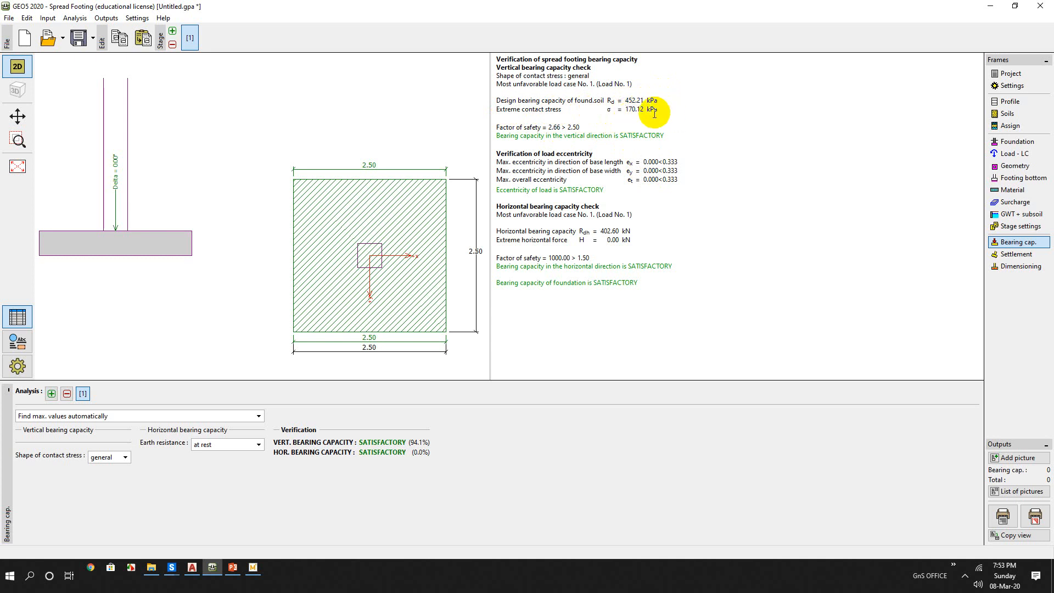
{"action": "mouse_move", "coordinate": [581, 126]}
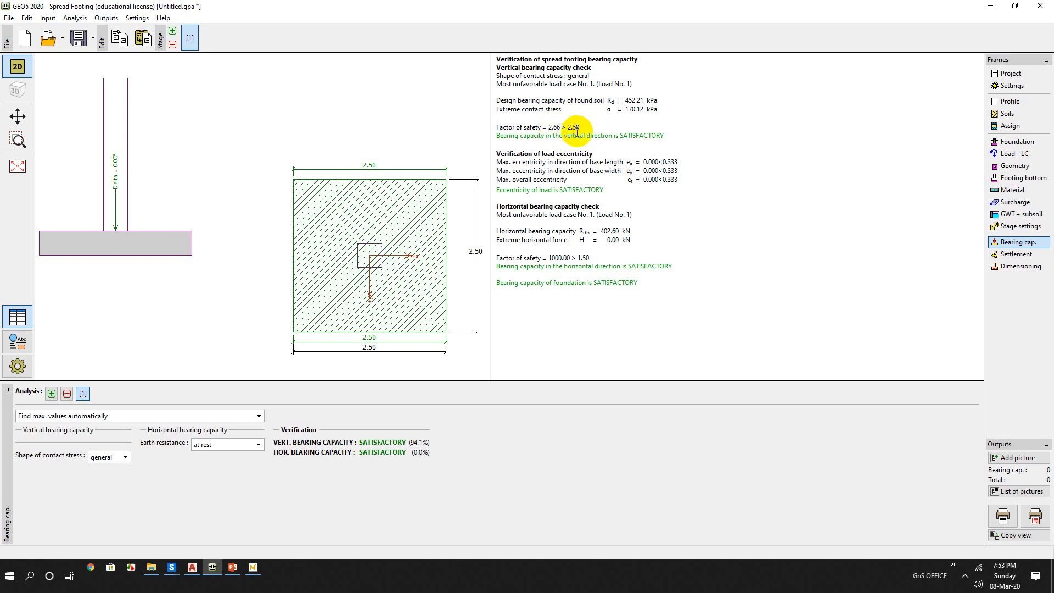
{"action": "mouse_move", "coordinate": [585, 259]}
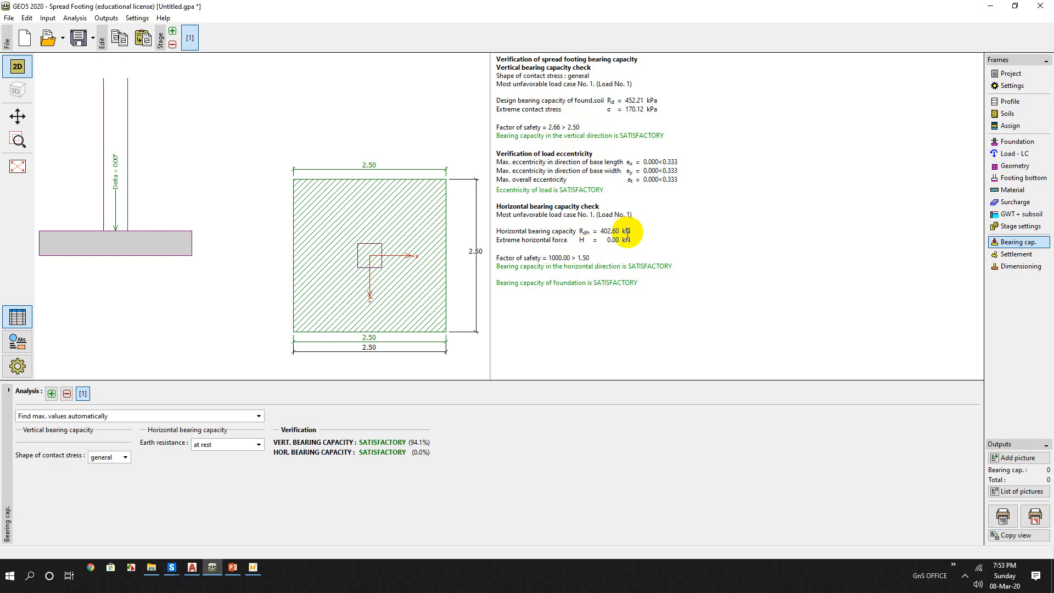
{"action": "mouse_move", "coordinate": [541, 211]}
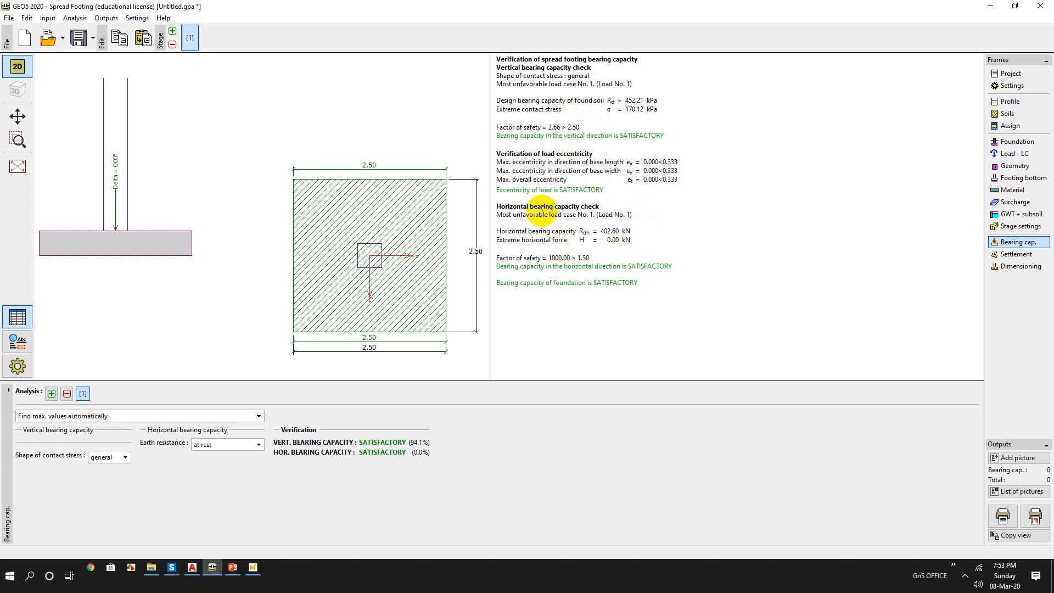
- Review settlement results: 6.2 mm settlement, 3.25 m influence depth, rigid footing
{"action": "left_click", "coordinate": [1016, 254]}
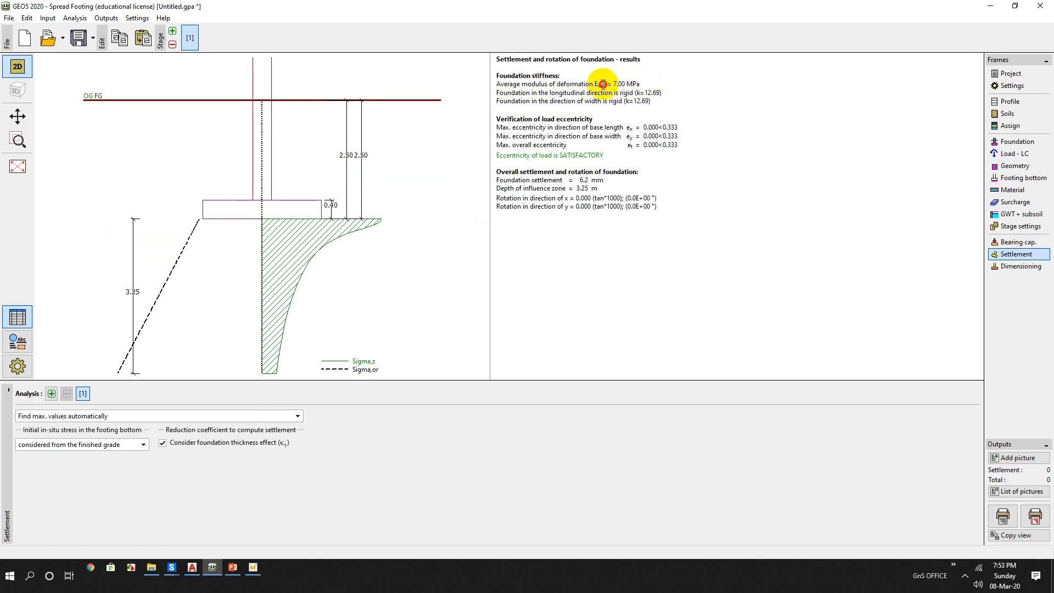
{"action": "mouse_move", "coordinate": [590, 107]}
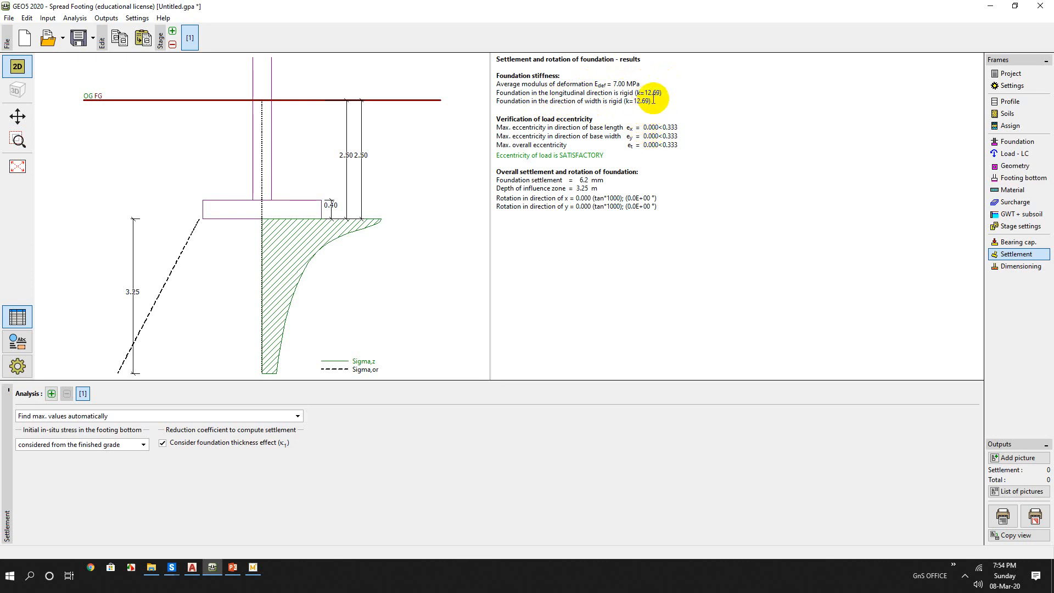
{"action": "mouse_move", "coordinate": [596, 109]}
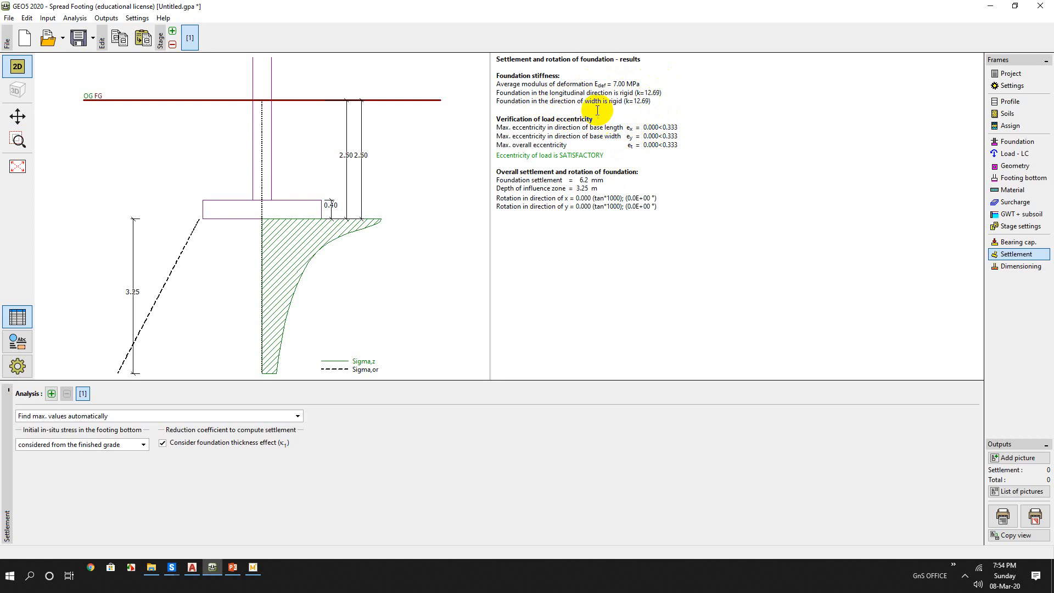
{"action": "mouse_move", "coordinate": [592, 111]}
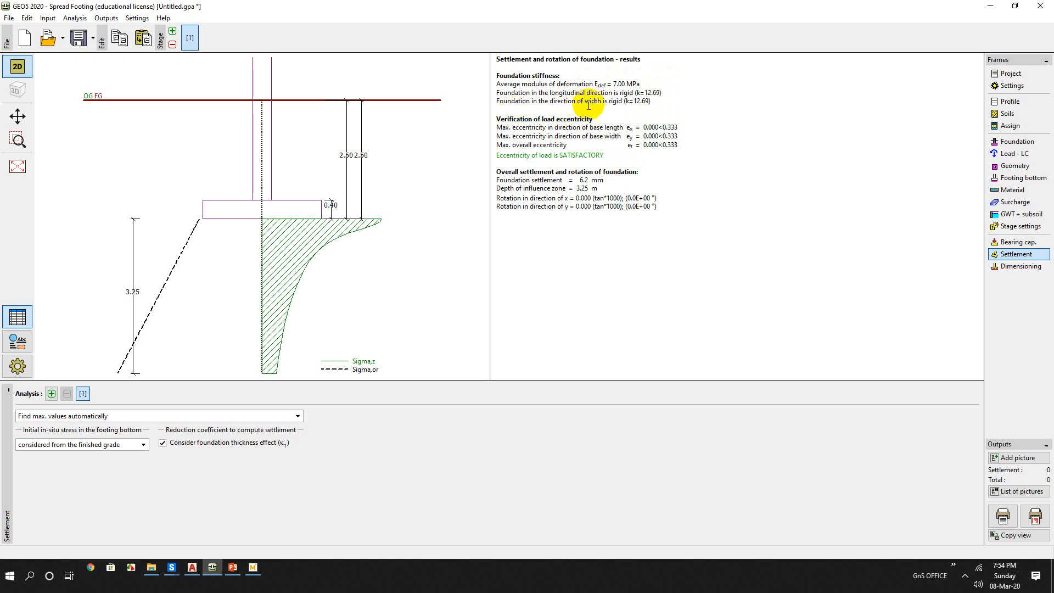
{"action": "mouse_move", "coordinate": [617, 105]}
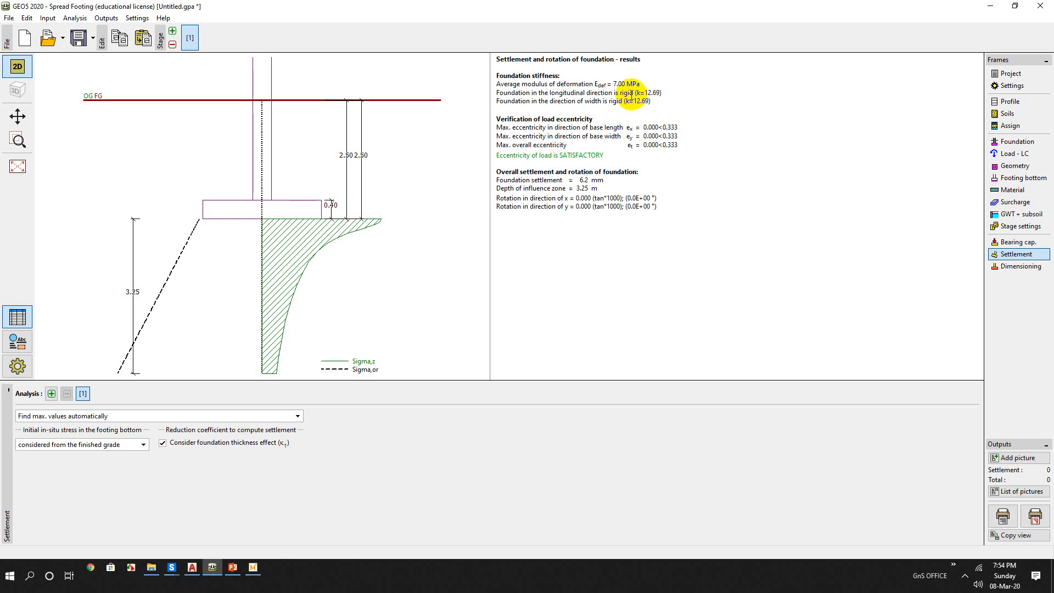
{"action": "mouse_move", "coordinate": [652, 228]}
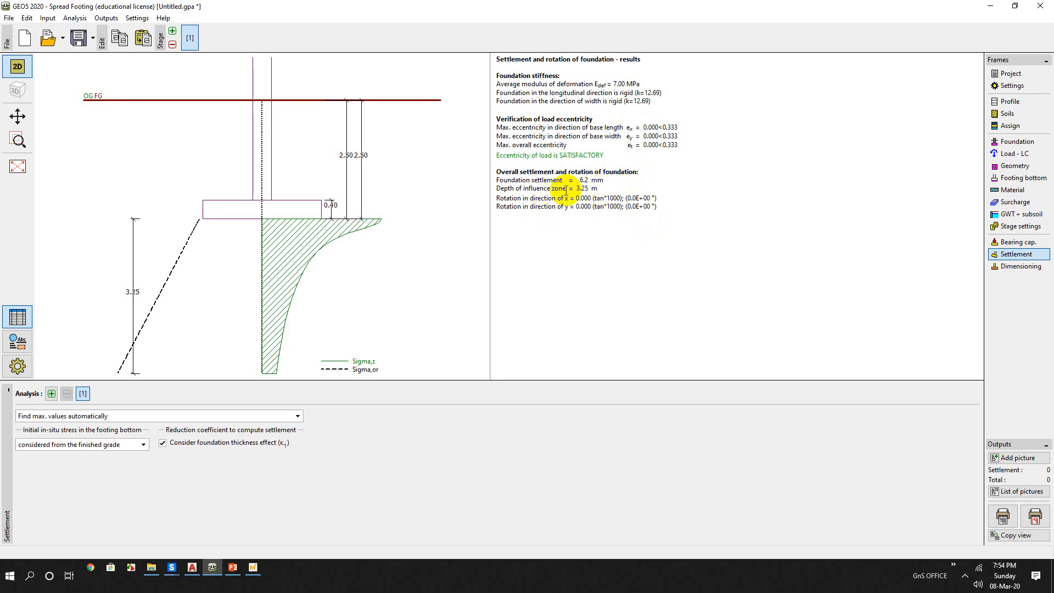
{"action": "double_click", "coordinate": [580, 189]}
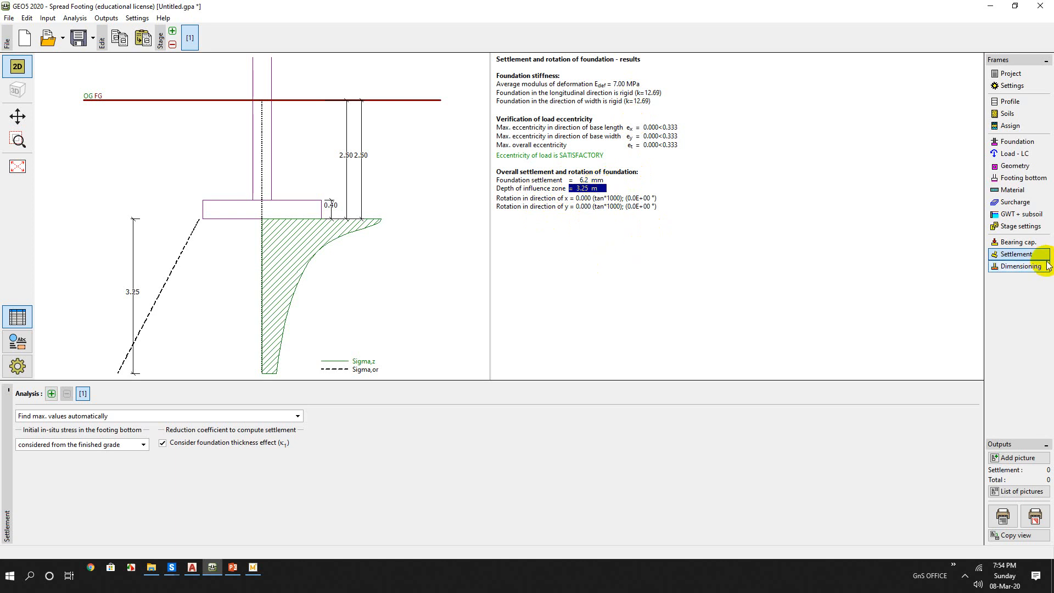
{"action": "mouse_move", "coordinate": [719, 126]}
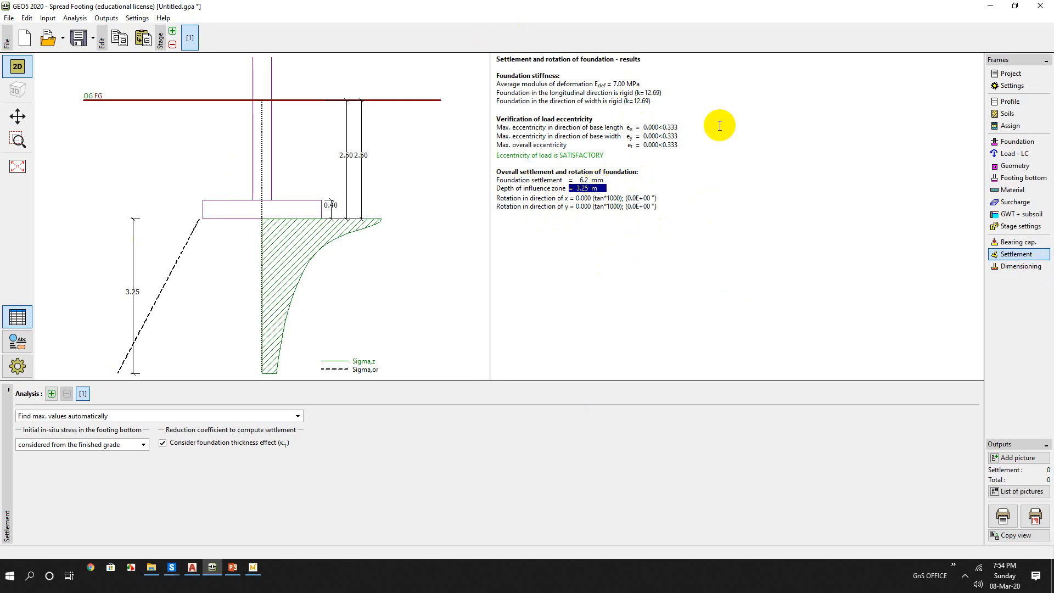
{"action": "mouse_move", "coordinate": [921, 254]}
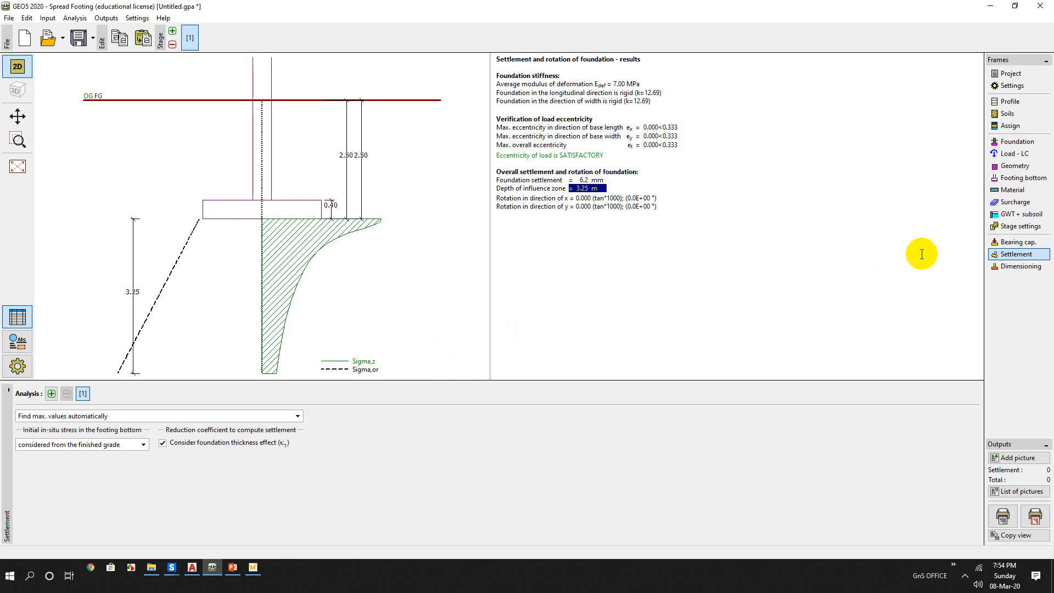
{"action": "mouse_move", "coordinate": [955, 266]}
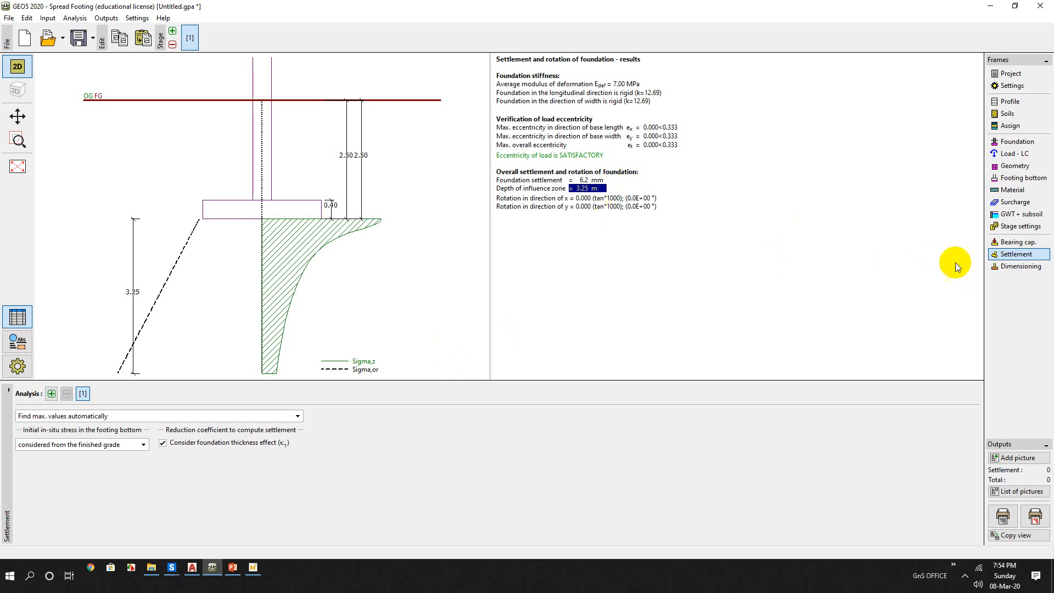
- In Dimensioning, set 20 bars in direction X with 60 mm reinforcement cover
{"action": "left_click", "coordinate": [1017, 266]}
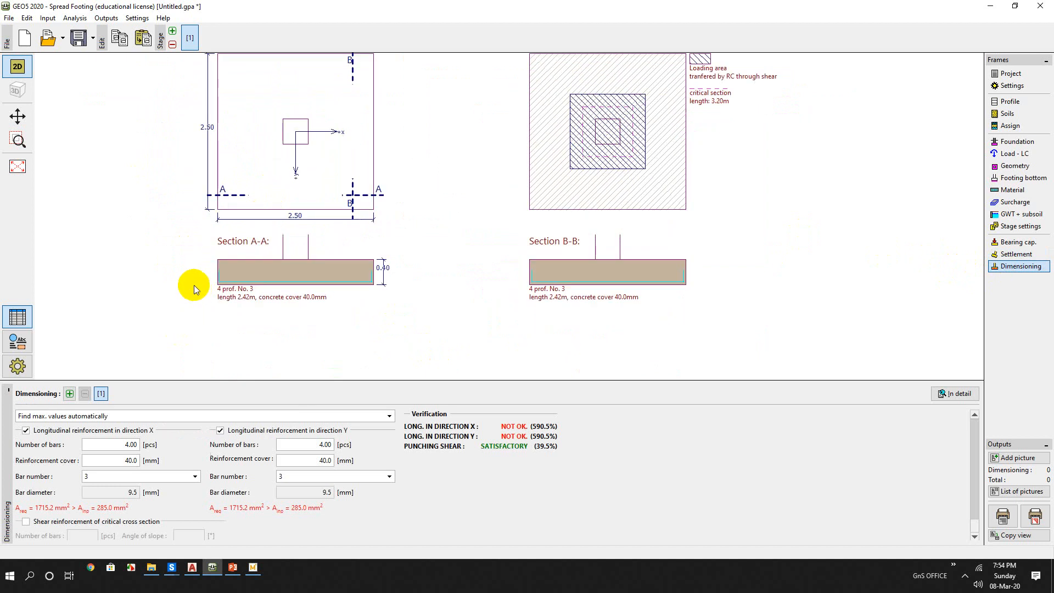
{"action": "mouse_move", "coordinate": [326, 395]}
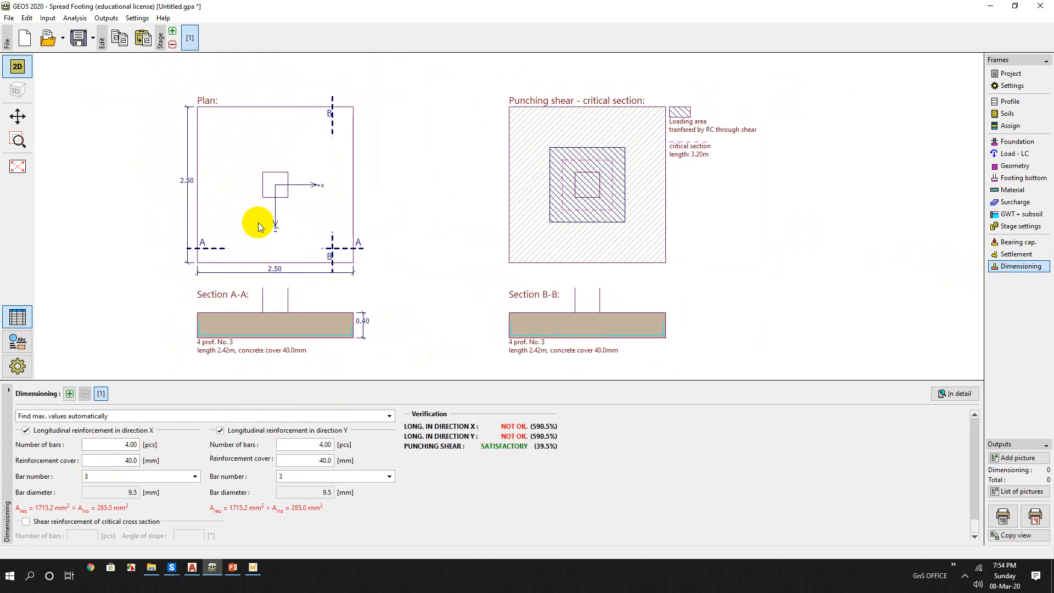
{"action": "mouse_move", "coordinate": [67, 440]}
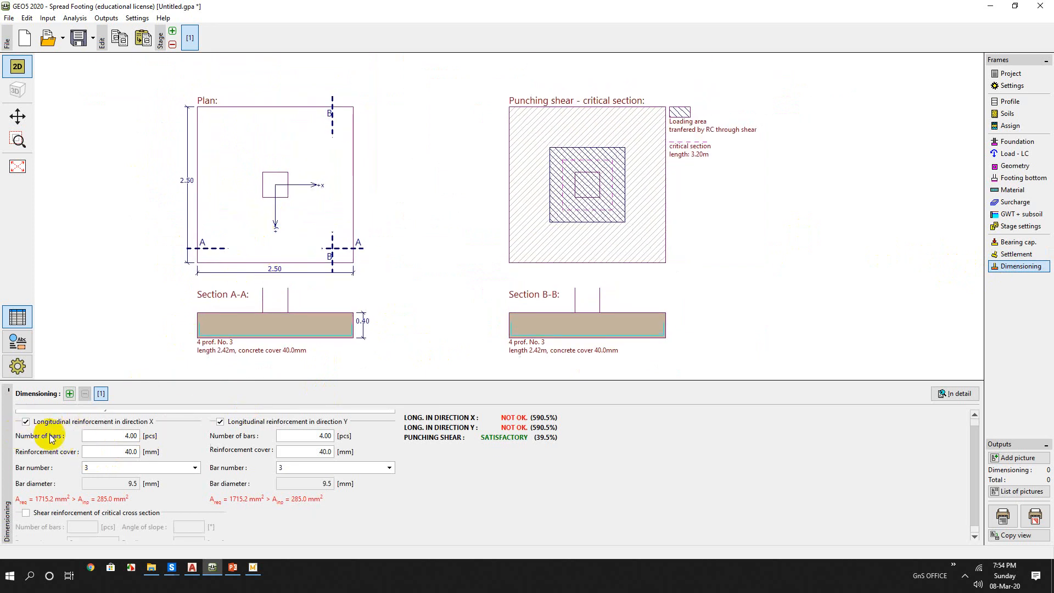
{"action": "triple_click", "coordinate": [110, 435]}
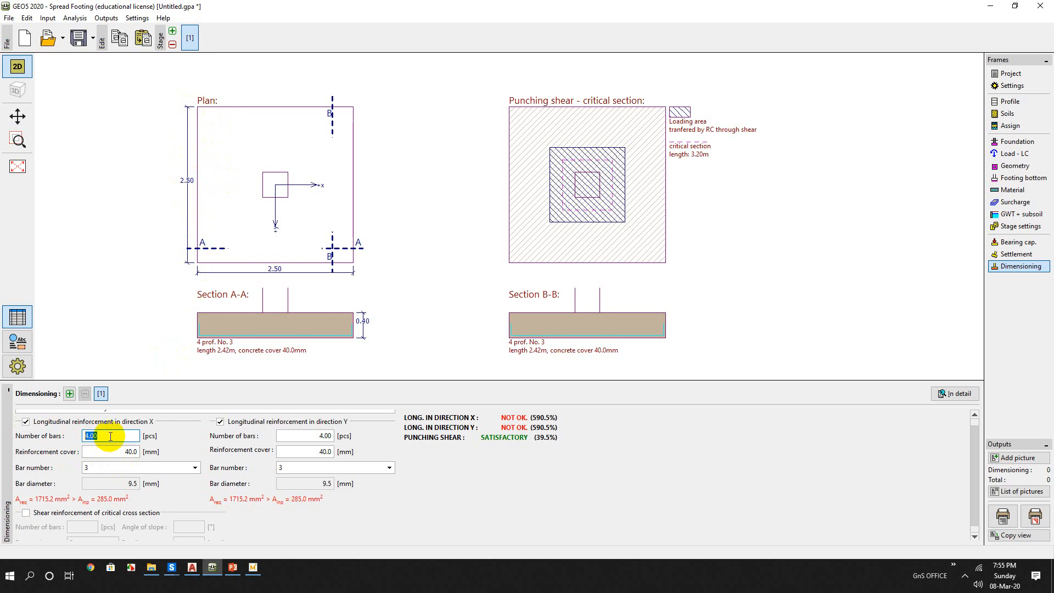
{"action": "type", "text": "20.00"}
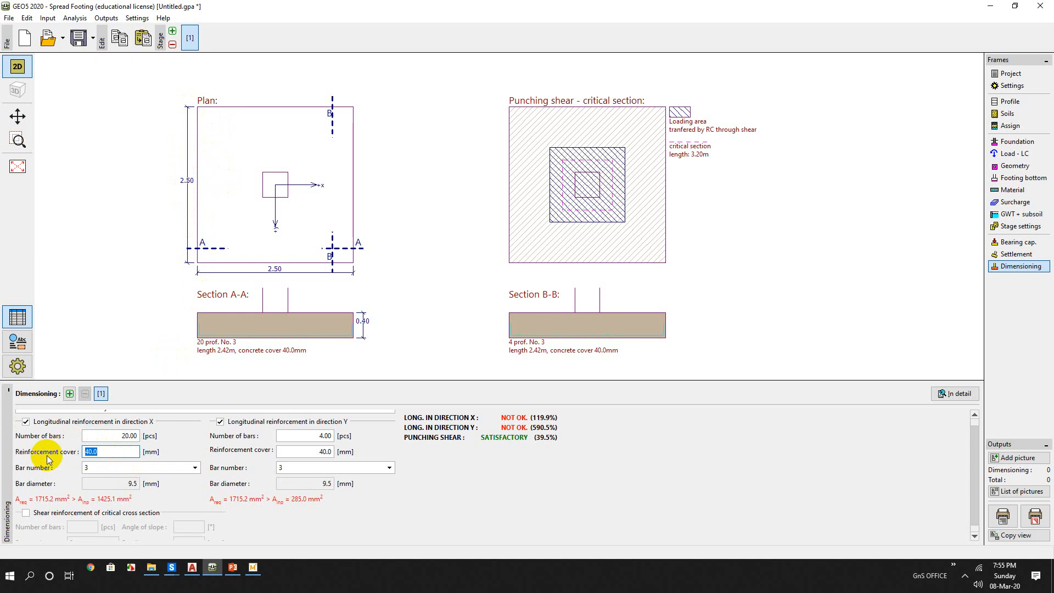
{"action": "type", "text": "60"}
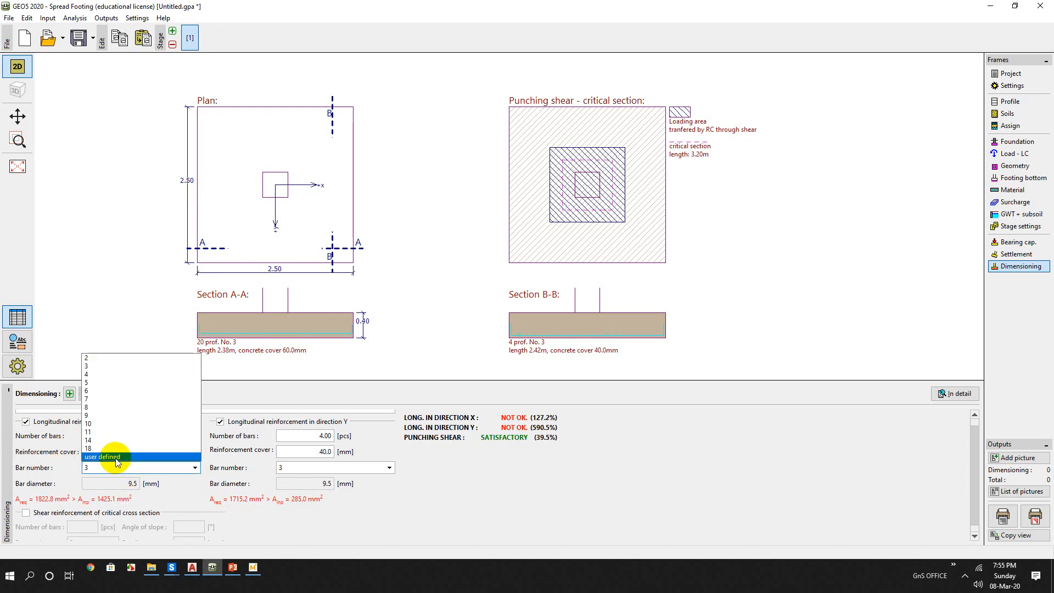
- Reinforce X and Y with 12 bars Ø16 mm at 60 mm cover; enable critical-section shear reinforcement
{"action": "left_click", "coordinate": [102, 457]}
{"action": "type", "text": "12"}
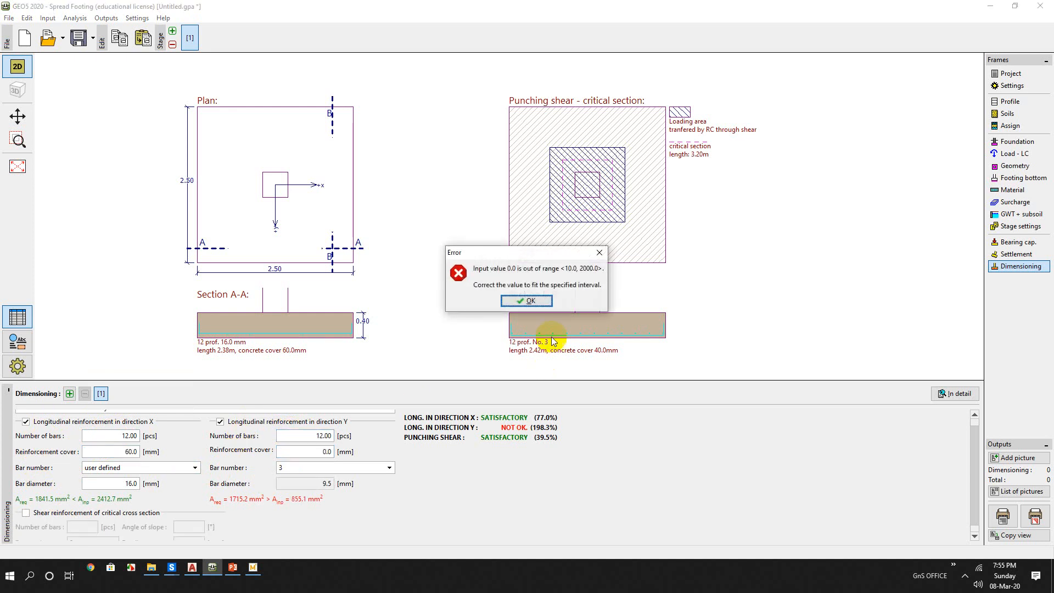
{"action": "left_click", "coordinate": [527, 300]}
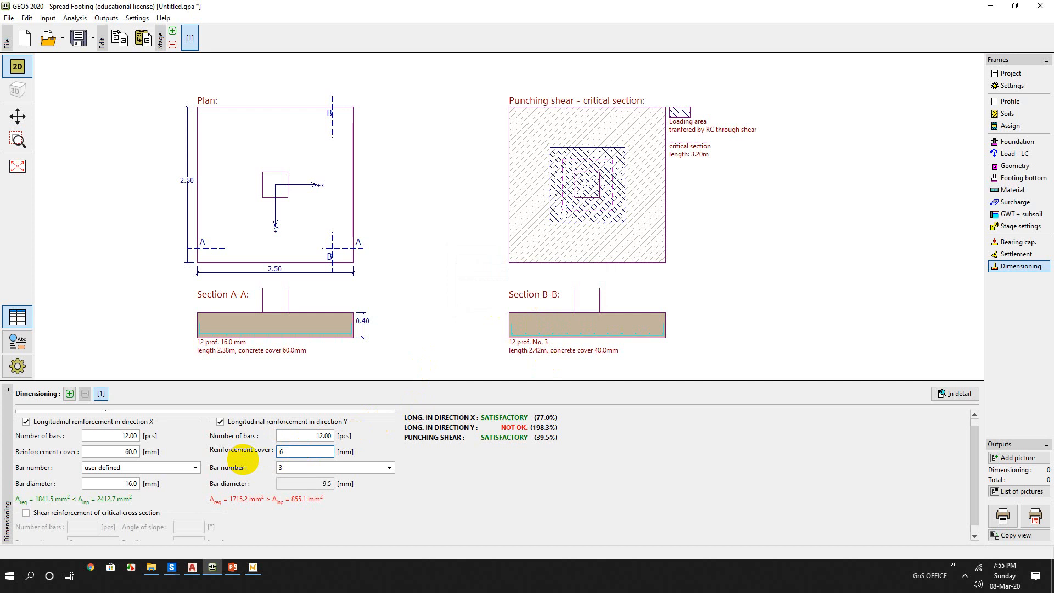
{"action": "left_click", "coordinate": [389, 467]}
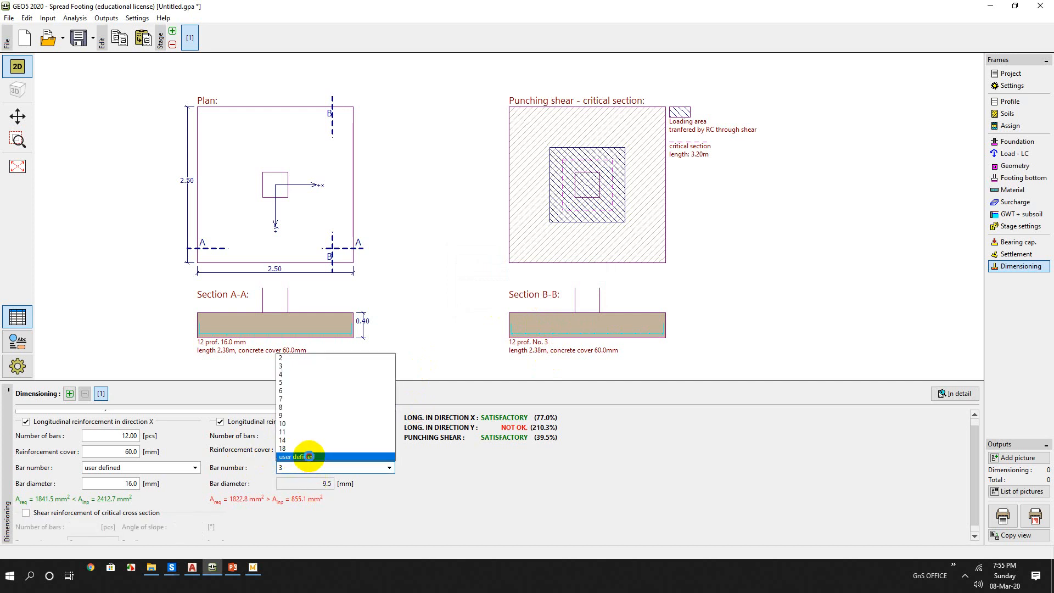
{"action": "left_click", "coordinate": [306, 457]}
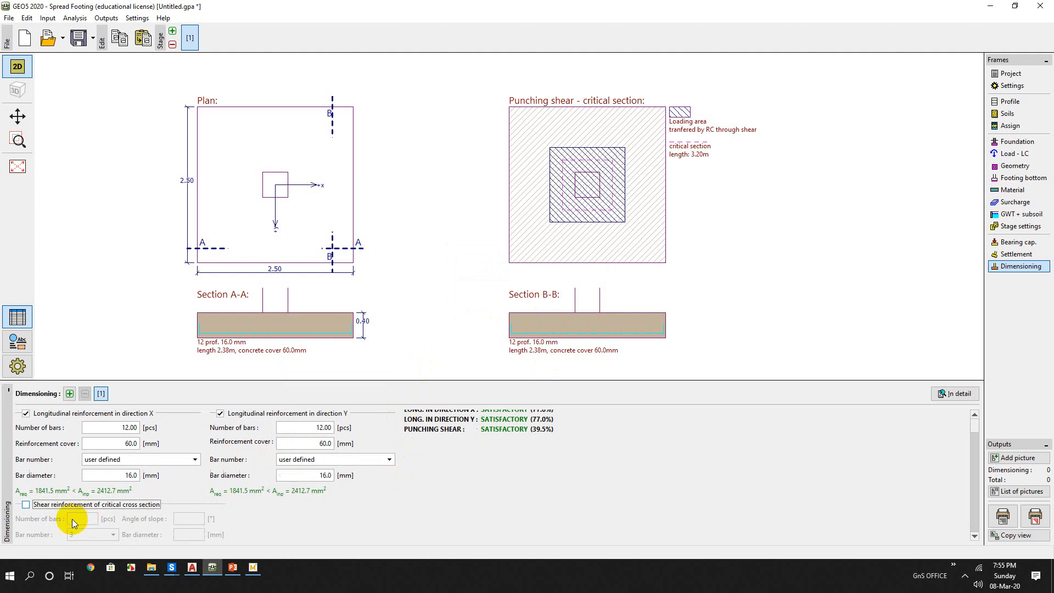
{"action": "left_click", "coordinate": [26, 504]}
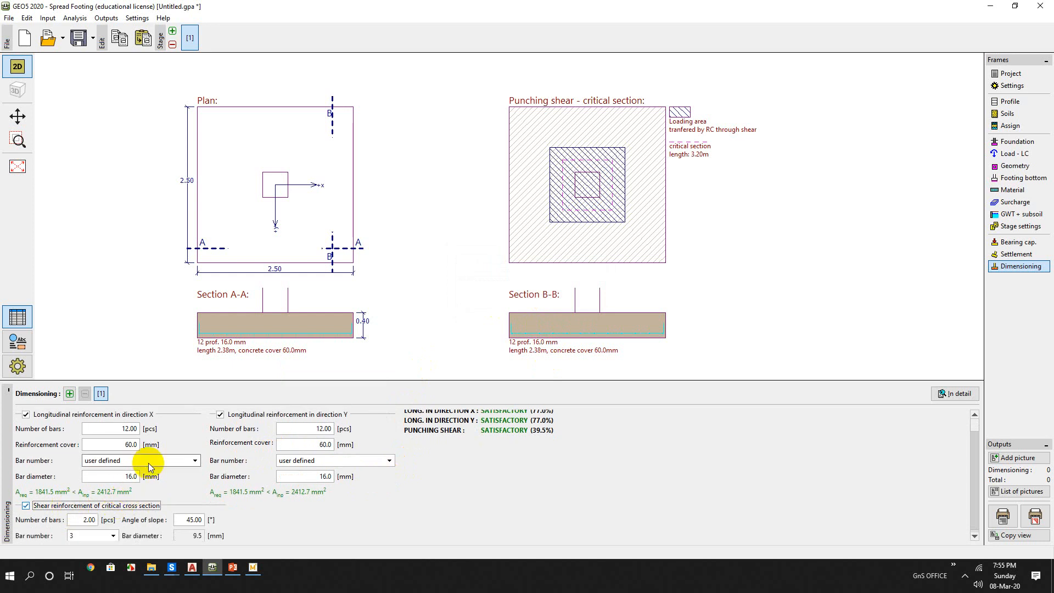
- Untick 'Shear reinforcement of critical cross section' so all three checks stay satisfactory
{"action": "left_click", "coordinate": [26, 505]}
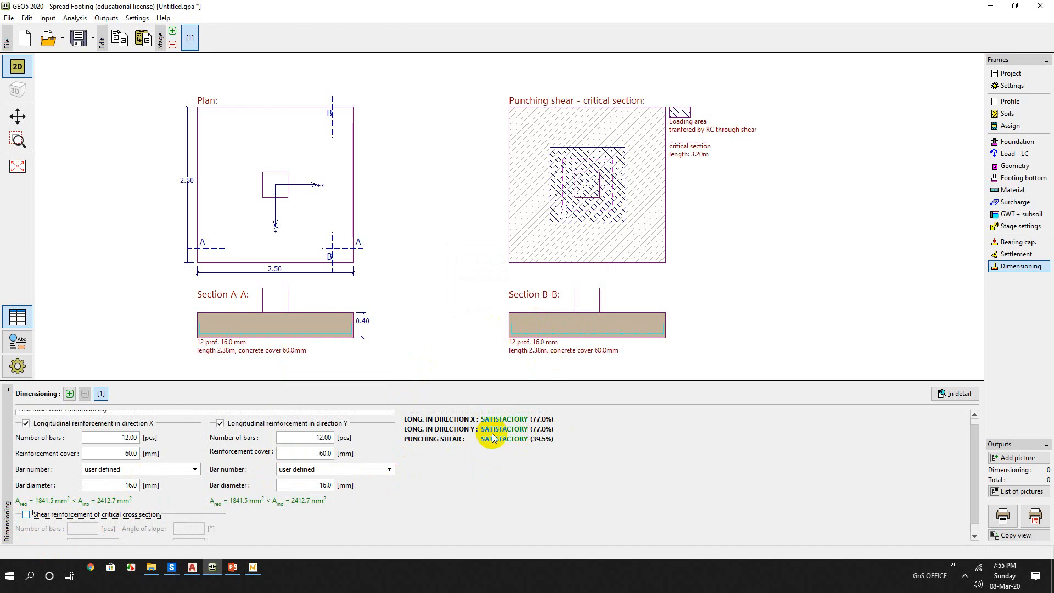
{"action": "mouse_move", "coordinate": [543, 442]}
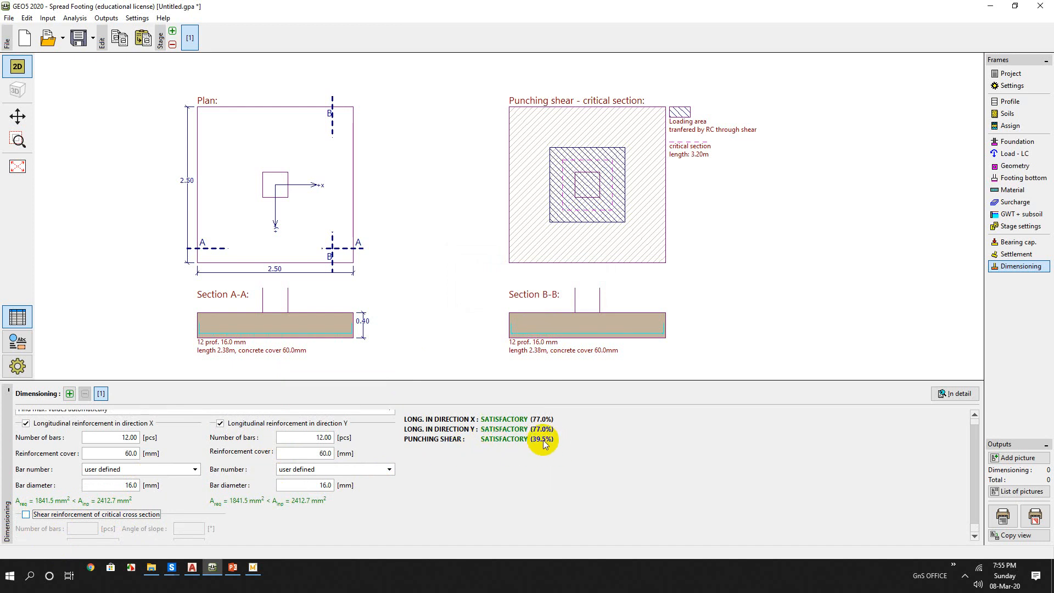
{"action": "mouse_move", "coordinate": [494, 443]}
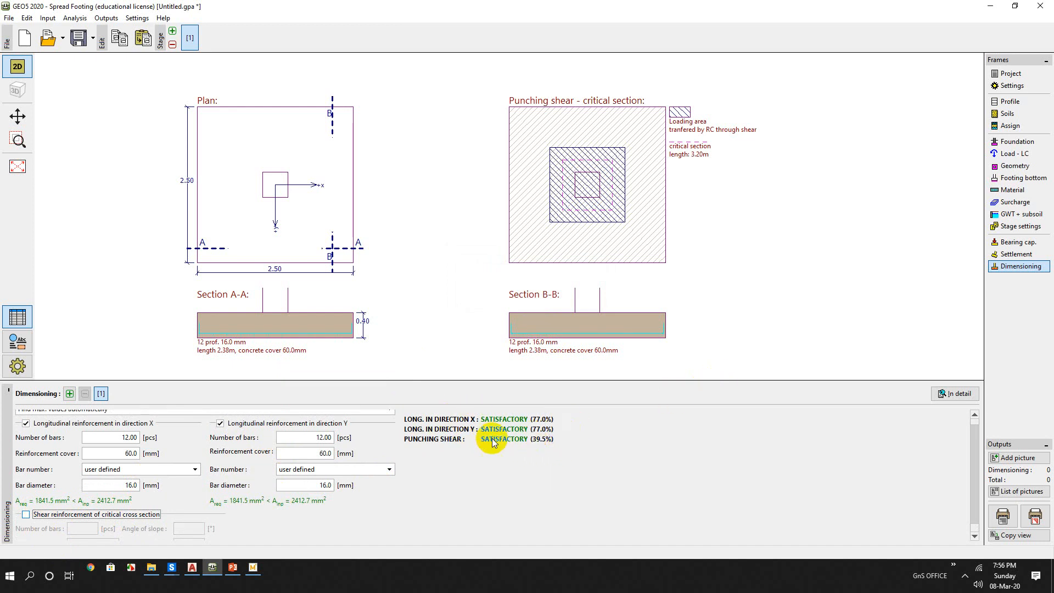
{"action": "mouse_move", "coordinate": [501, 329]}
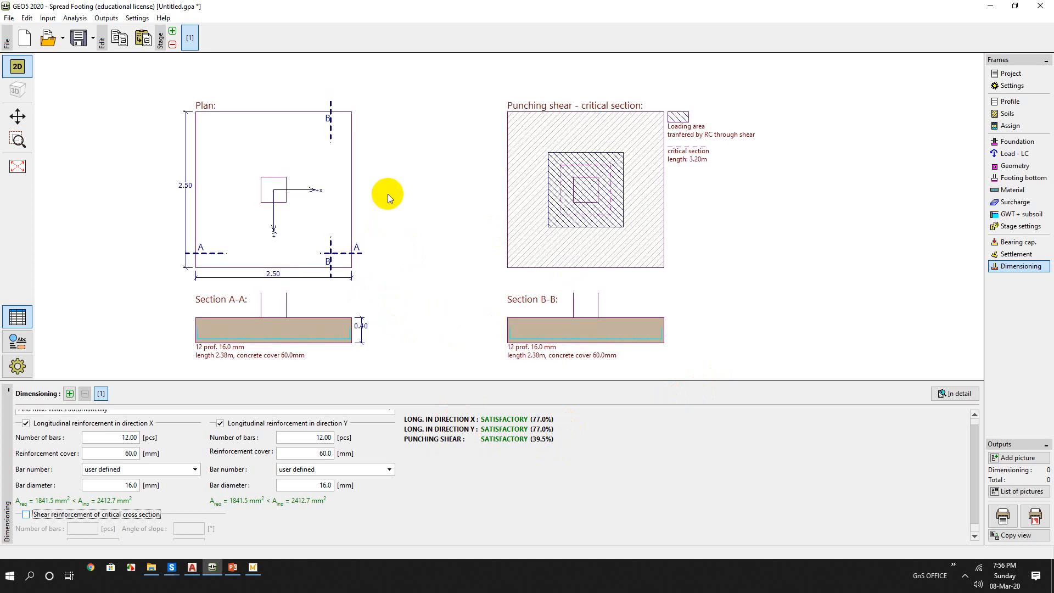
{"action": "mouse_move", "coordinate": [361, 224]}
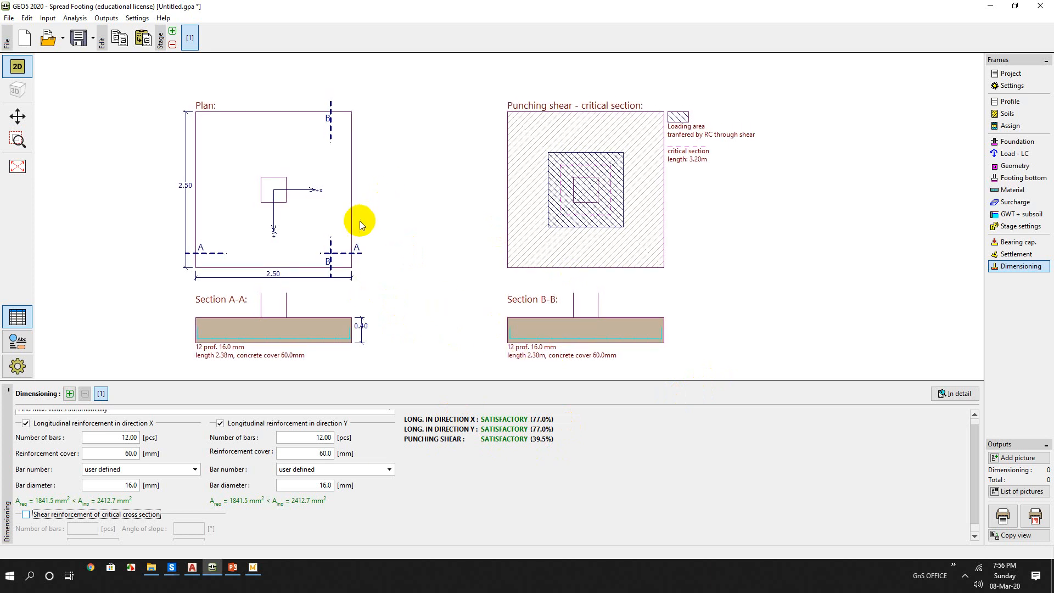
{"action": "mouse_move", "coordinate": [473, 254]}
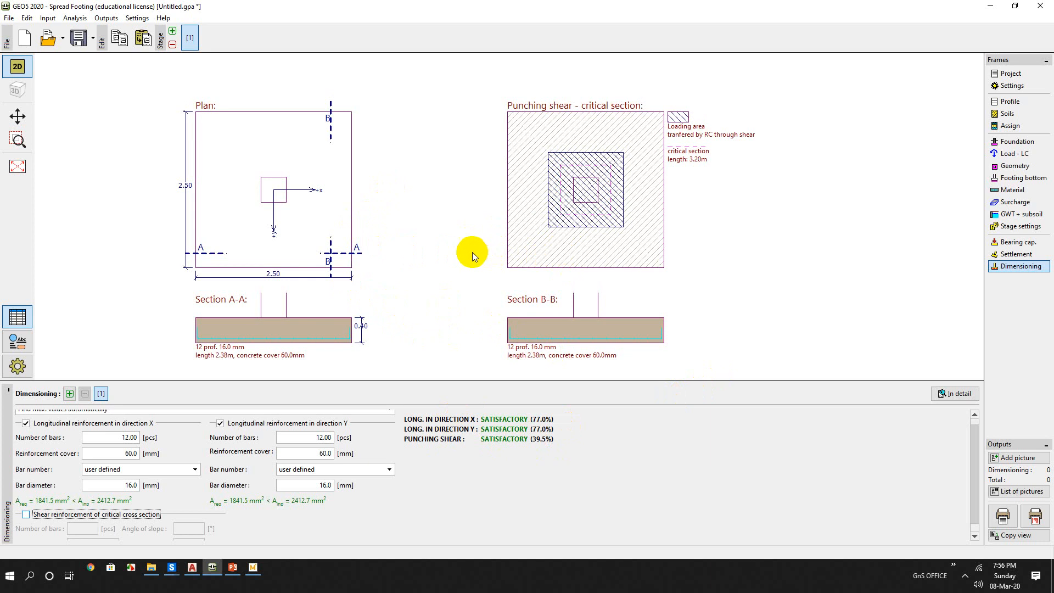